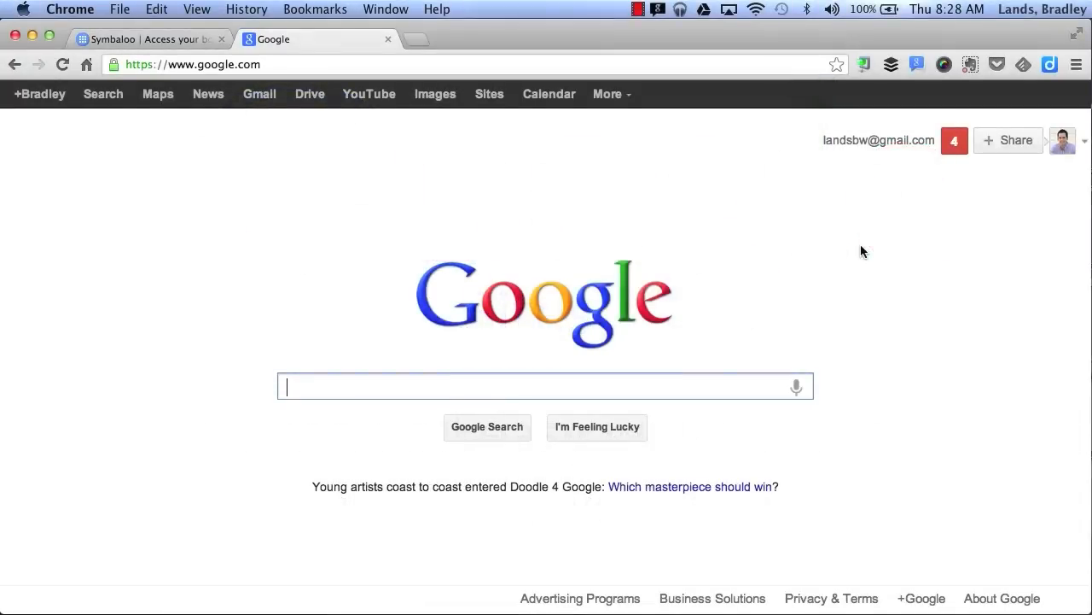
mouse_move(1045, 159)
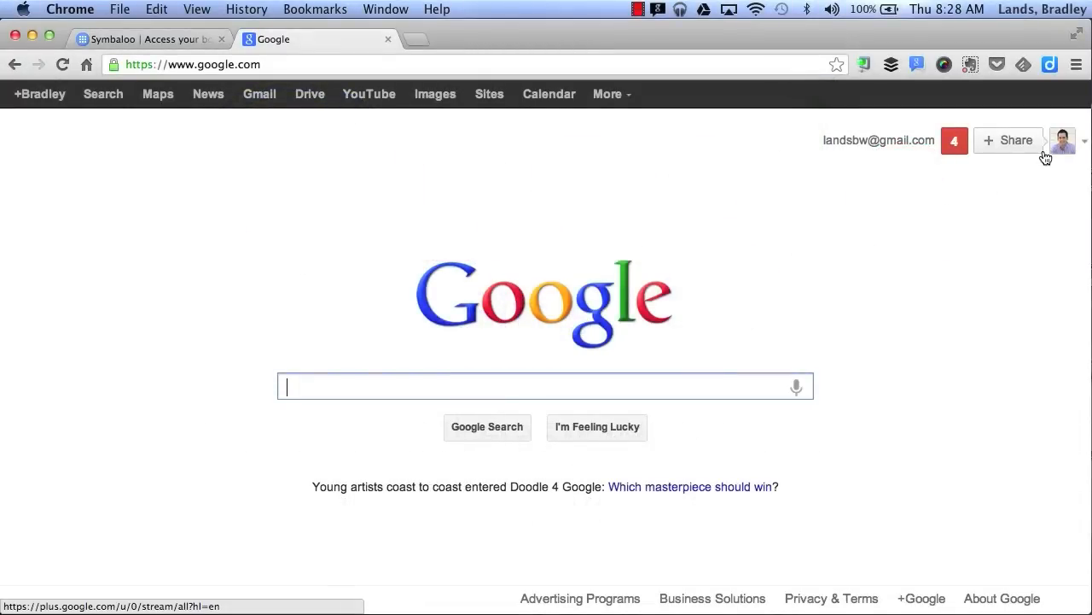
mouse_move(500, 169)
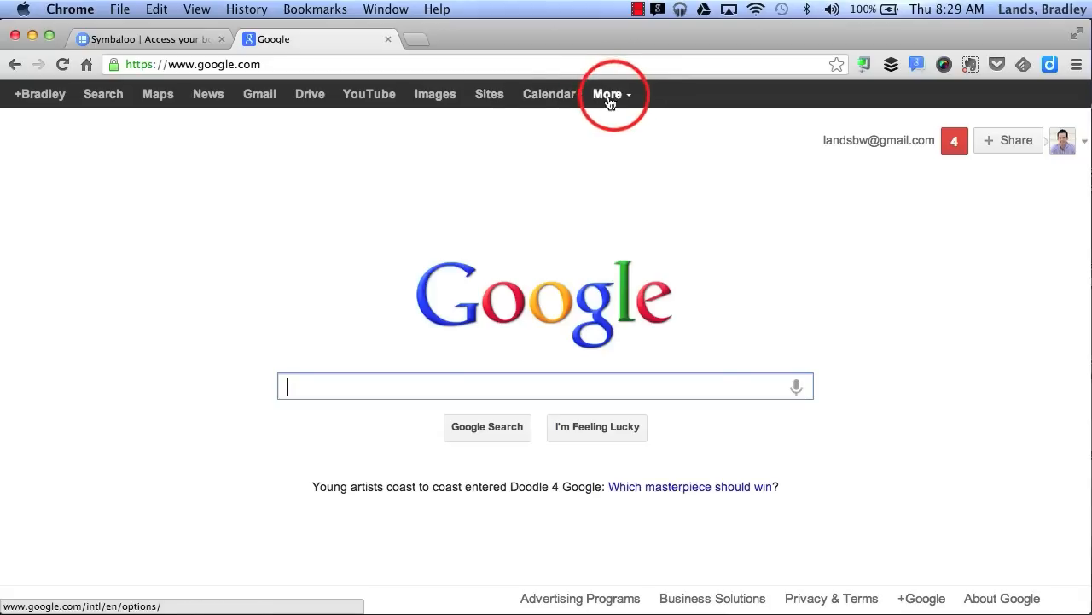
- Browse Google's full product list down to Home & Office and open Sites
left_click(609, 93)
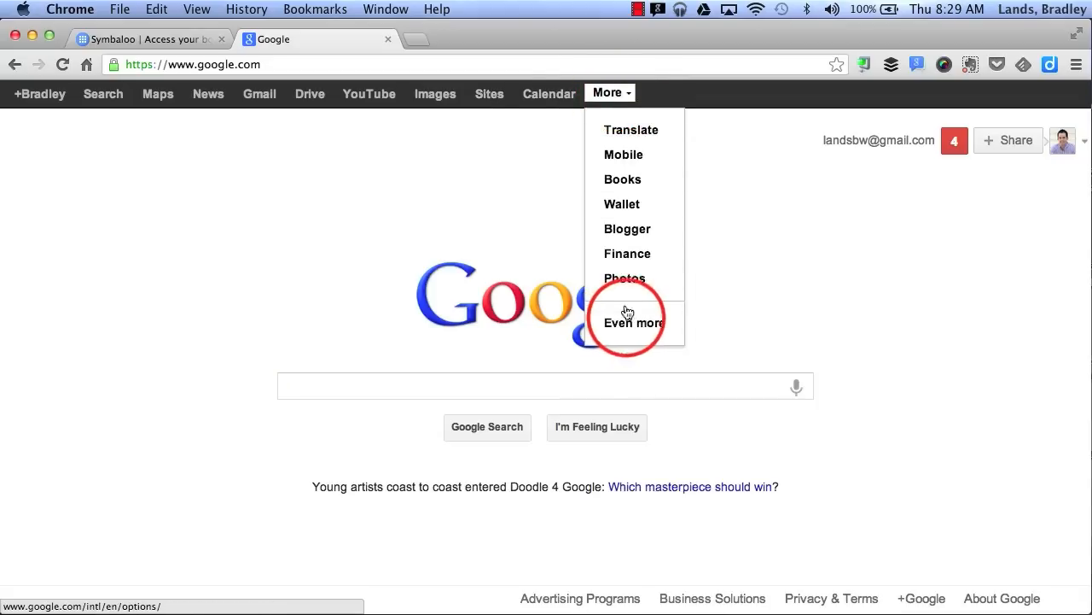
left_click(631, 322)
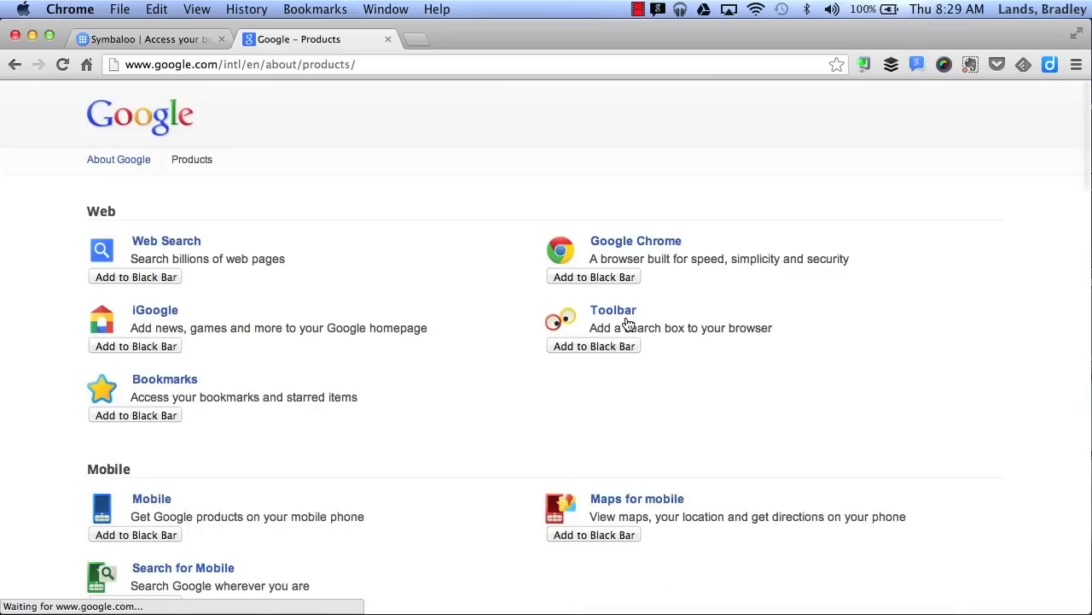
scroll("down", 3)
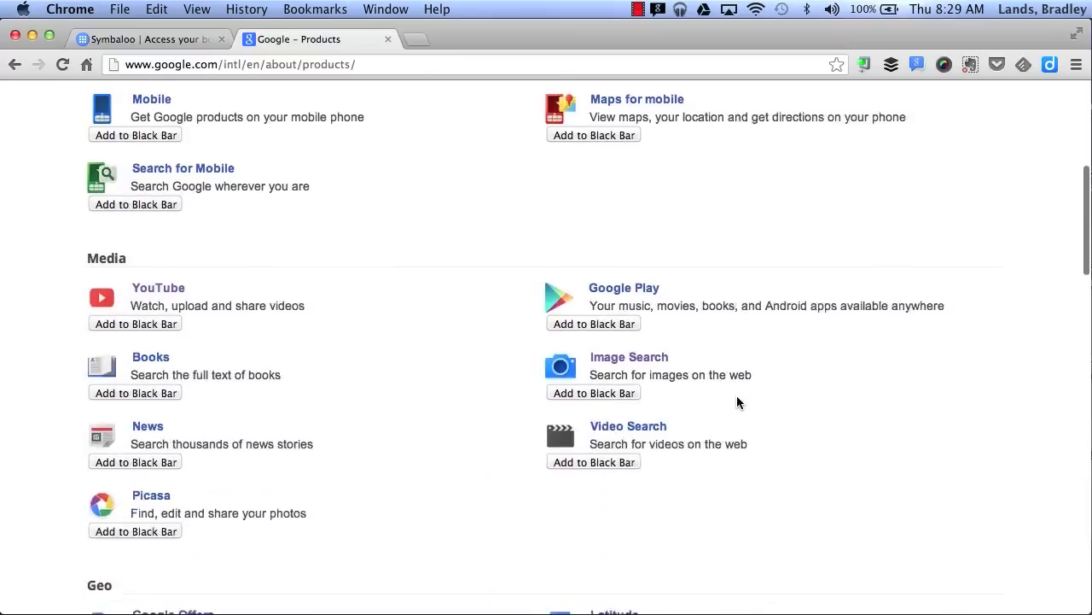
scroll("down", 3)
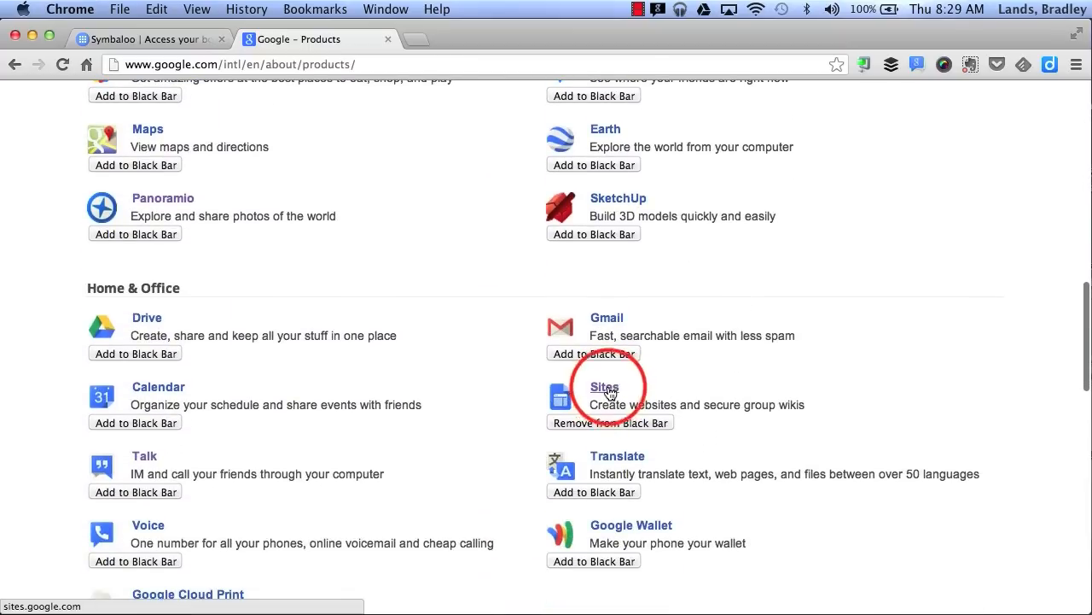
left_click(604, 386)
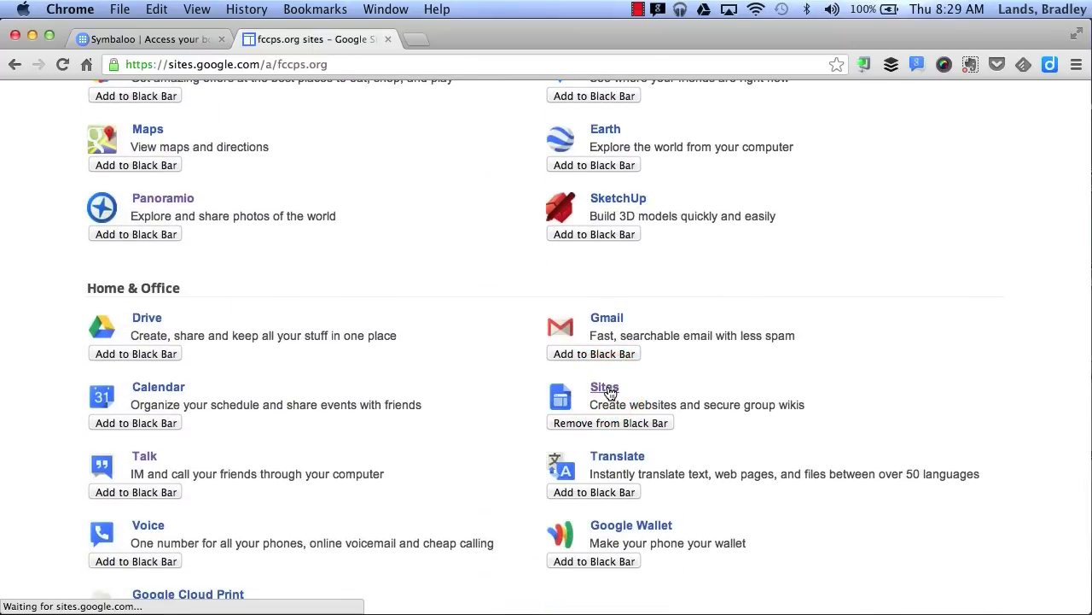
- Start a new site from the Google Sites list with the CREATE button
left_click(605, 387)
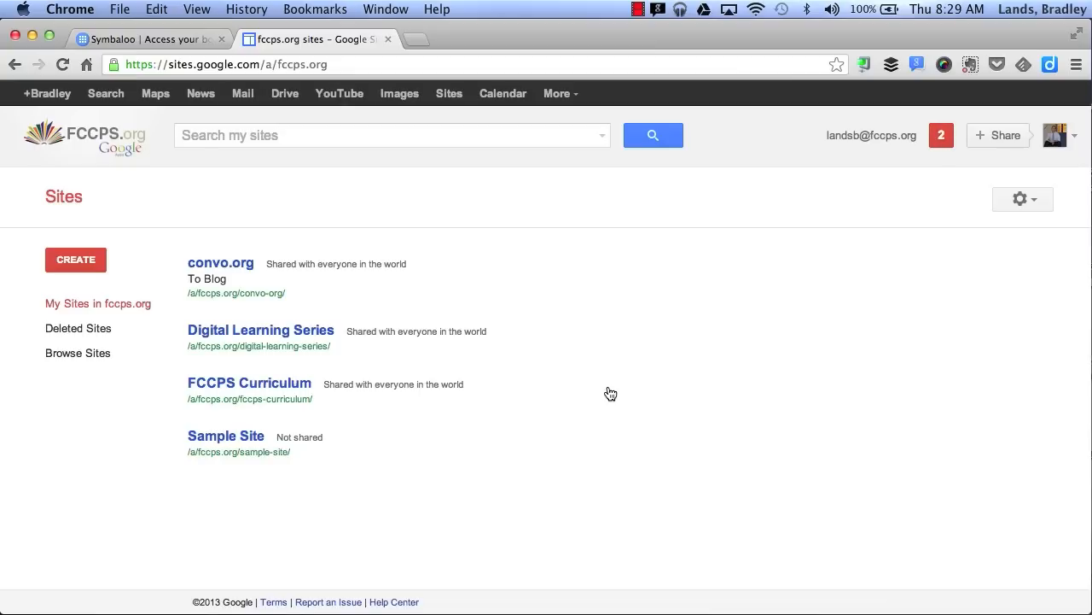
mouse_move(571, 308)
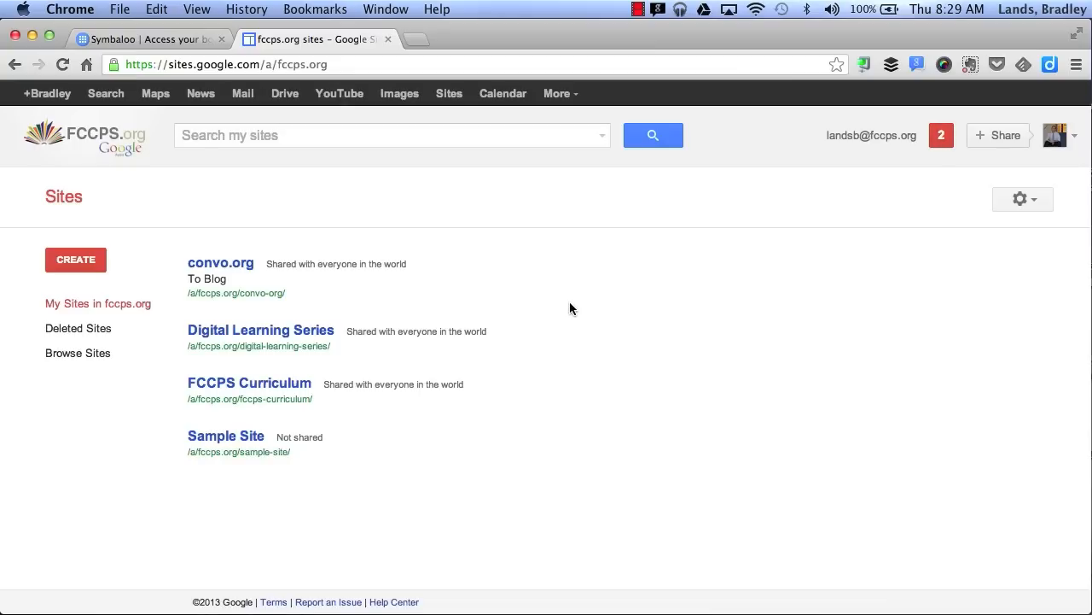
mouse_move(371, 238)
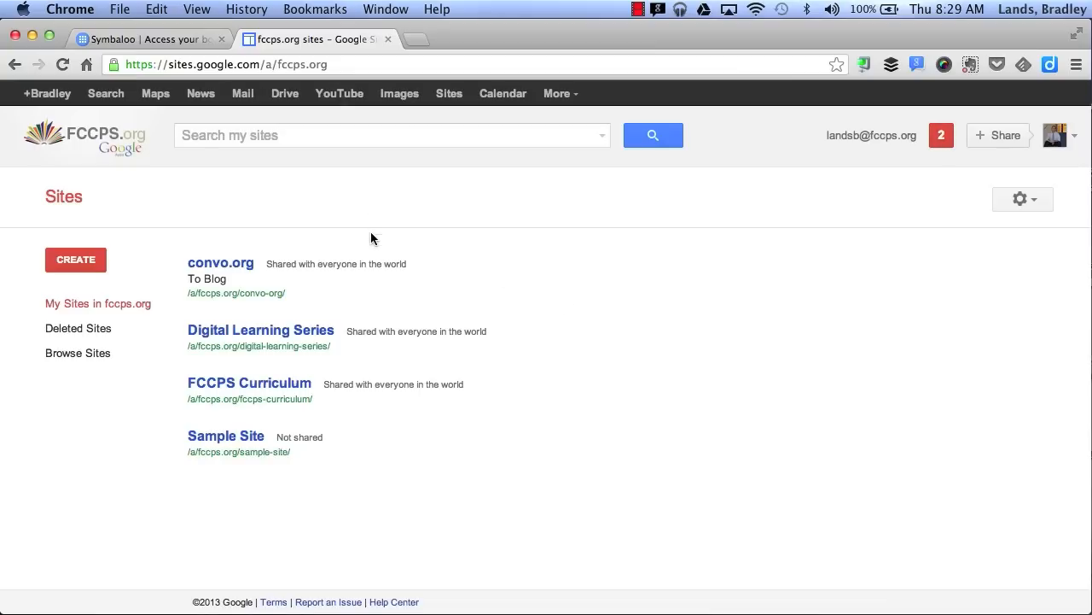
mouse_move(355, 240)
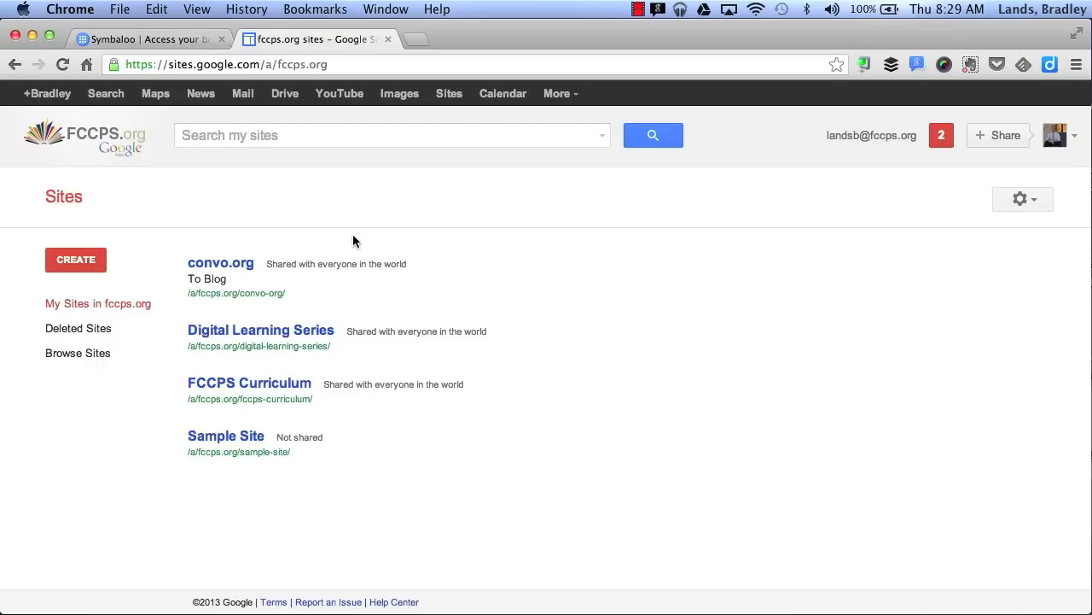
mouse_move(89, 237)
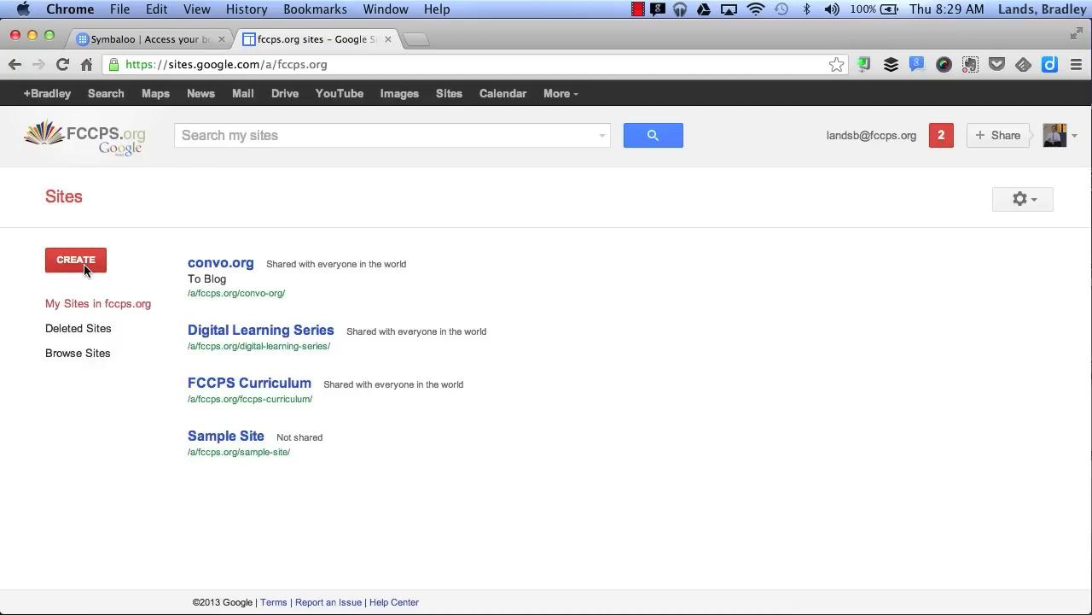
left_click(75, 259)
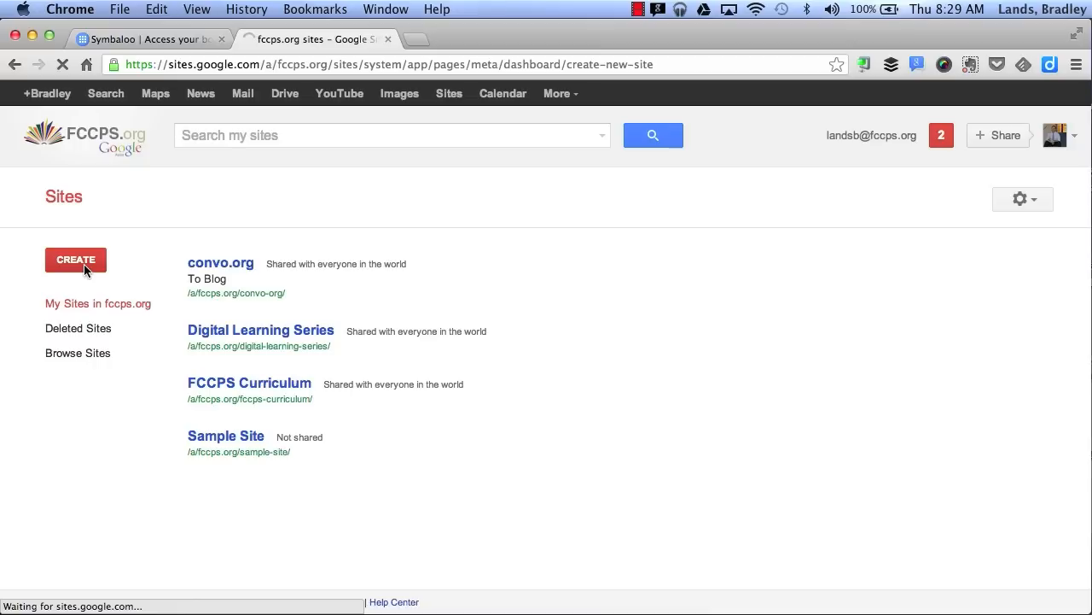
left_click(75, 260)
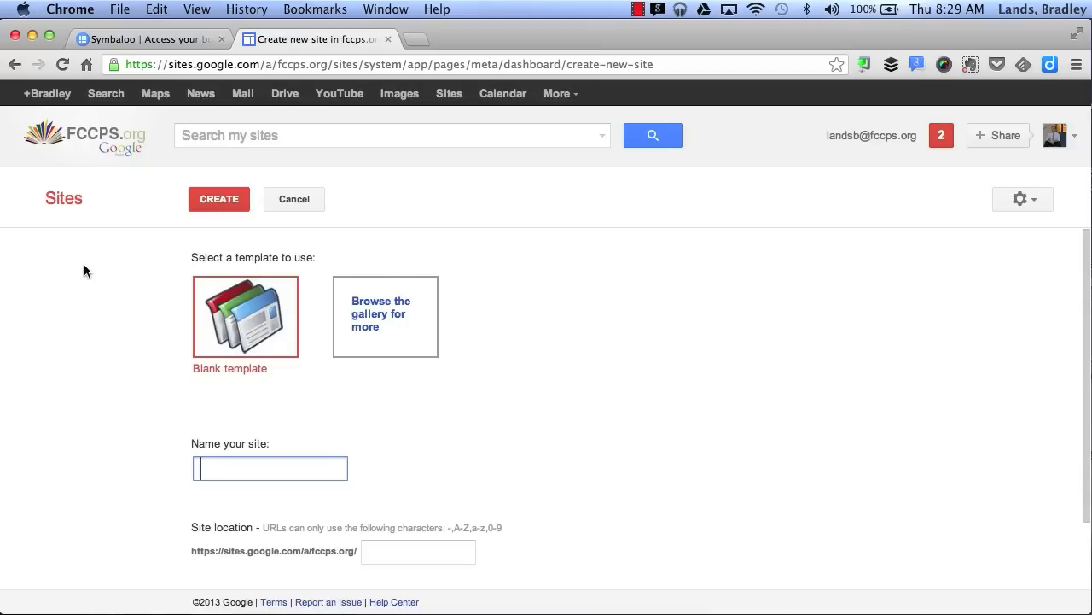
mouse_move(151, 336)
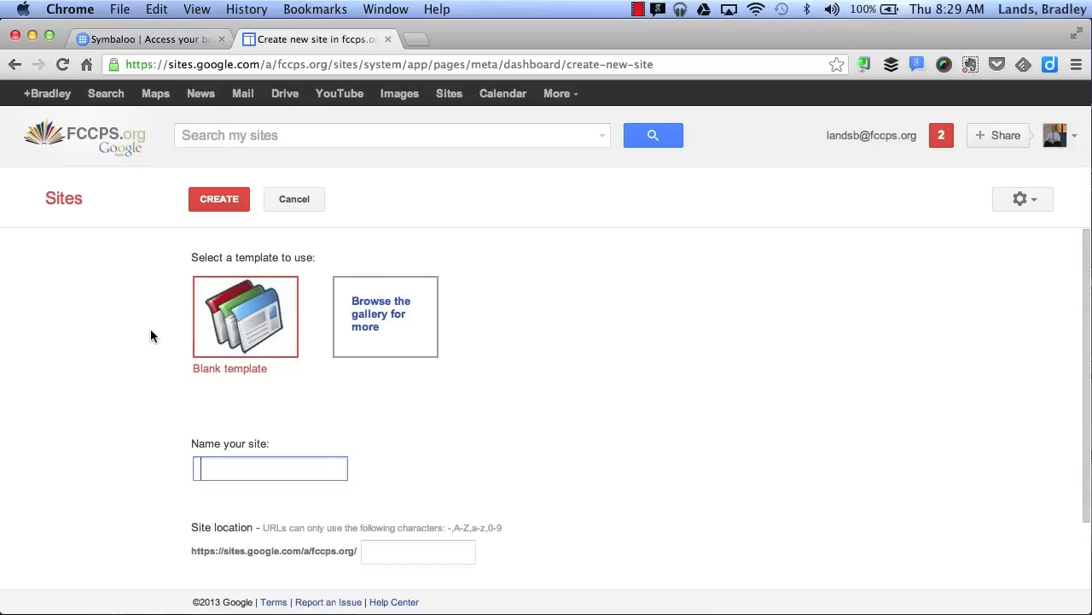
mouse_move(265, 332)
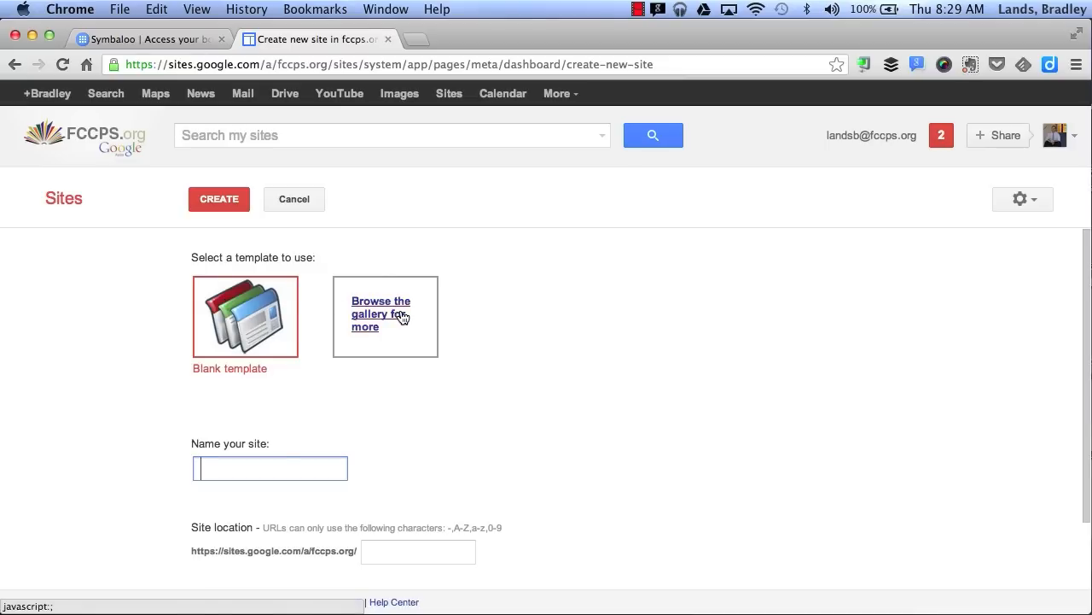
left_click(380, 313)
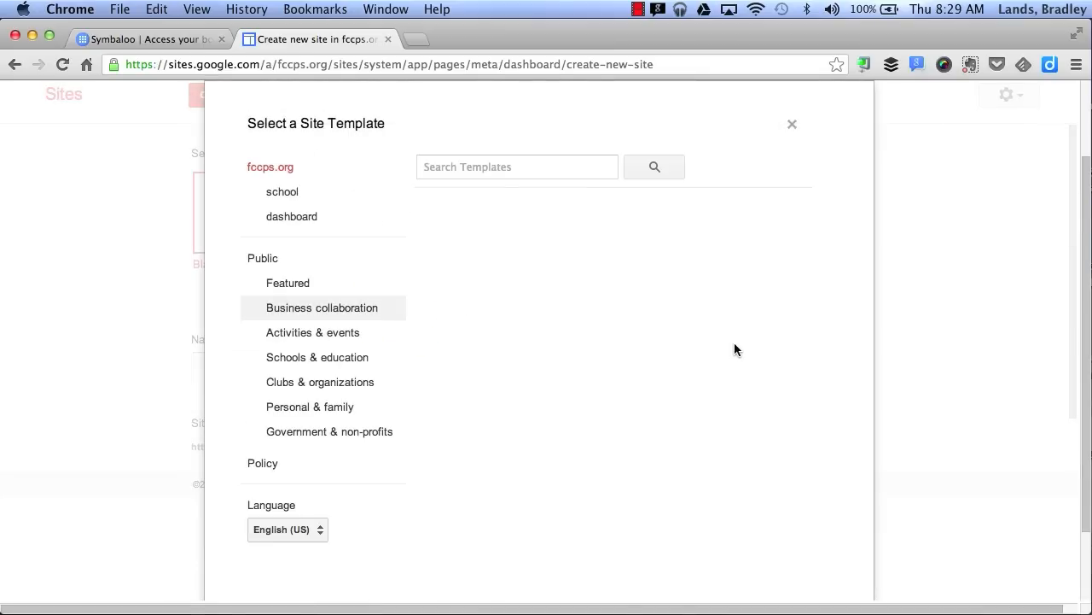
mouse_move(312, 445)
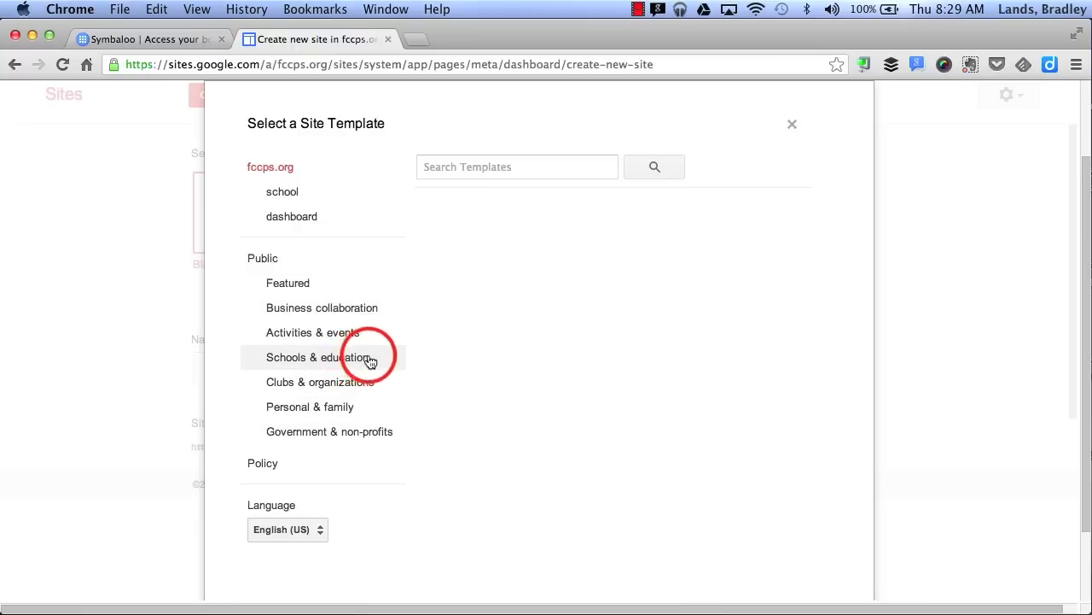
left_click(317, 357)
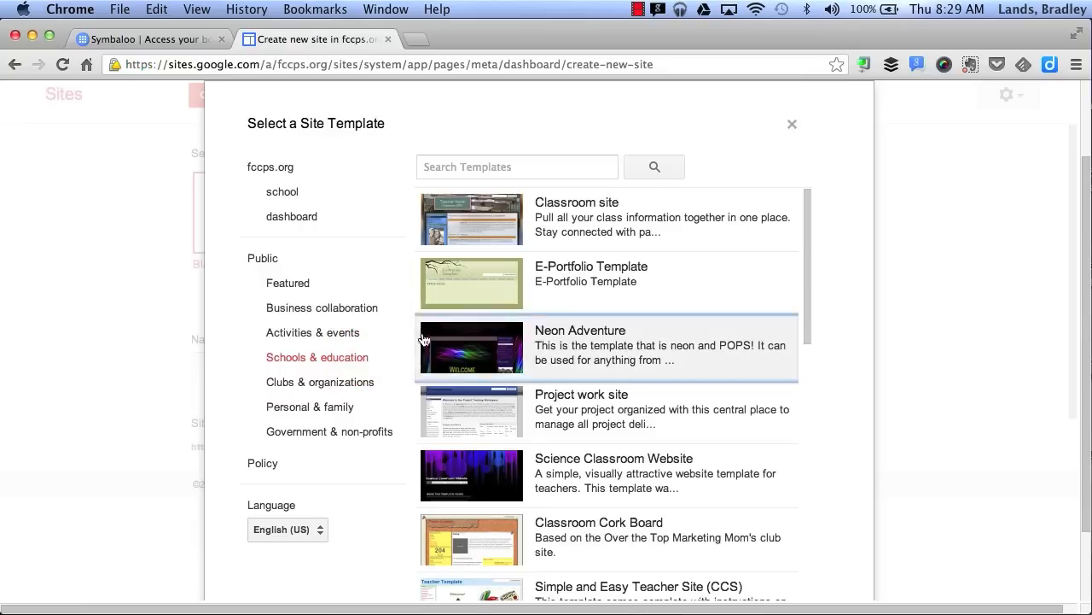
scroll("down", 3)
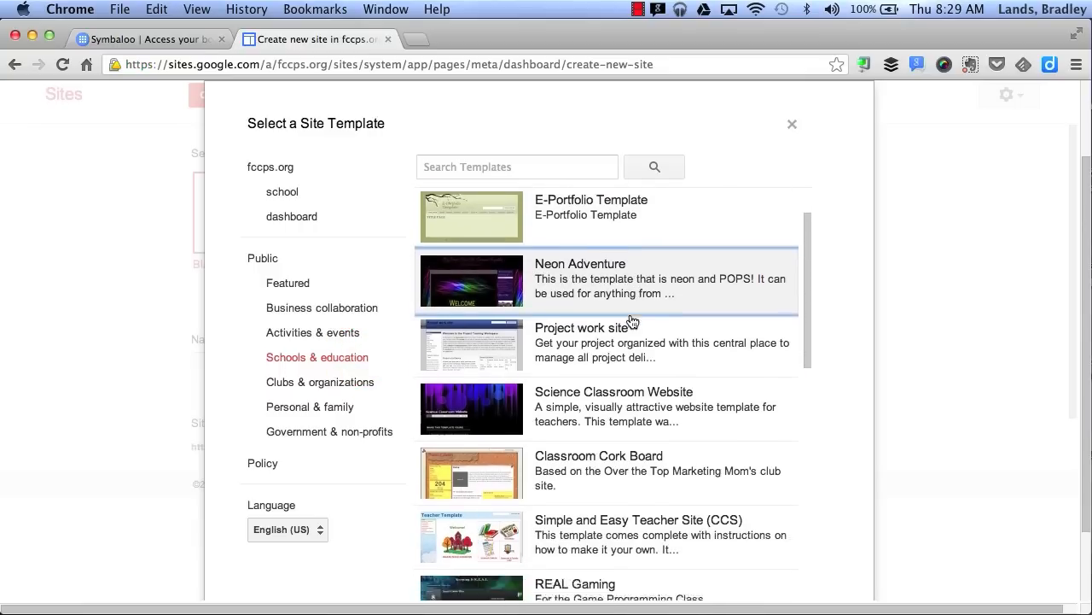
scroll("down", 3)
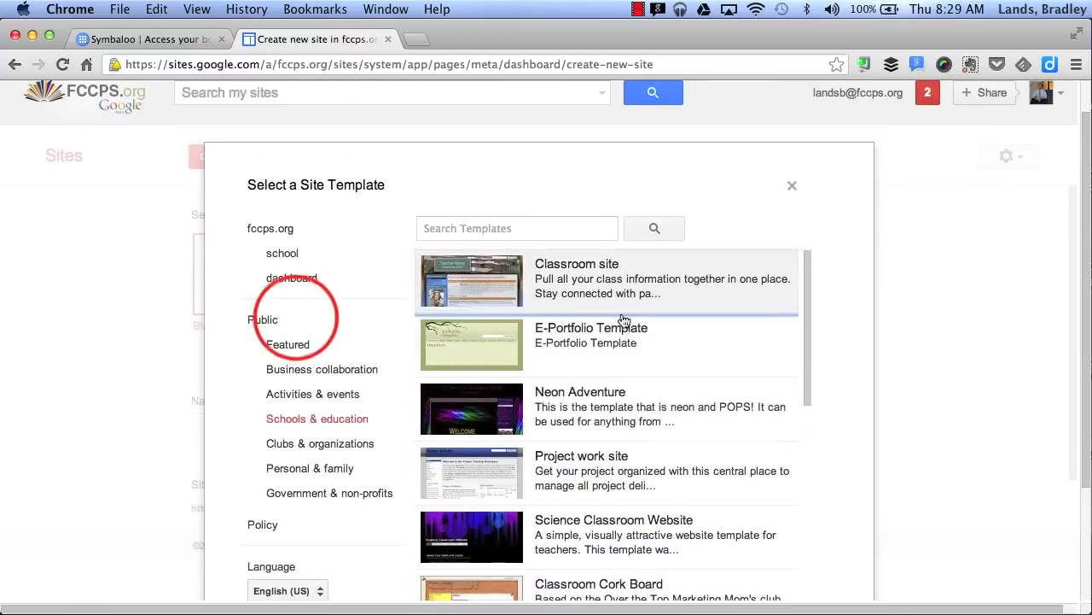
left_click(282, 253)
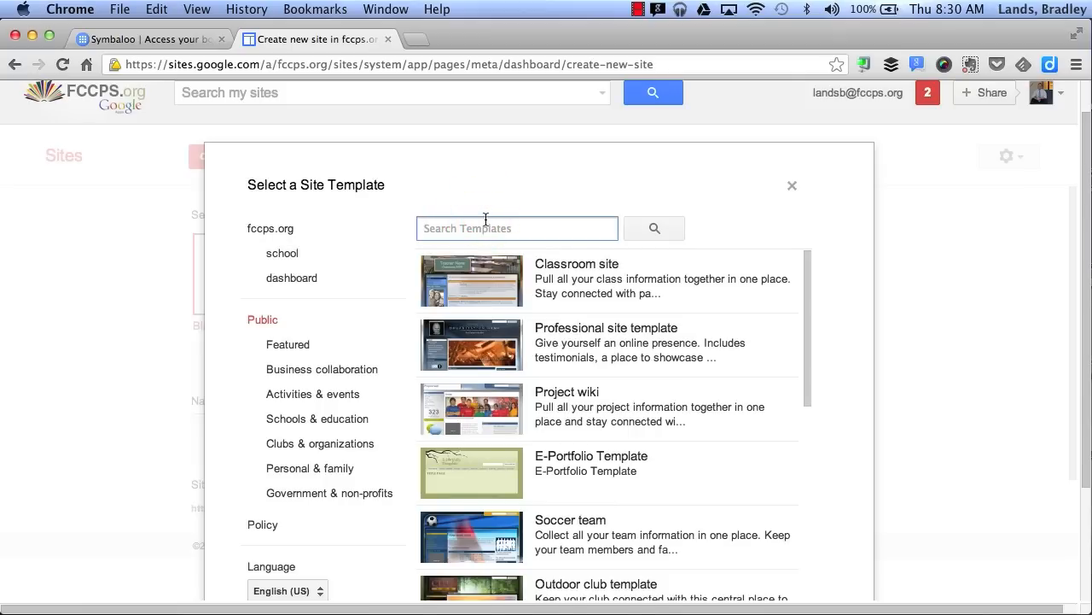
type("class")
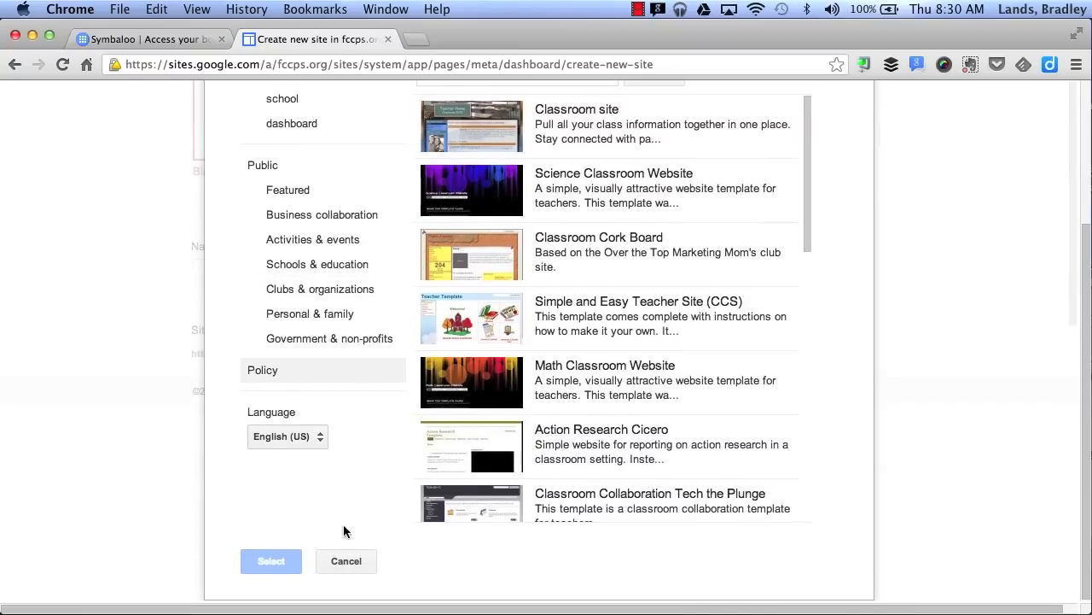
left_click(346, 560)
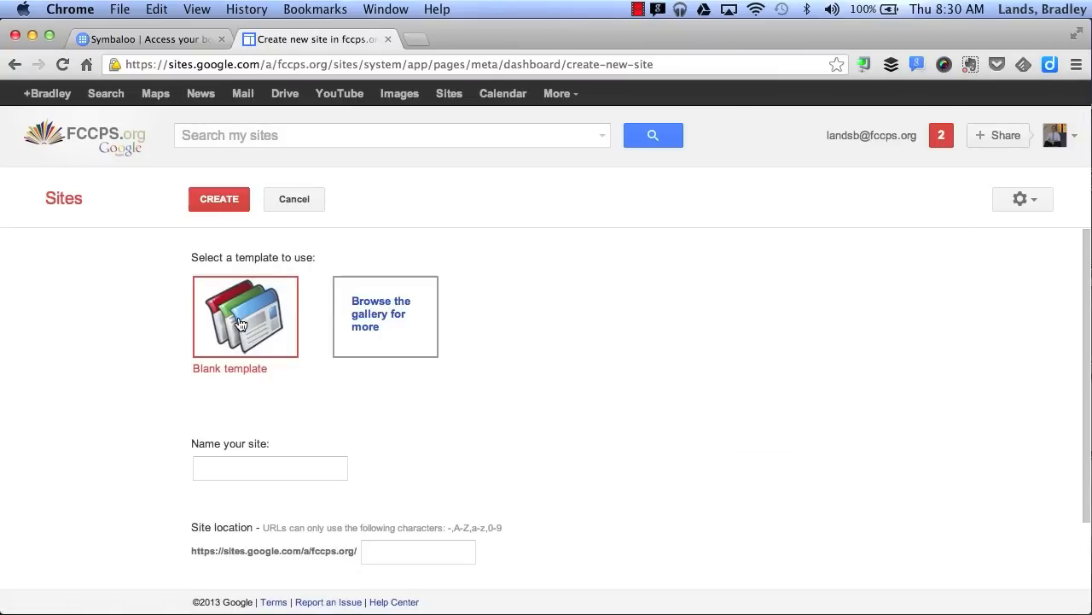
mouse_move(413, 338)
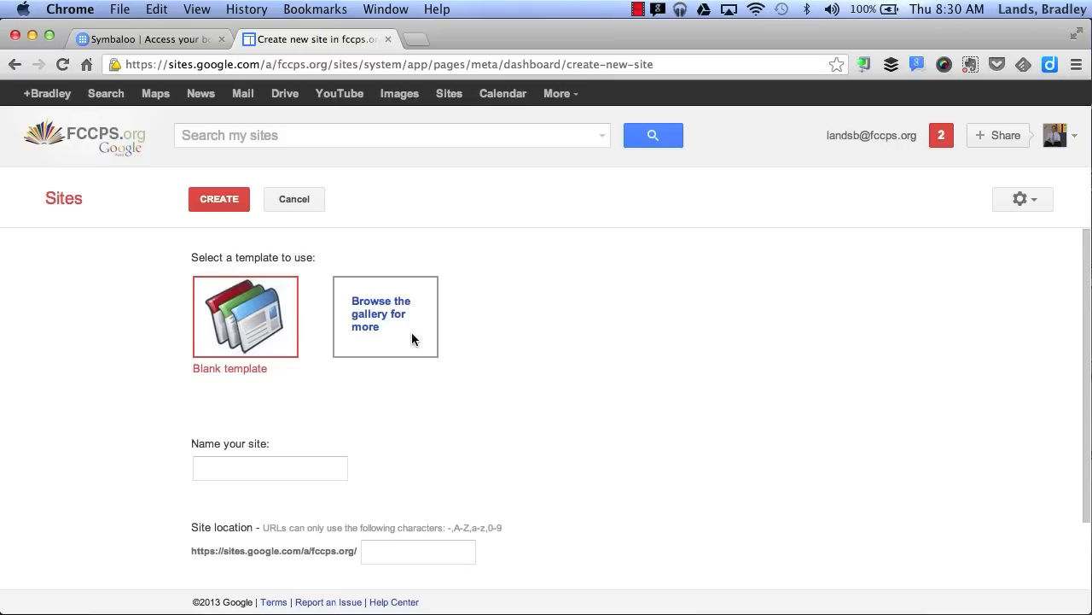
- Enter 'My Google Site' as the site name, auto-filling location my-google-site
scroll("down", 3)
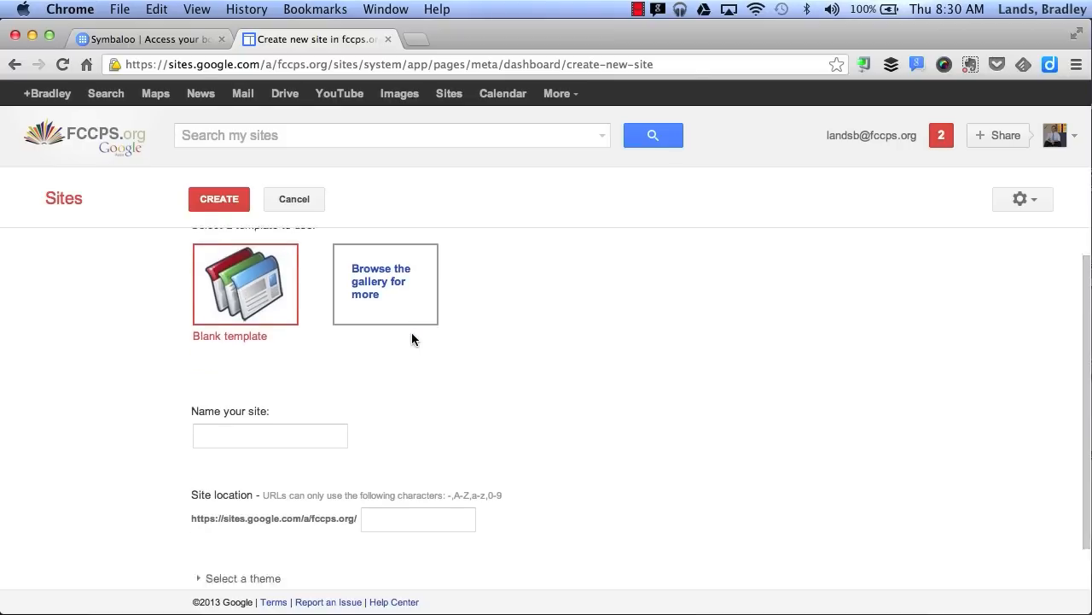
left_click(269, 386)
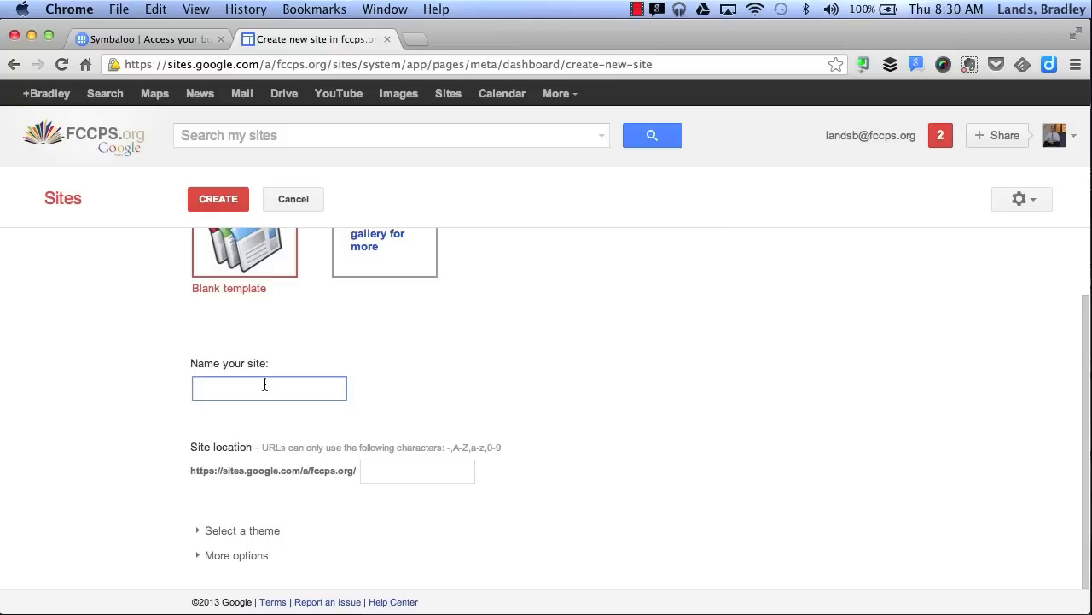
type("My Google S")
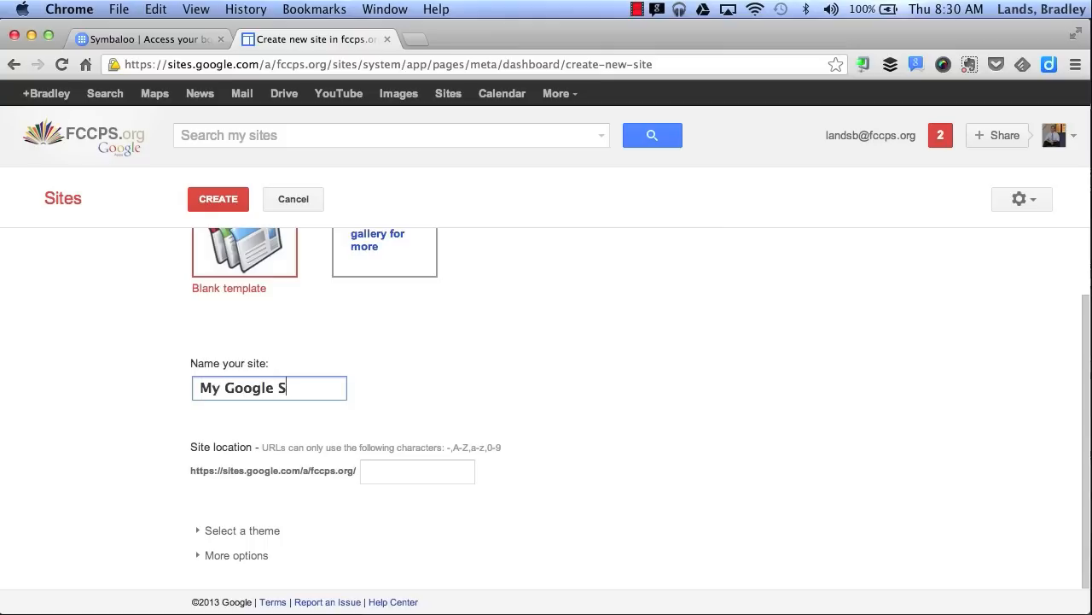
type("ite")
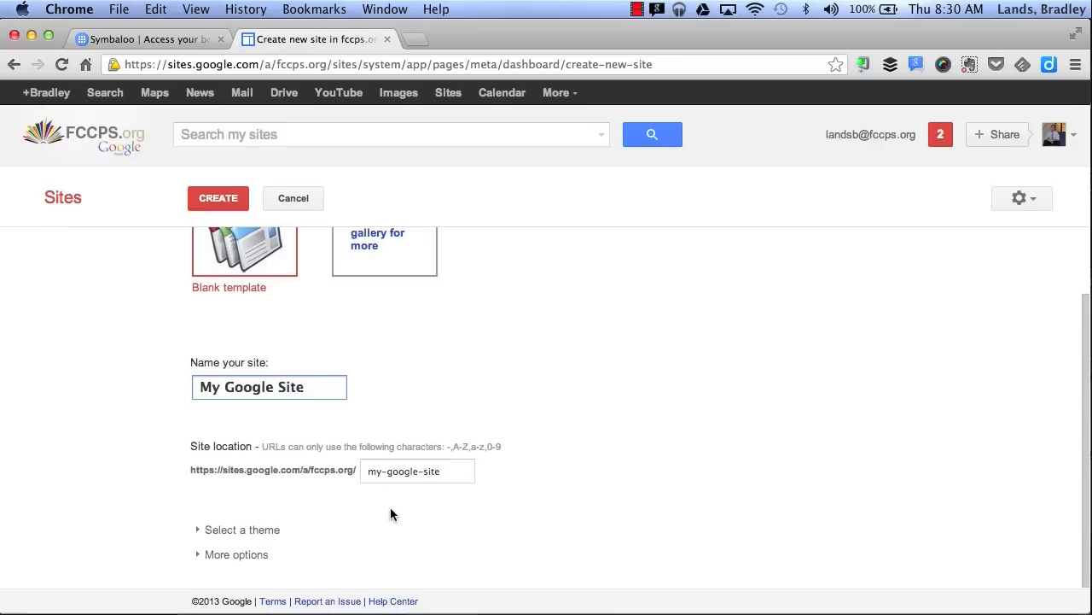
- Browse the theme gallery with Notebook selected and expand More options
left_click(243, 530)
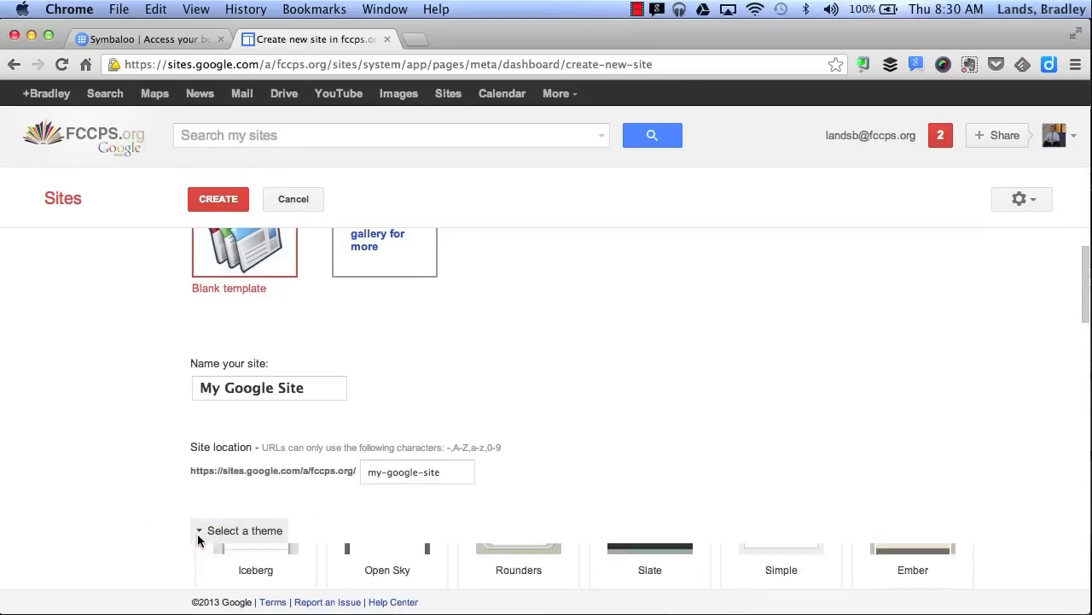
scroll("down", 3)
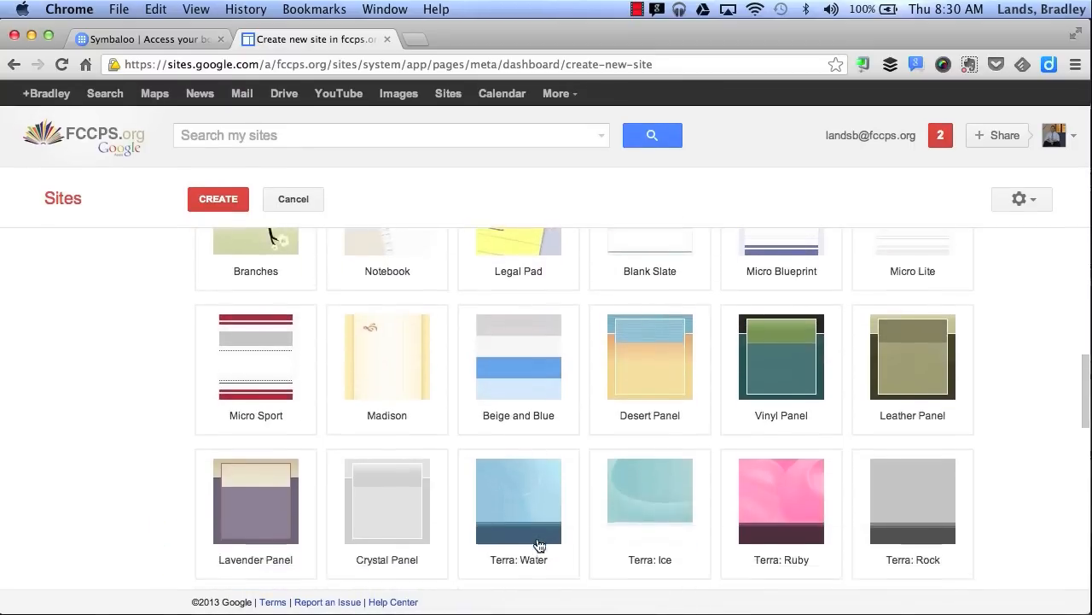
scroll("down", 3)
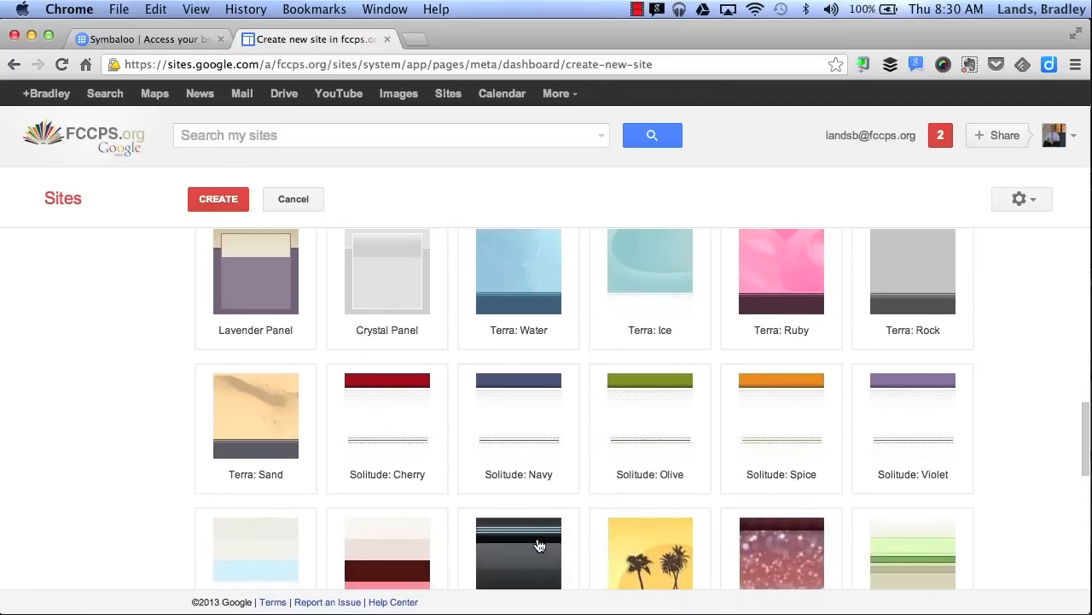
scroll("up", 3)
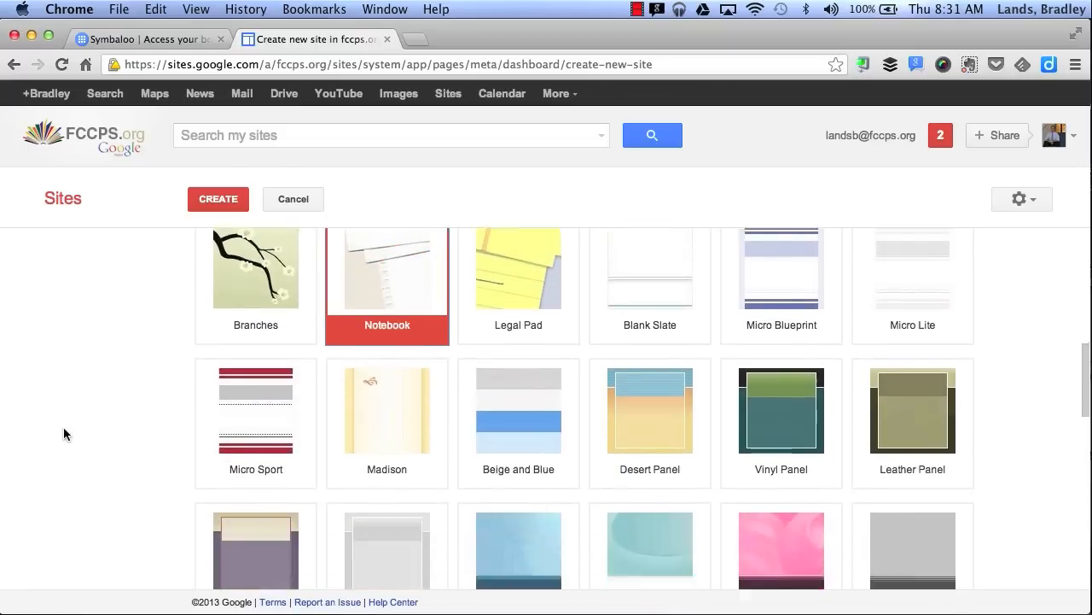
scroll("down", 3)
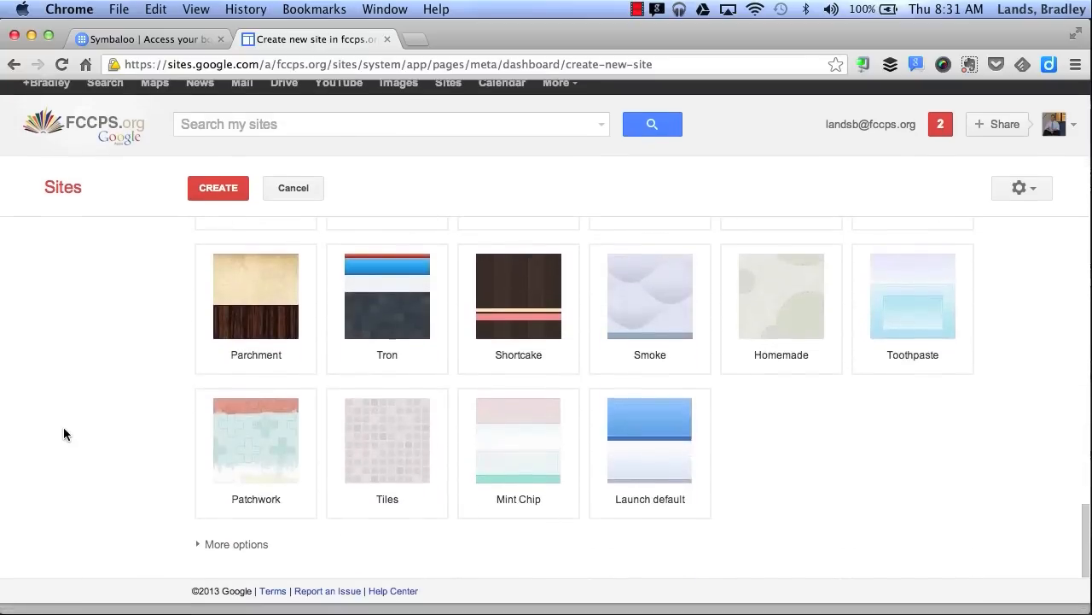
left_click(234, 544)
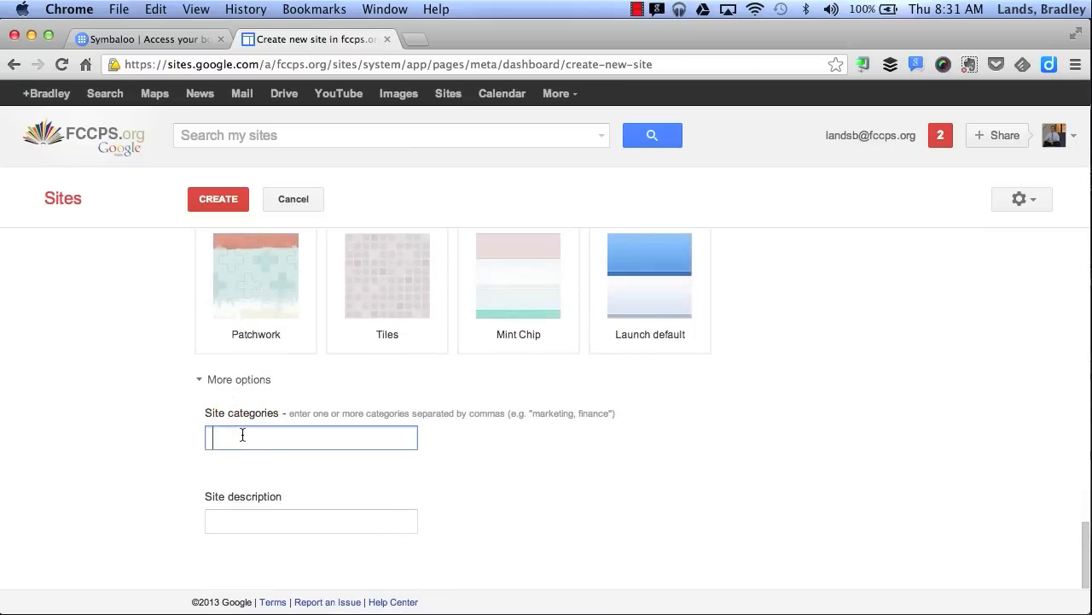
- Enter 'school, education' in the Site categories box
type("school,")
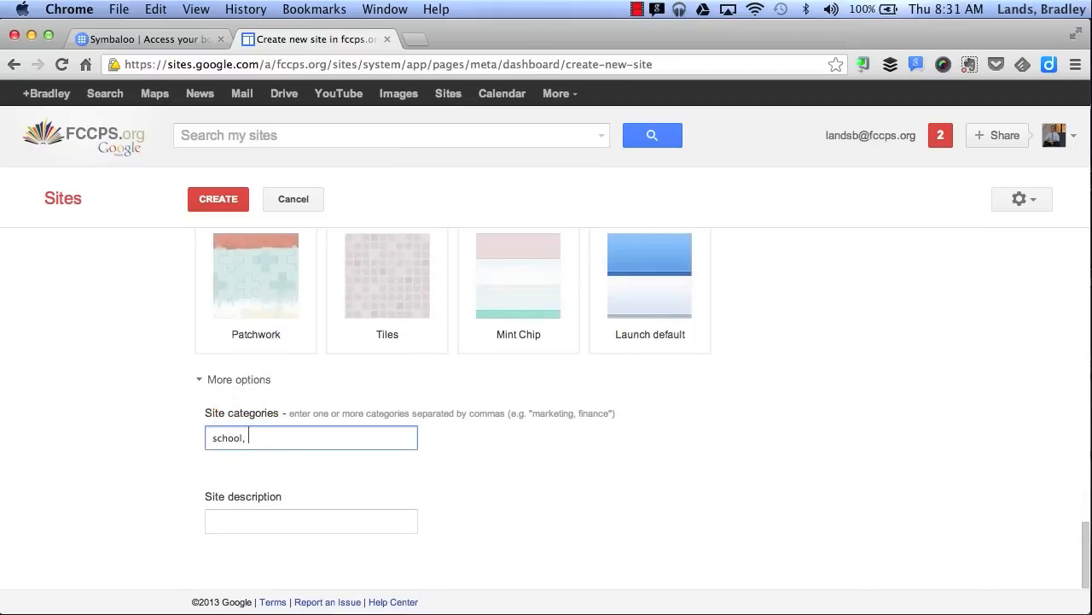
type("education,")
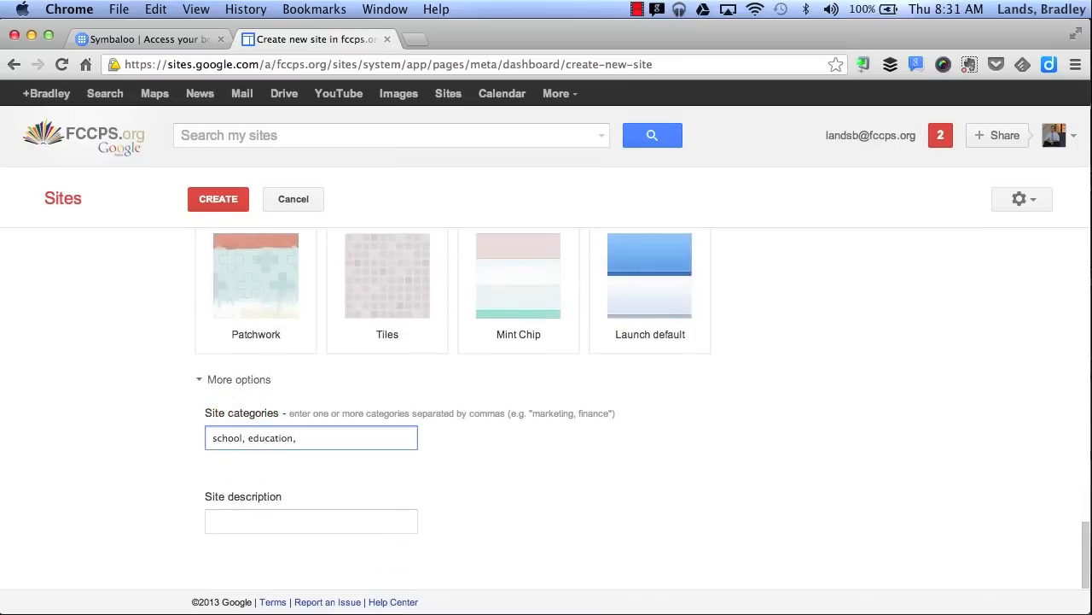
left_click(311, 521)
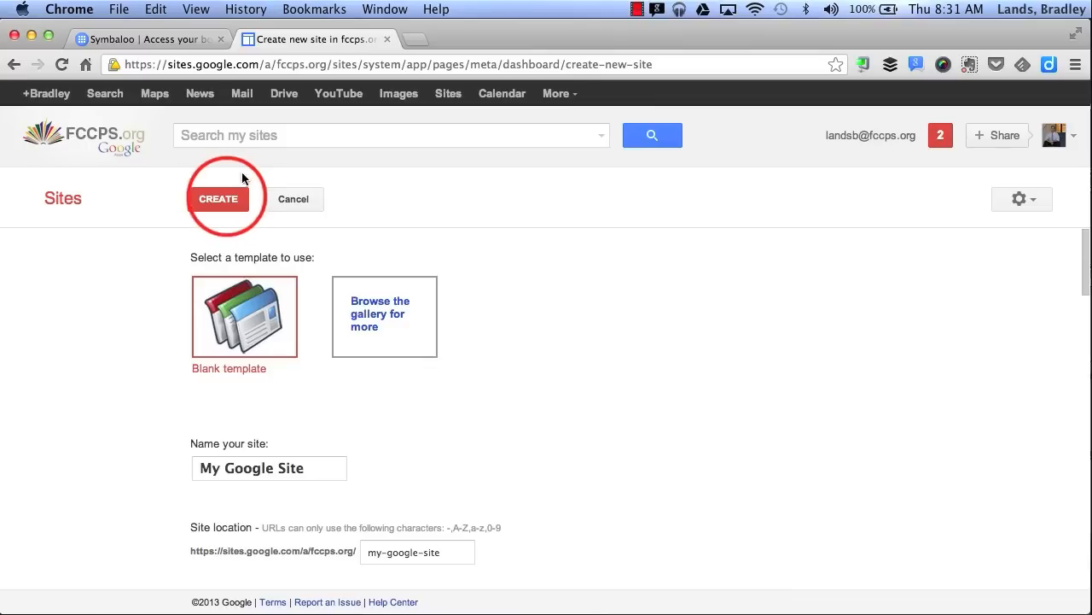
- Create 'My Google Site' with the Notebook theme and open its Home page
left_click(219, 198)
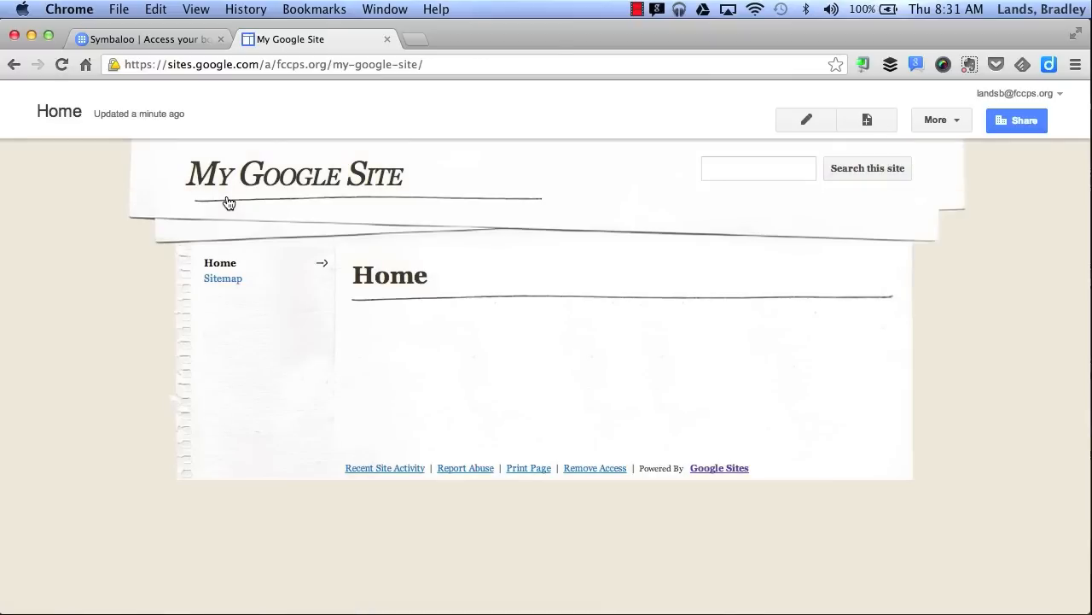
mouse_move(804, 119)
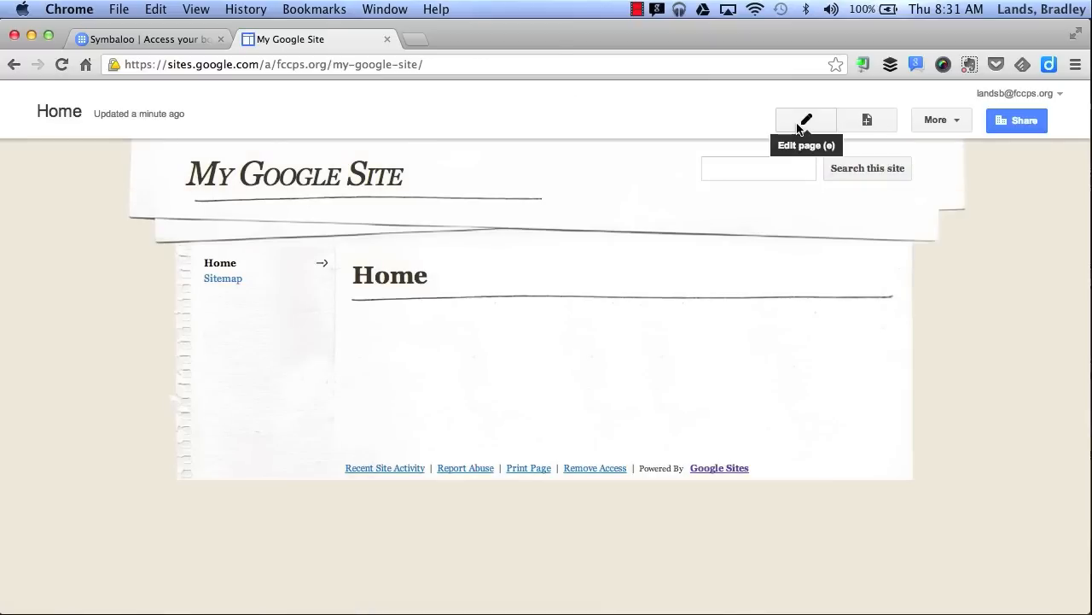
mouse_move(794, 125)
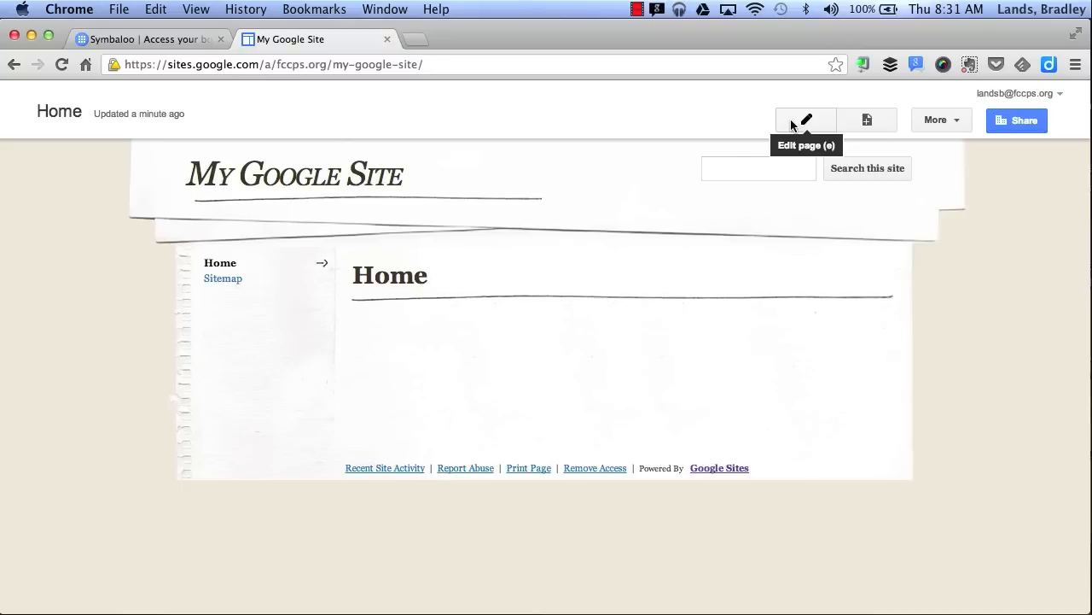
- Add the text 'I can type in text' to the Home page body
left_click(805, 120)
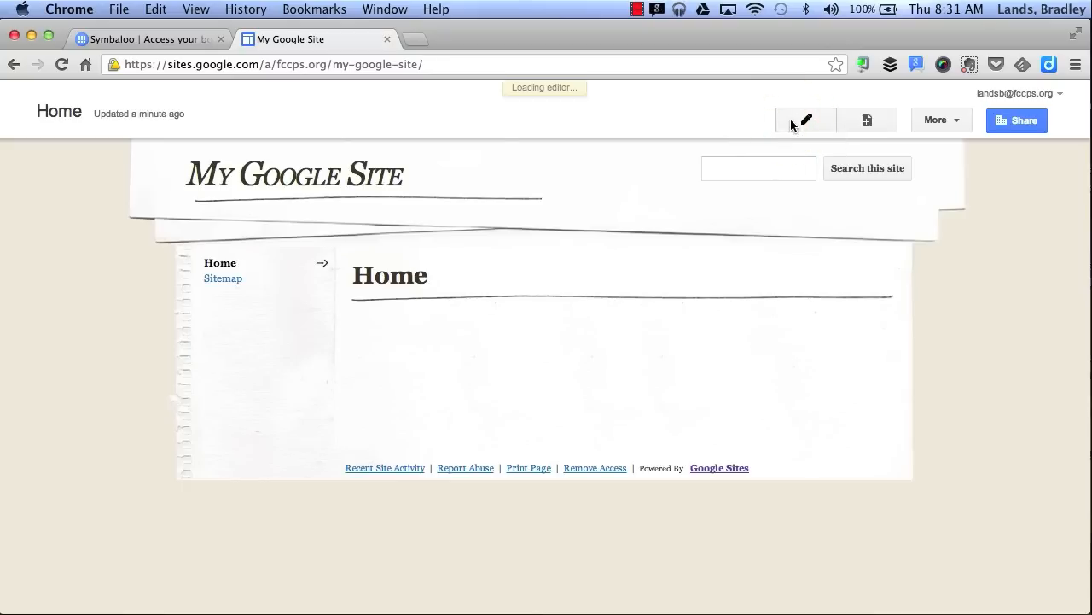
left_click(804, 119)
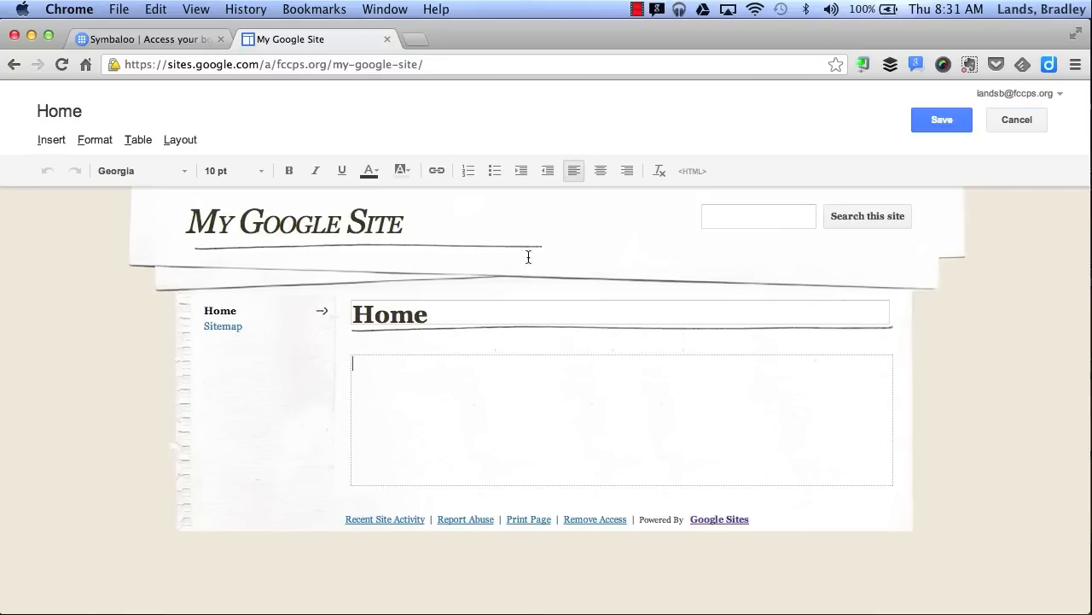
mouse_move(401, 399)
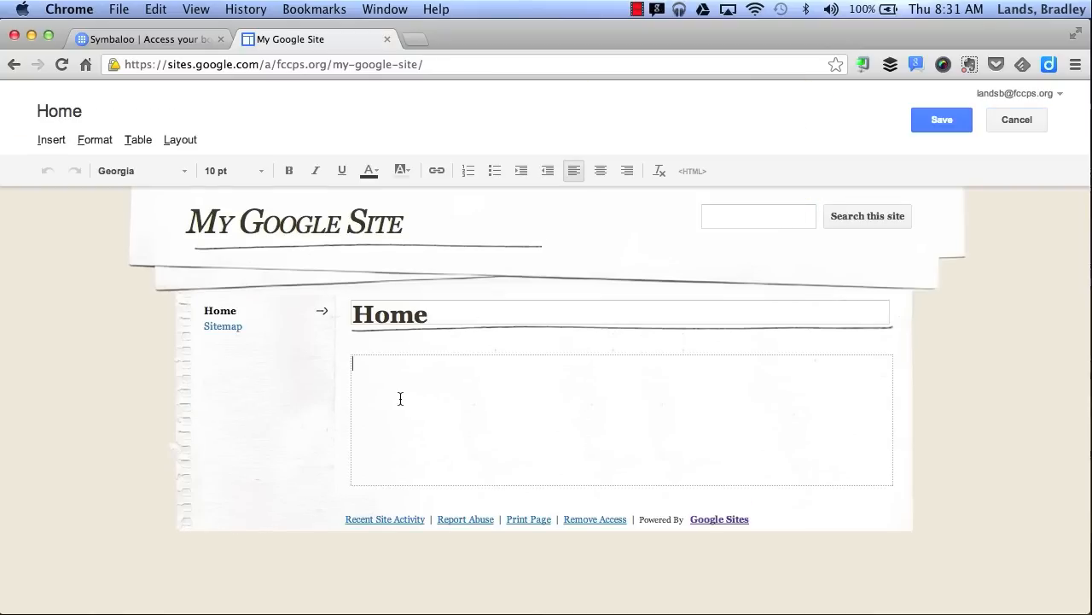
type("I can type in text")
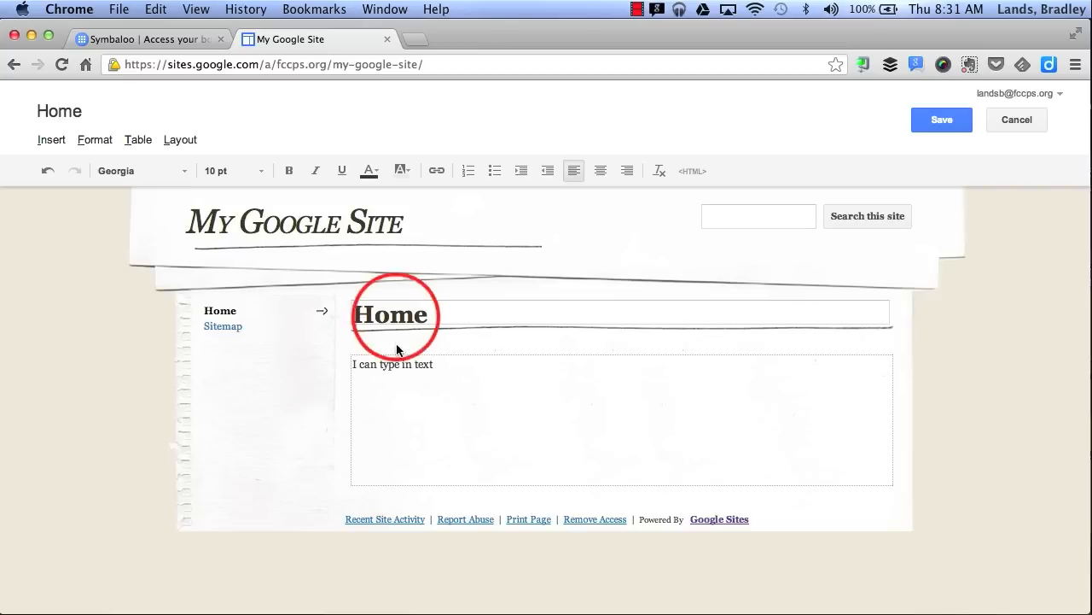
- Retitle the page 'Google Site' and save it
double_click(391, 315)
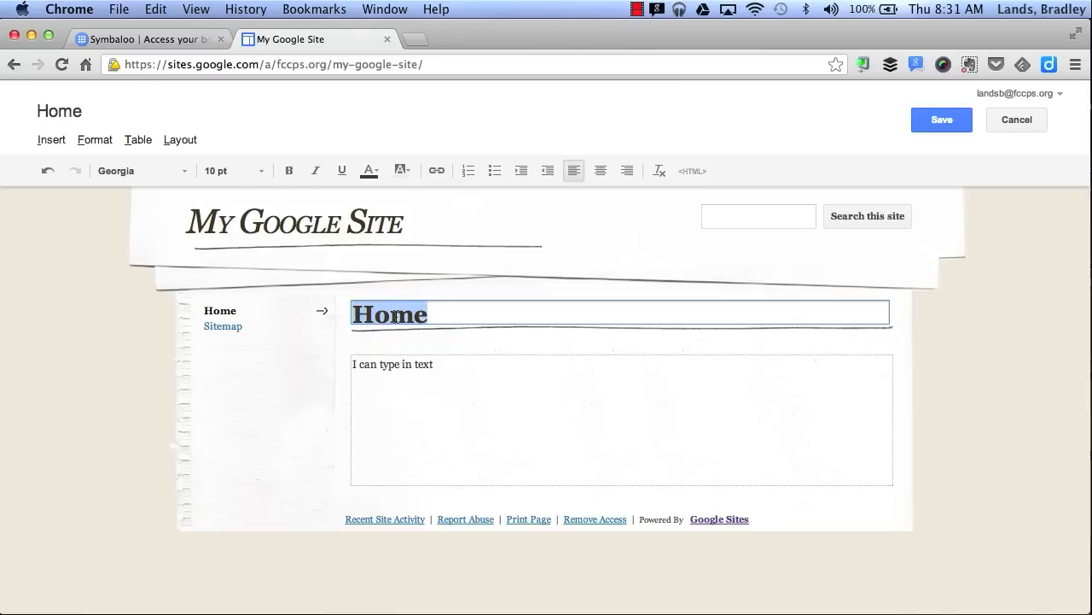
type("Google Site")
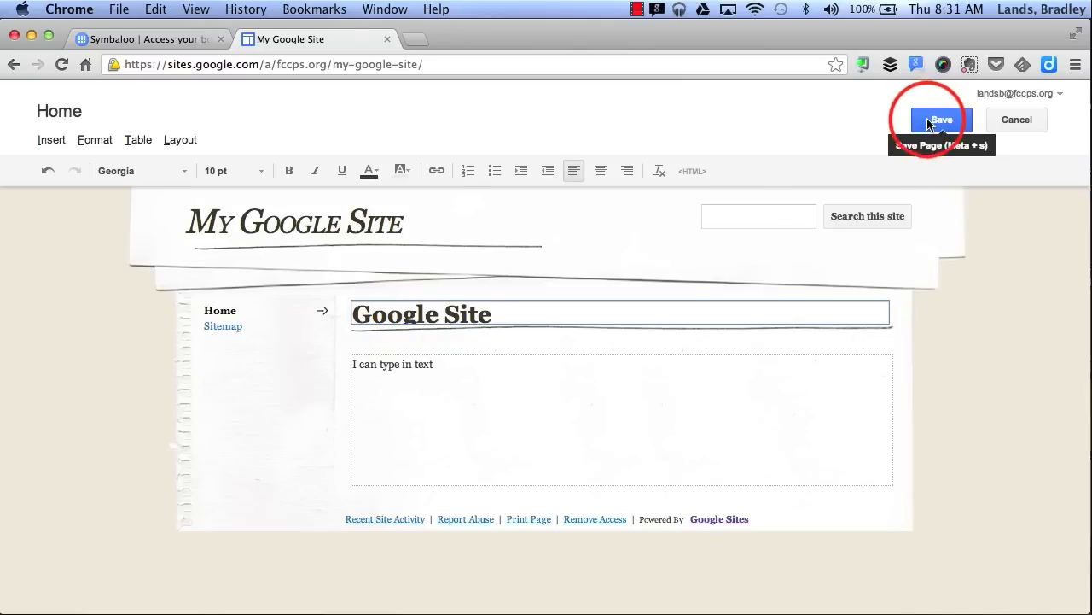
left_click(942, 119)
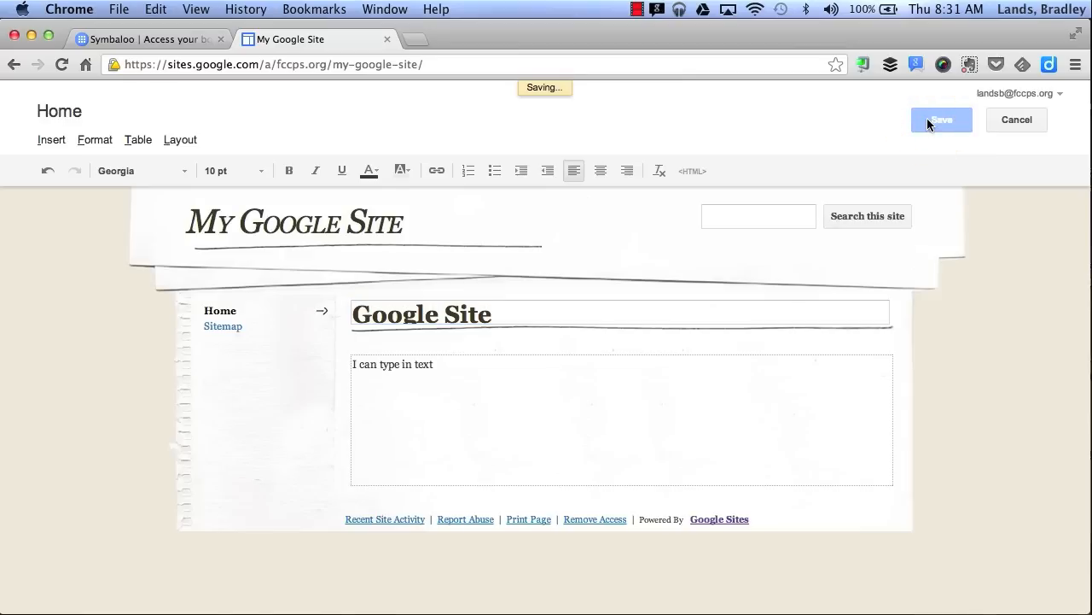
left_click(940, 120)
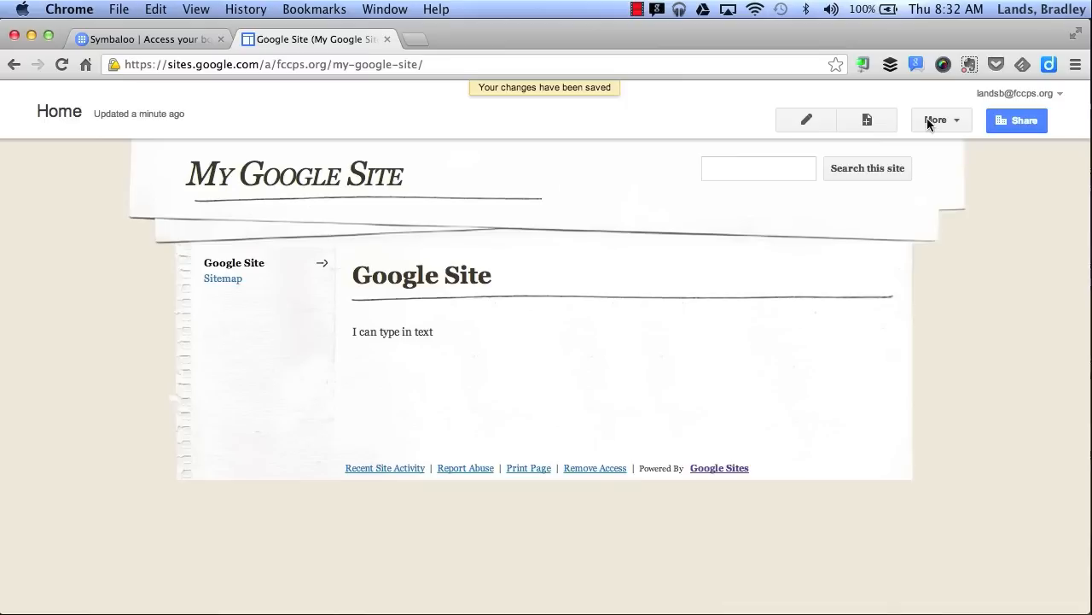
mouse_move(866, 120)
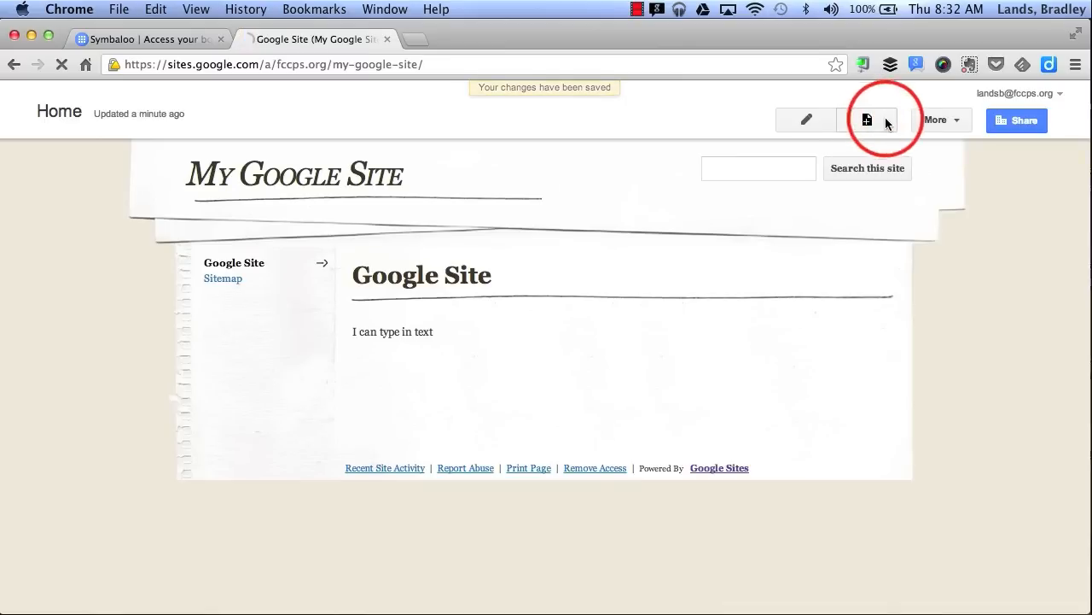
- Create a top-level 'Directions' page using the Web Page template
left_click(867, 120)
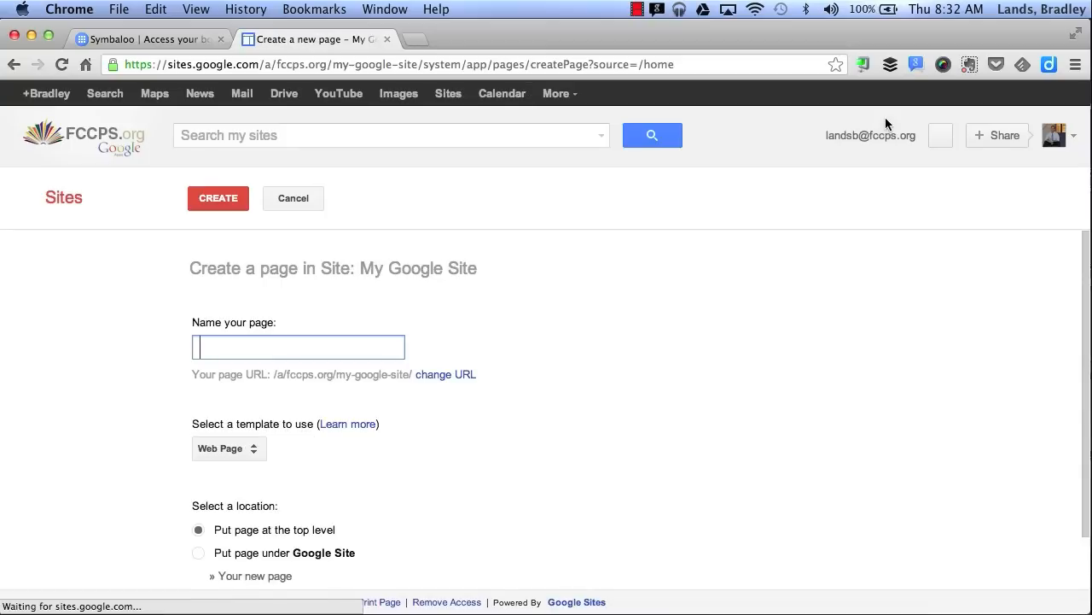
left_click(298, 346)
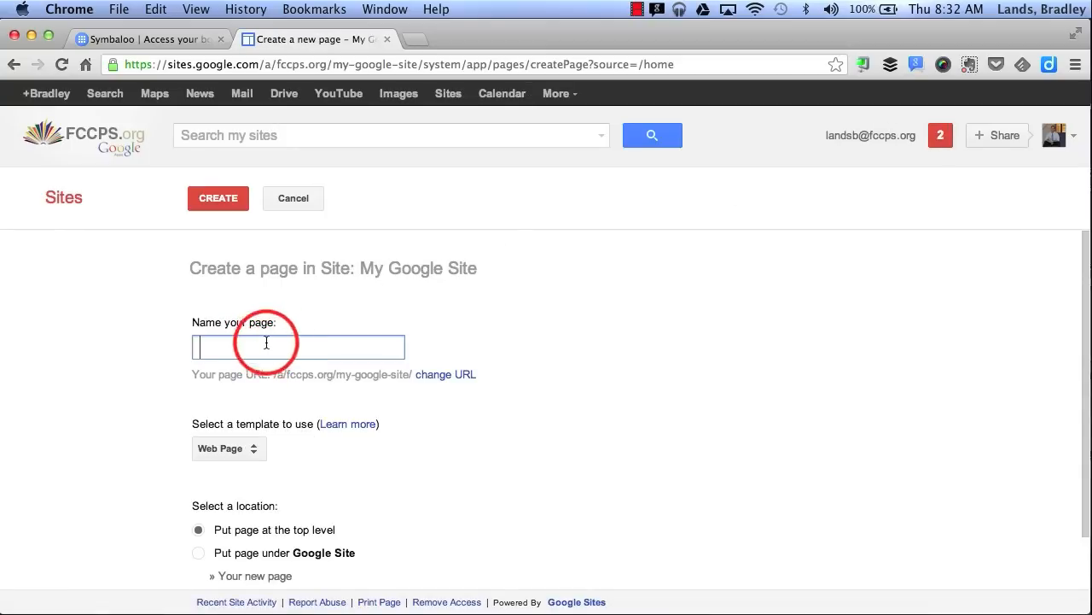
type("D")
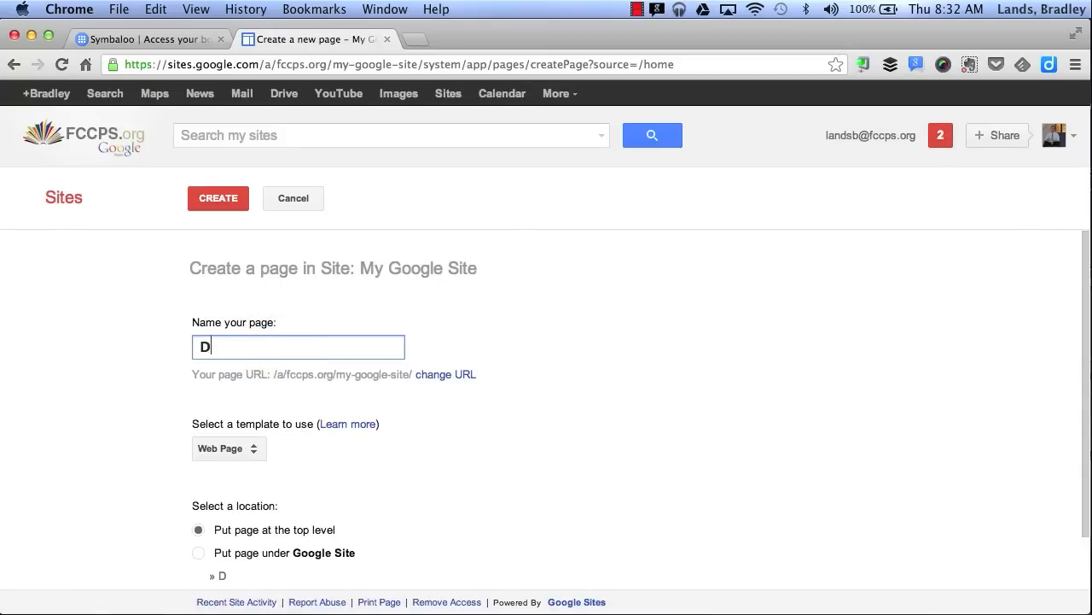
type("irections")
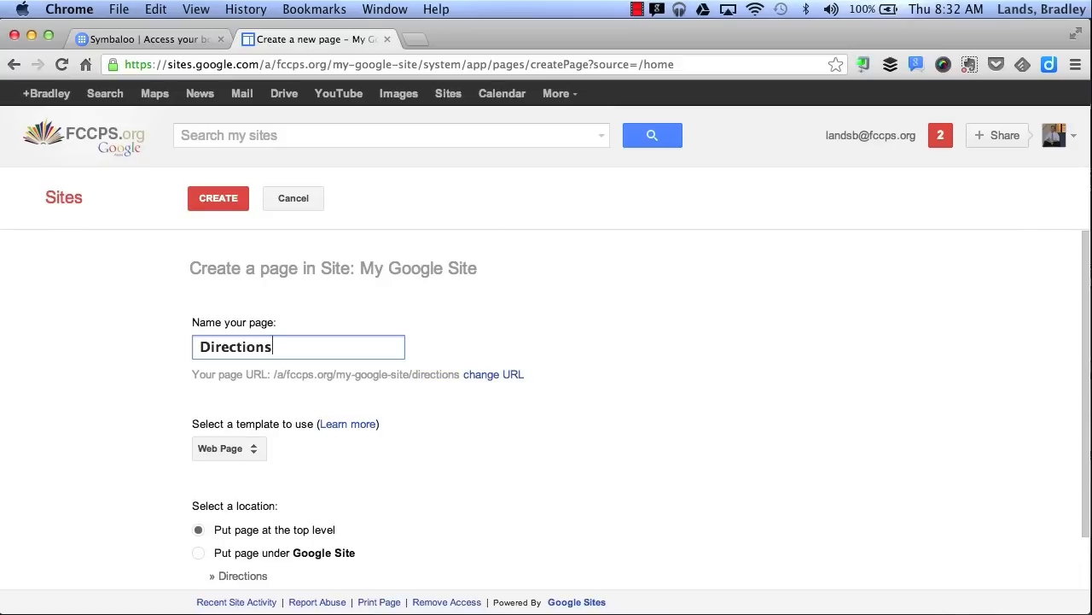
scroll("down", 3)
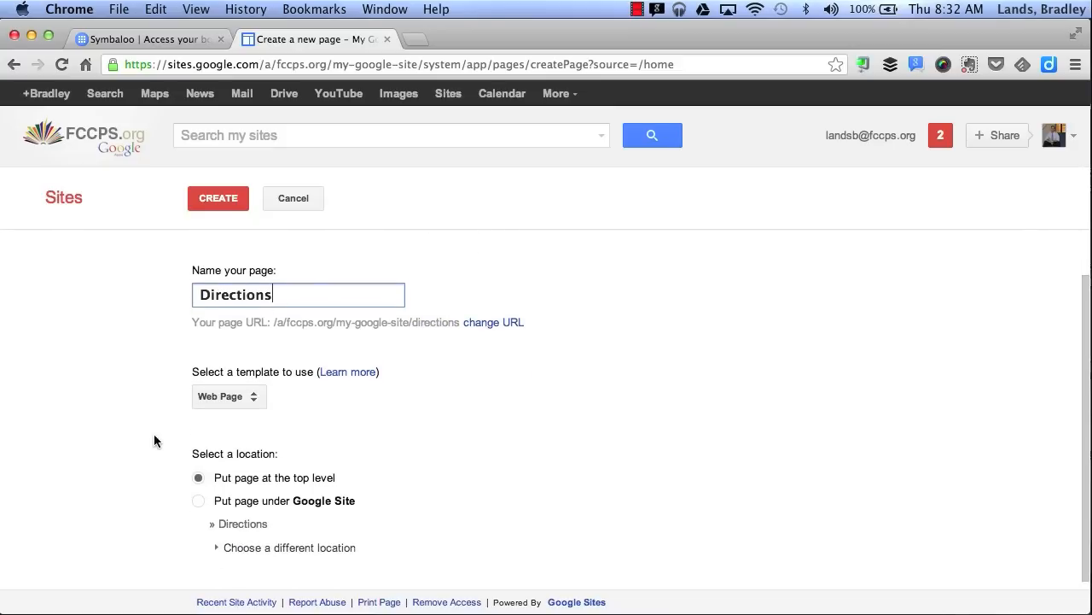
left_click(228, 396)
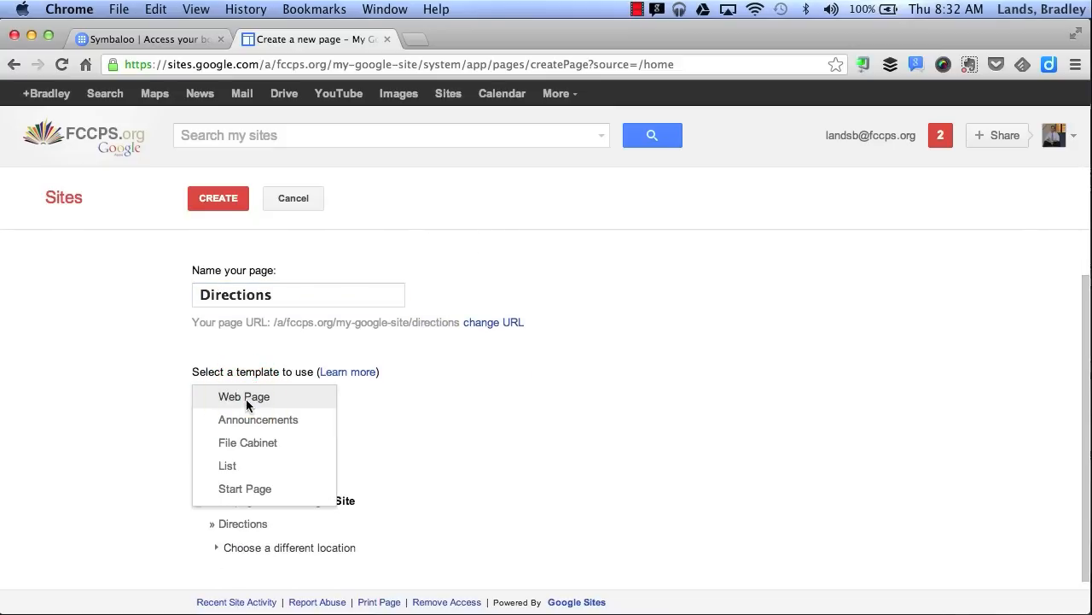
mouse_move(299, 425)
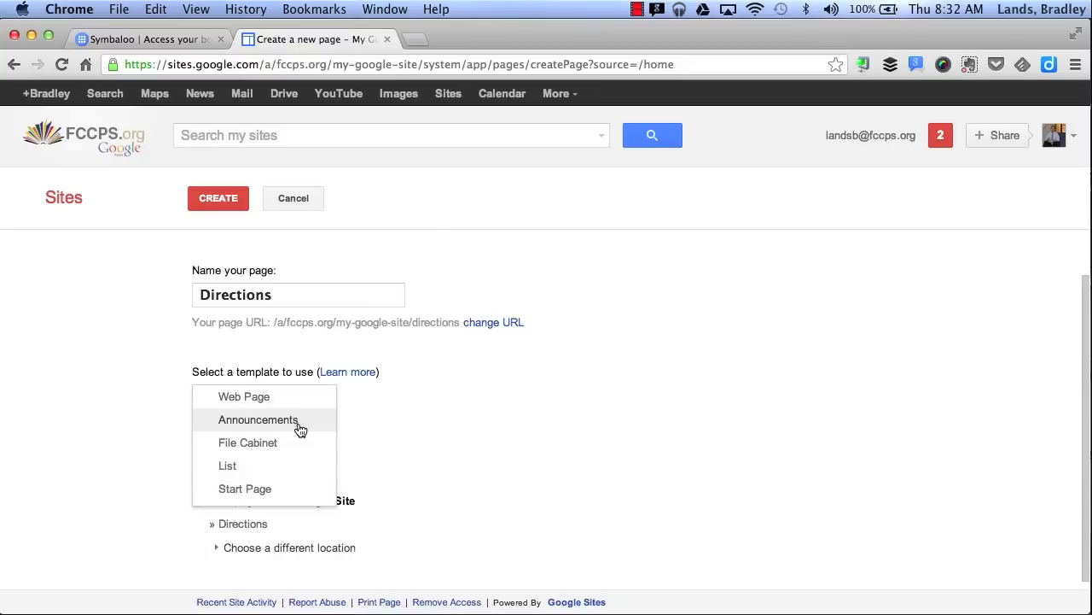
mouse_move(298, 451)
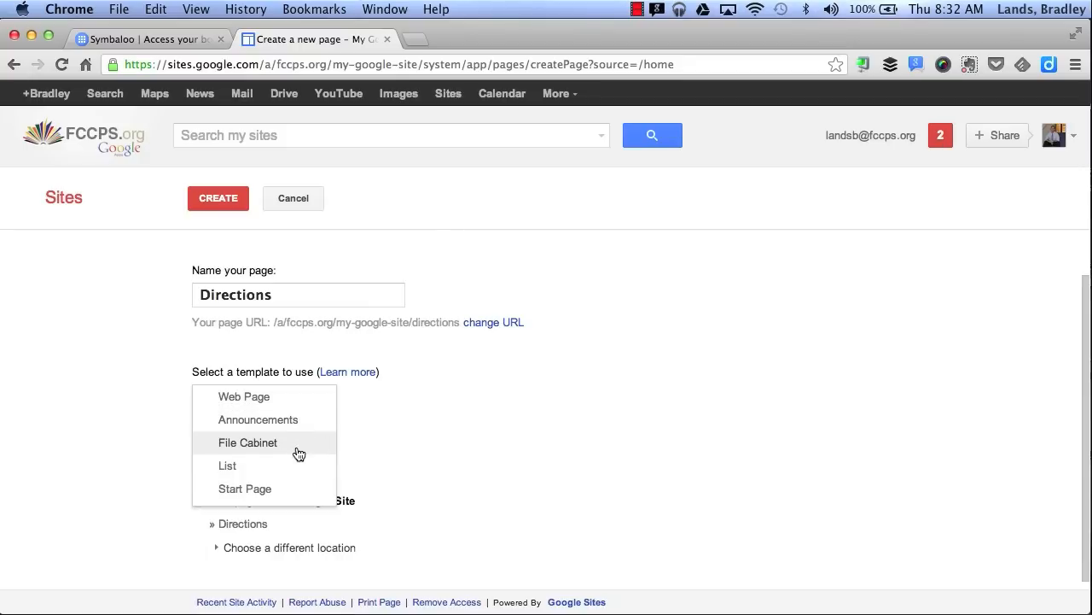
mouse_move(302, 507)
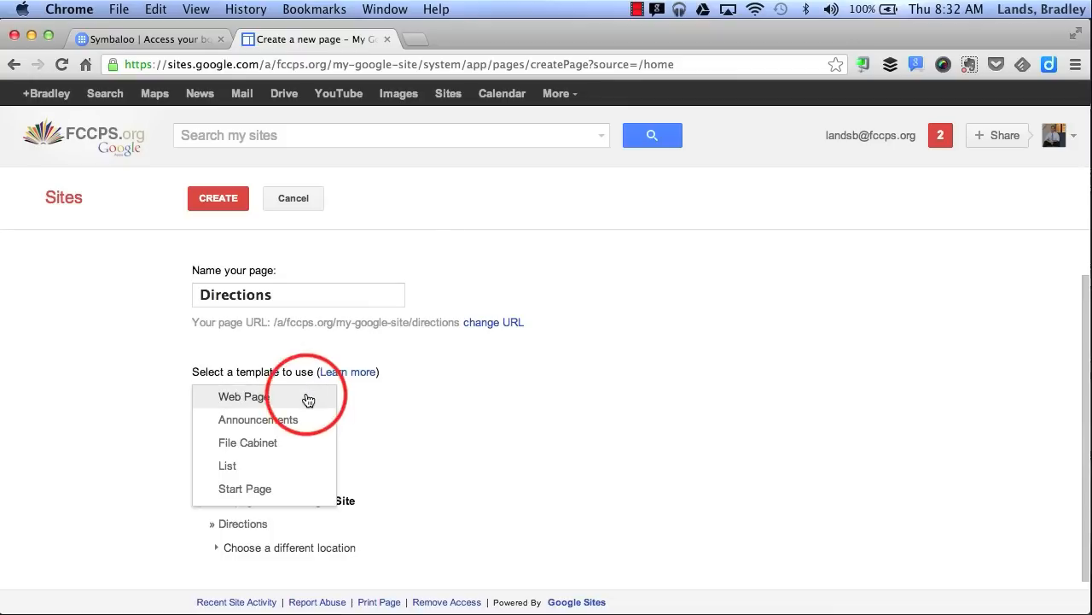
left_click(229, 396)
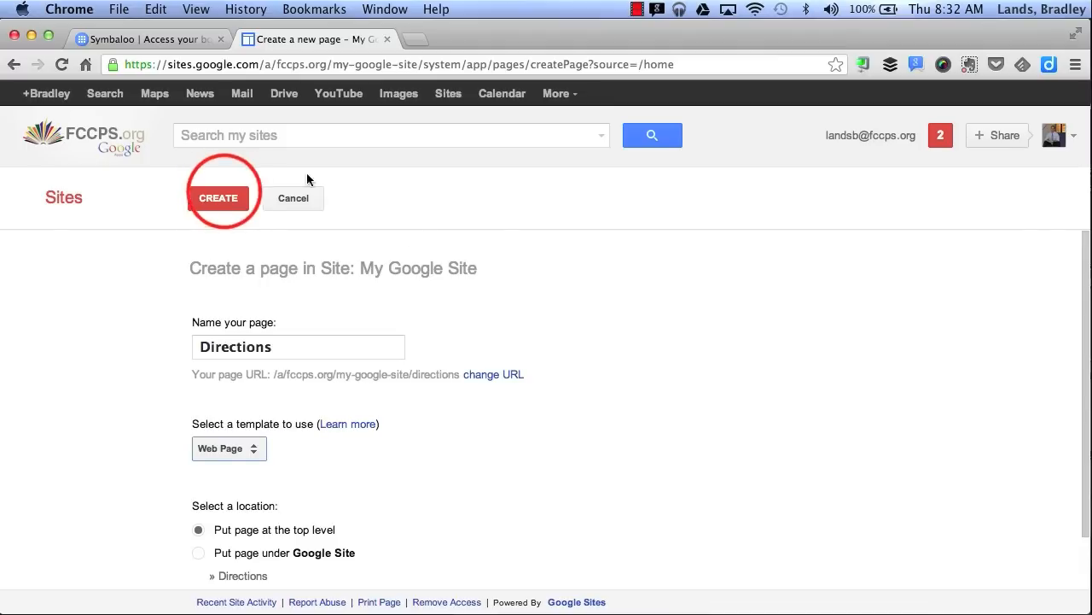
left_click(219, 197)
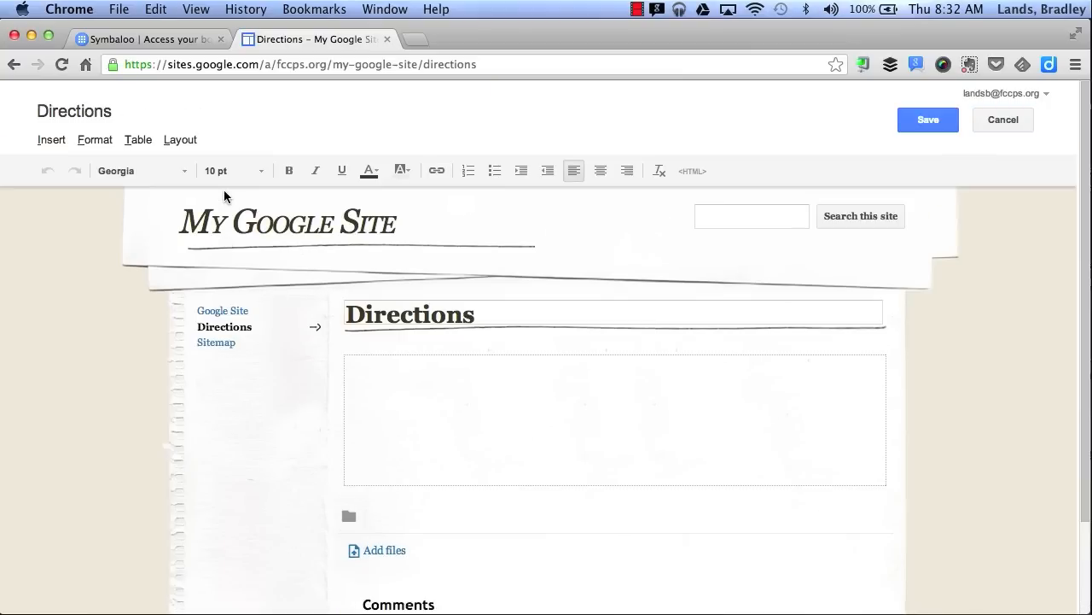
left_click(346, 363)
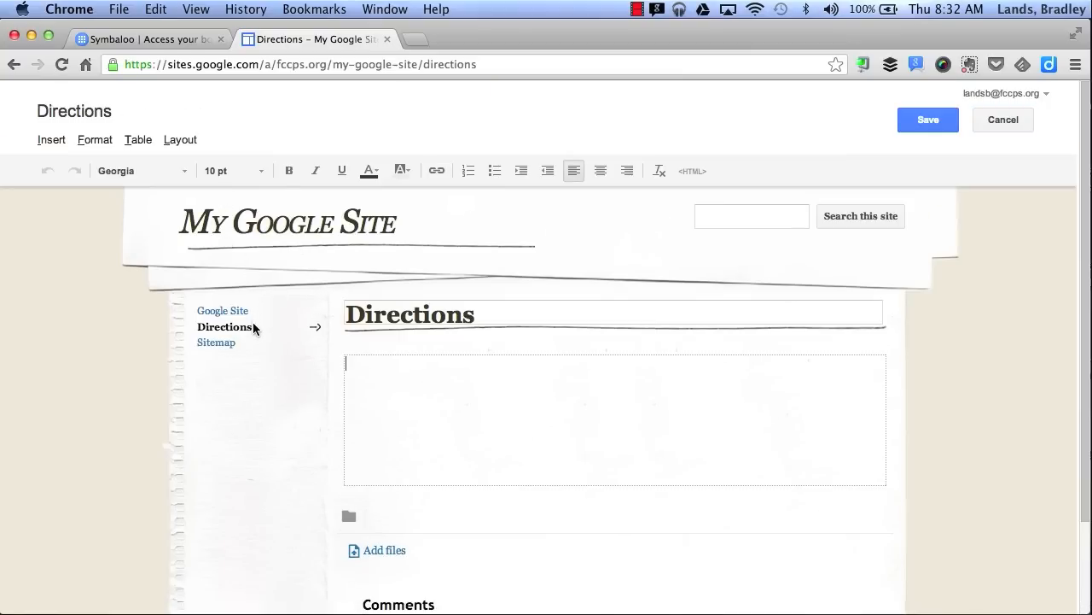
mouse_move(767, 144)
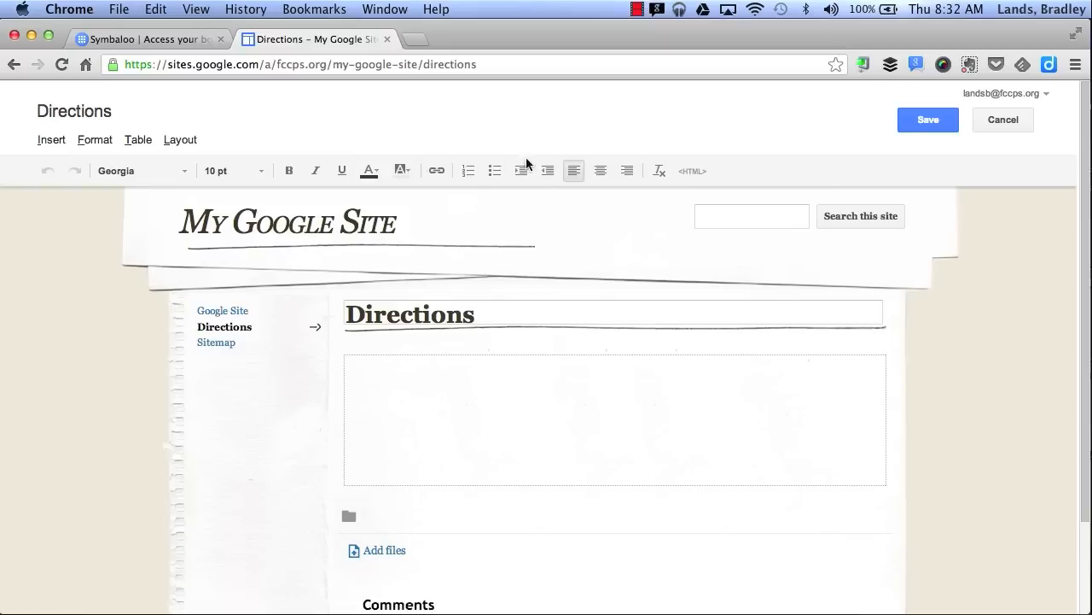
mouse_move(269, 220)
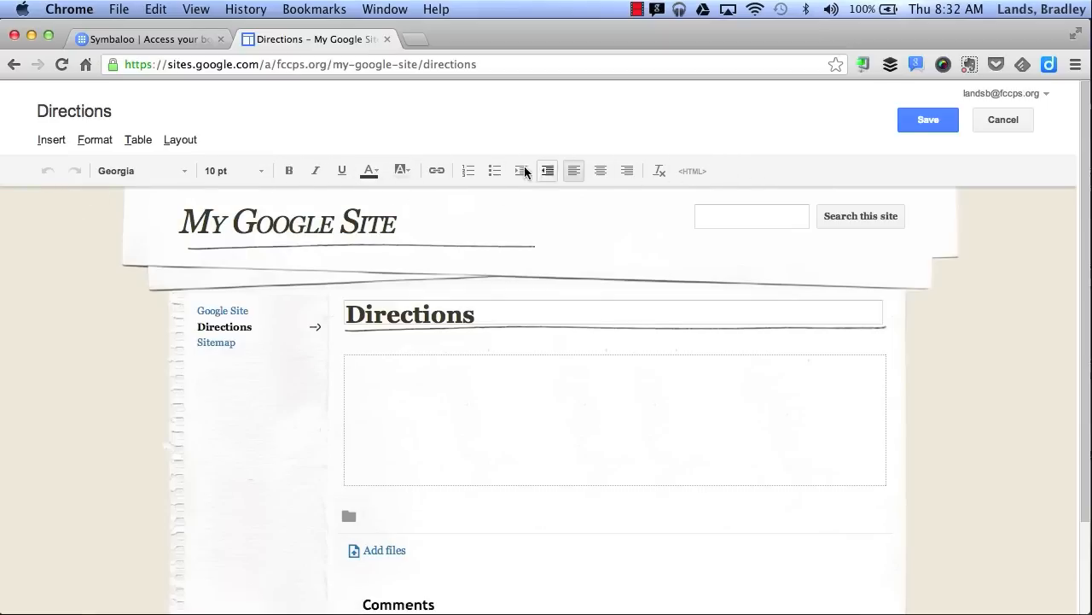
mouse_move(732, 181)
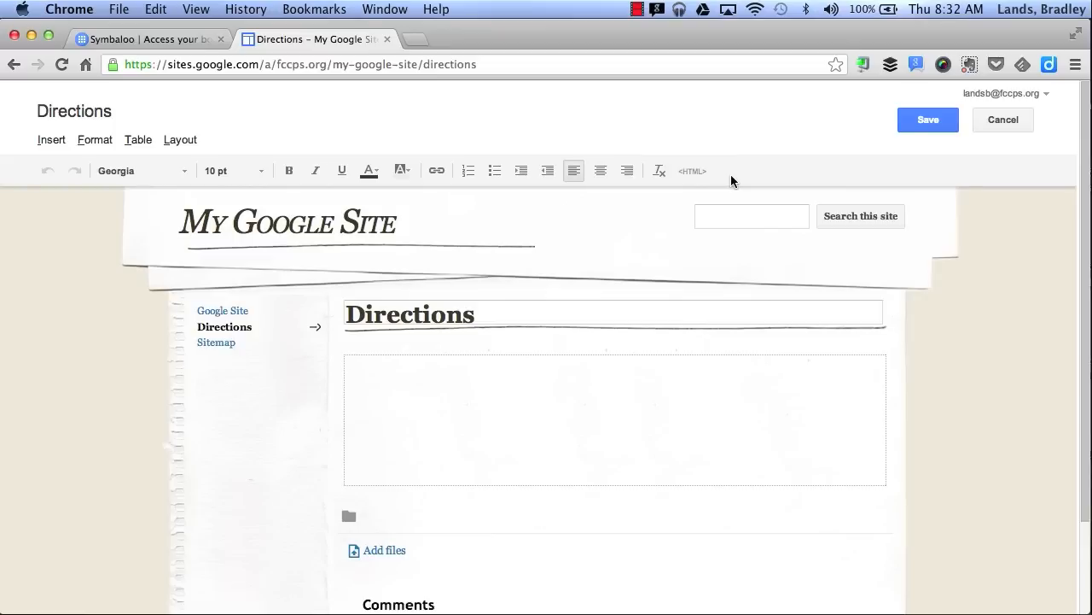
mouse_move(51, 140)
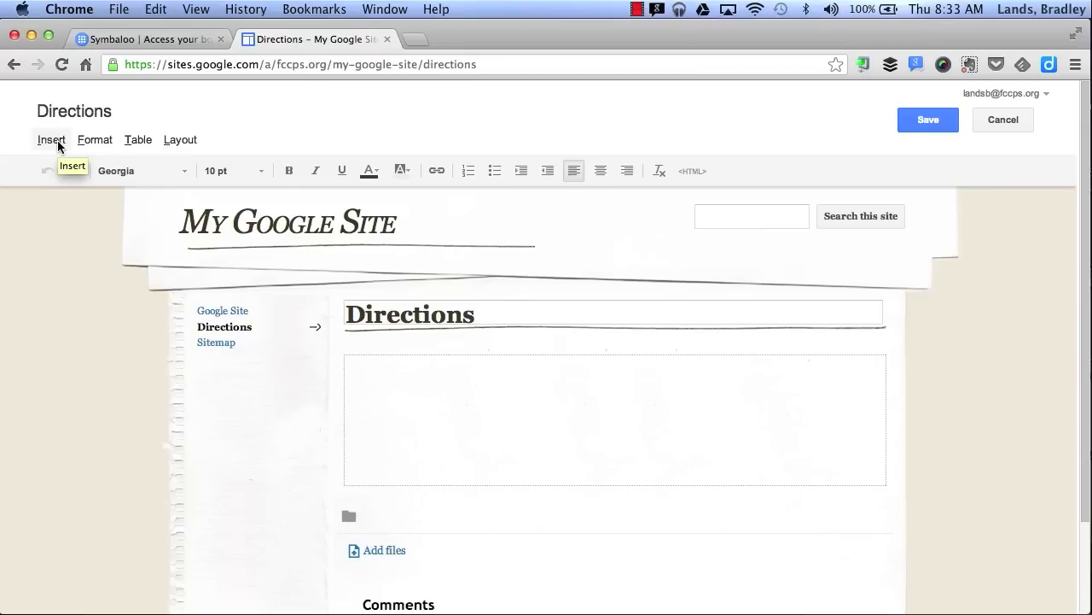
left_click(51, 139)
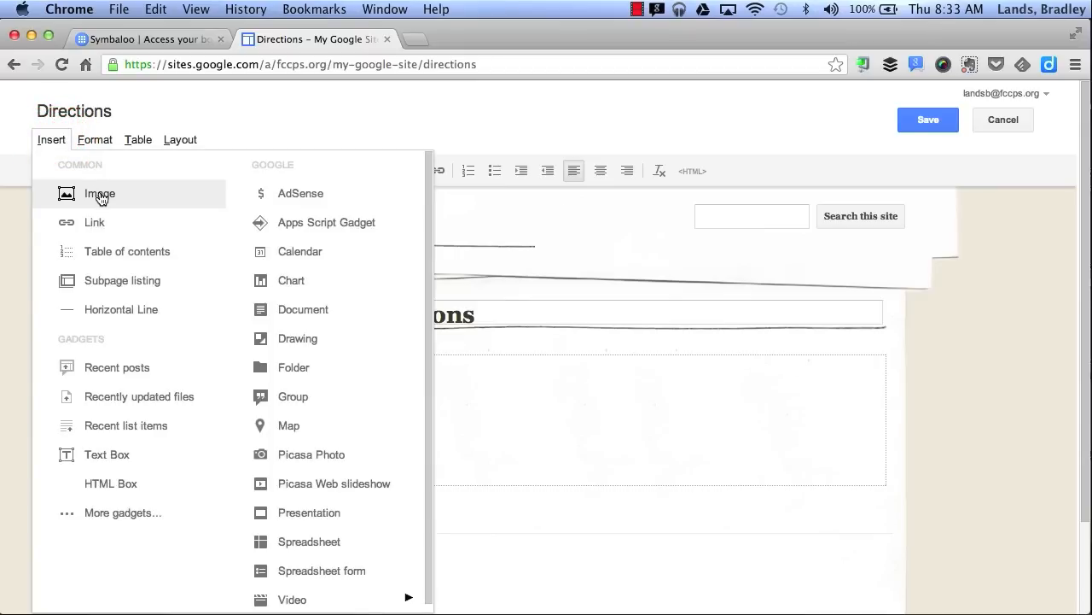
mouse_move(126, 251)
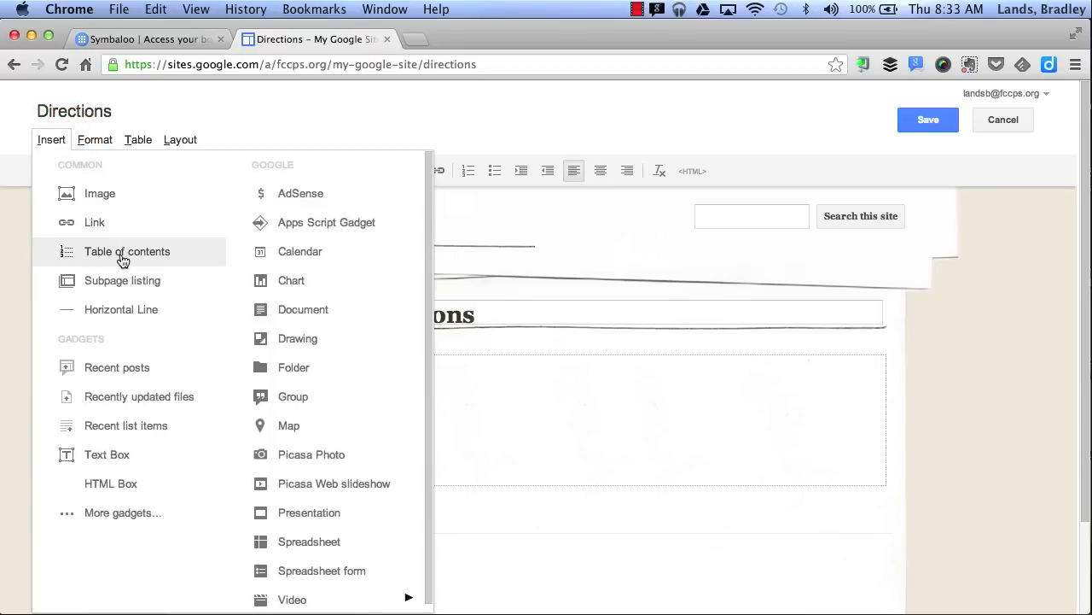
mouse_move(210, 265)
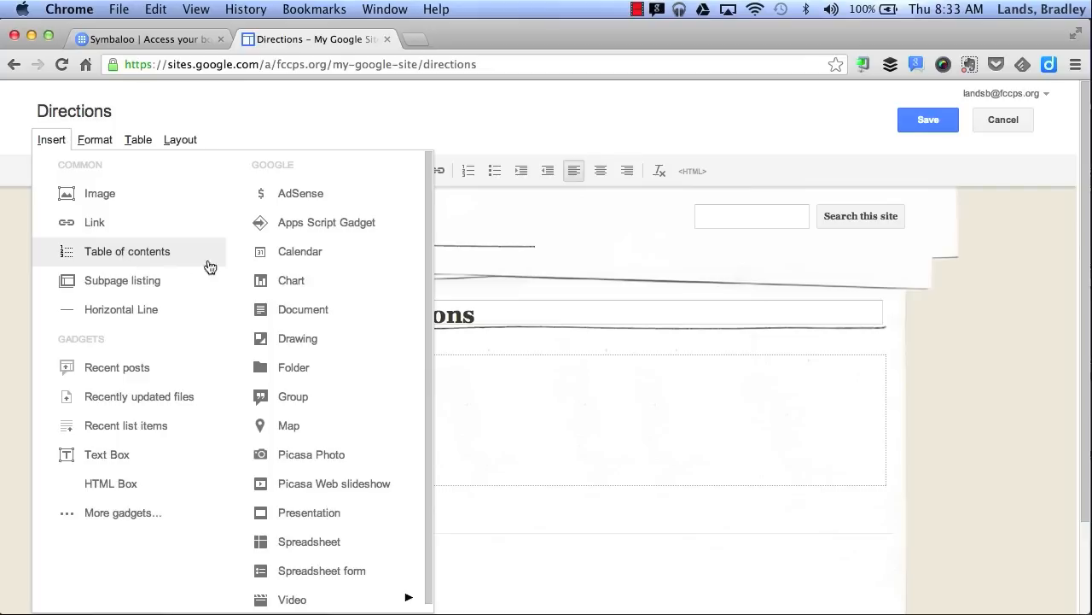
mouse_move(322, 309)
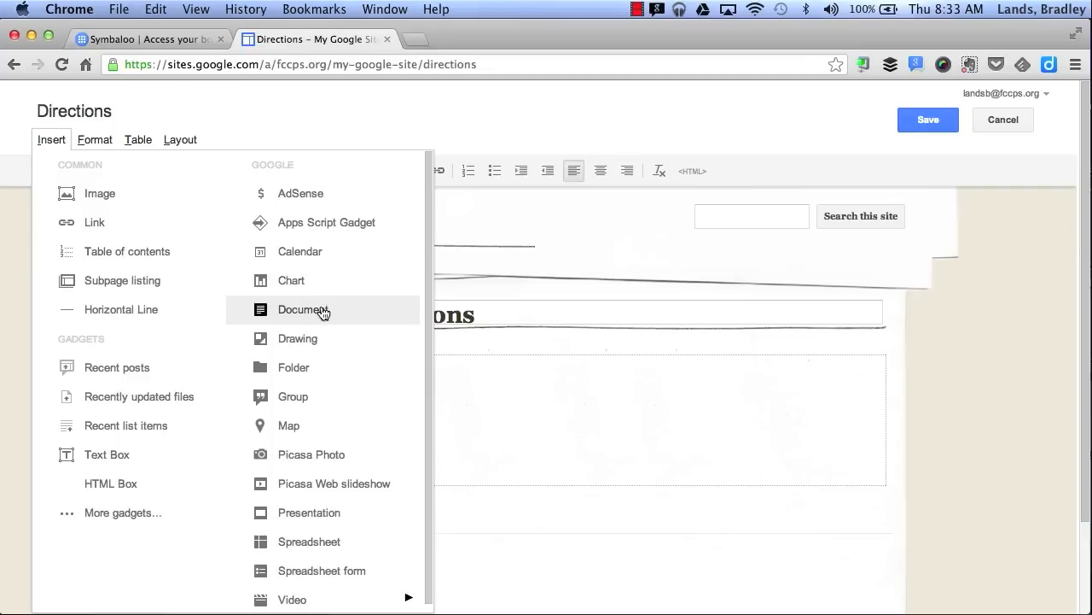
mouse_move(374, 461)
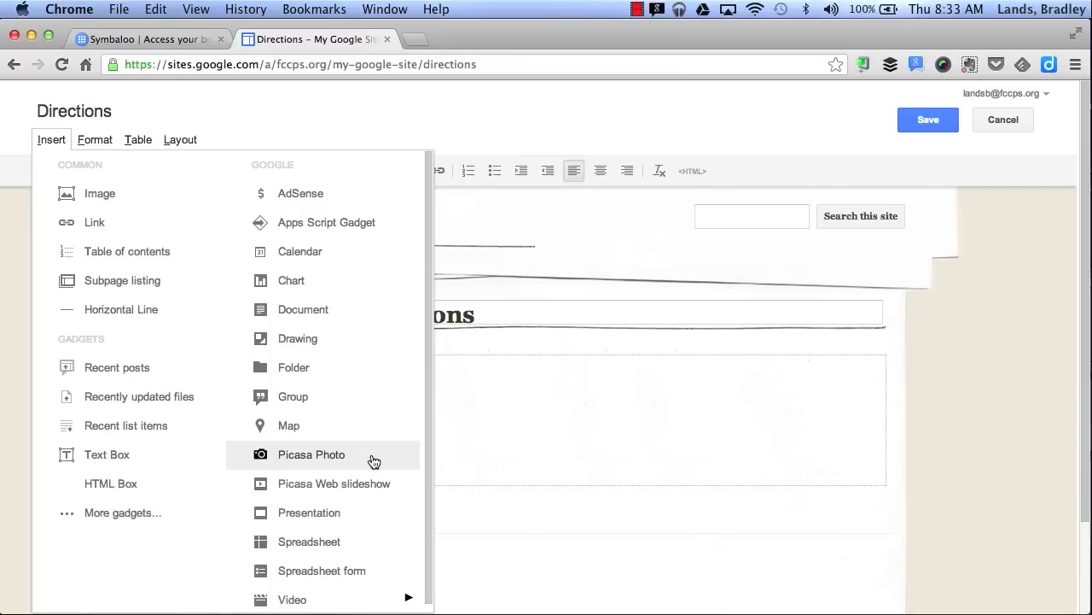
mouse_move(371, 487)
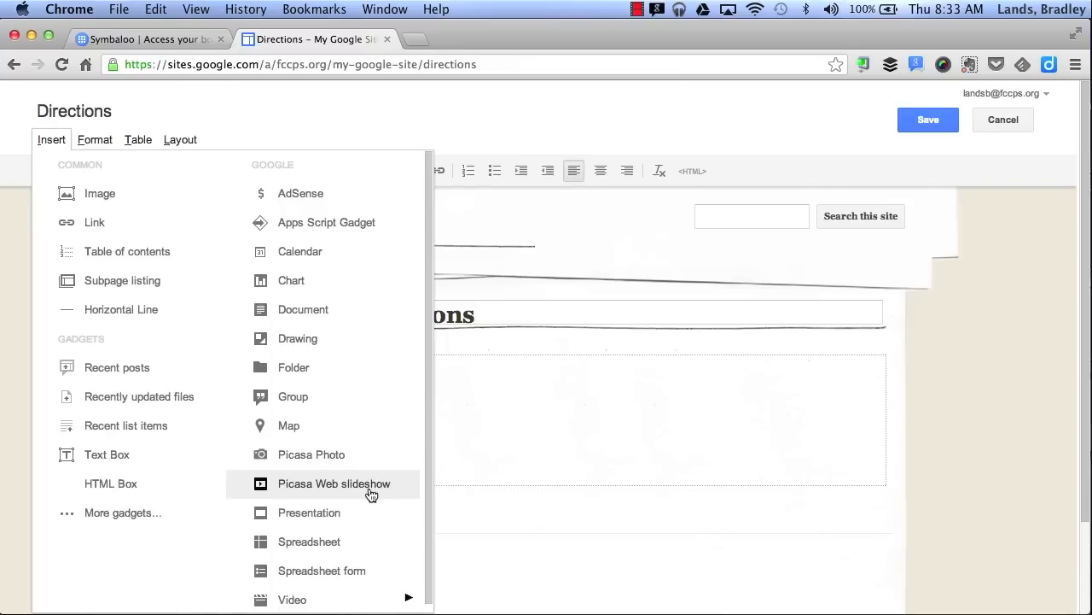
mouse_move(359, 512)
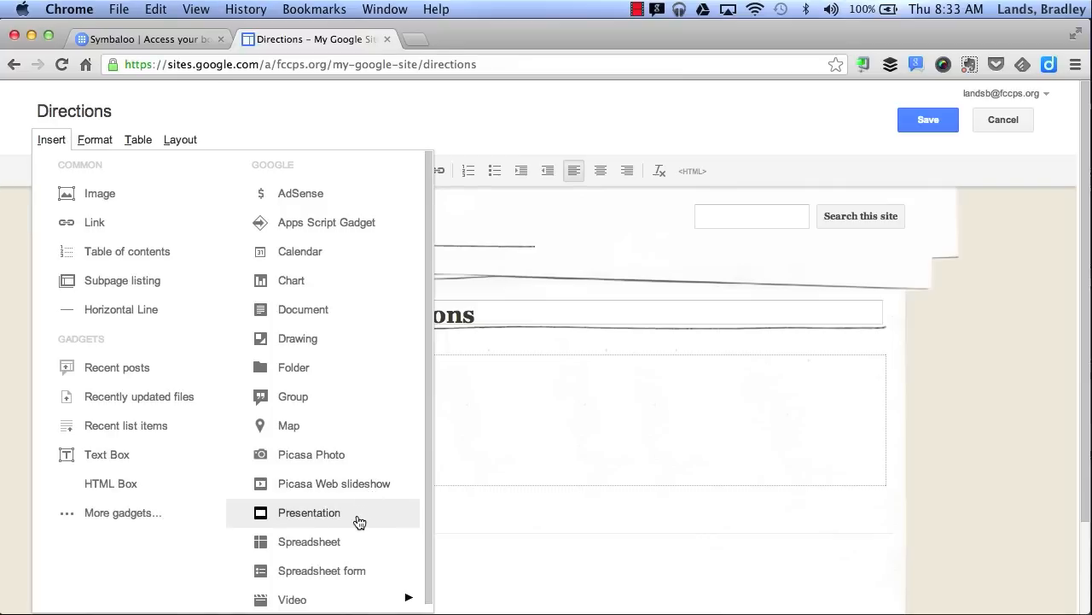
mouse_move(339, 595)
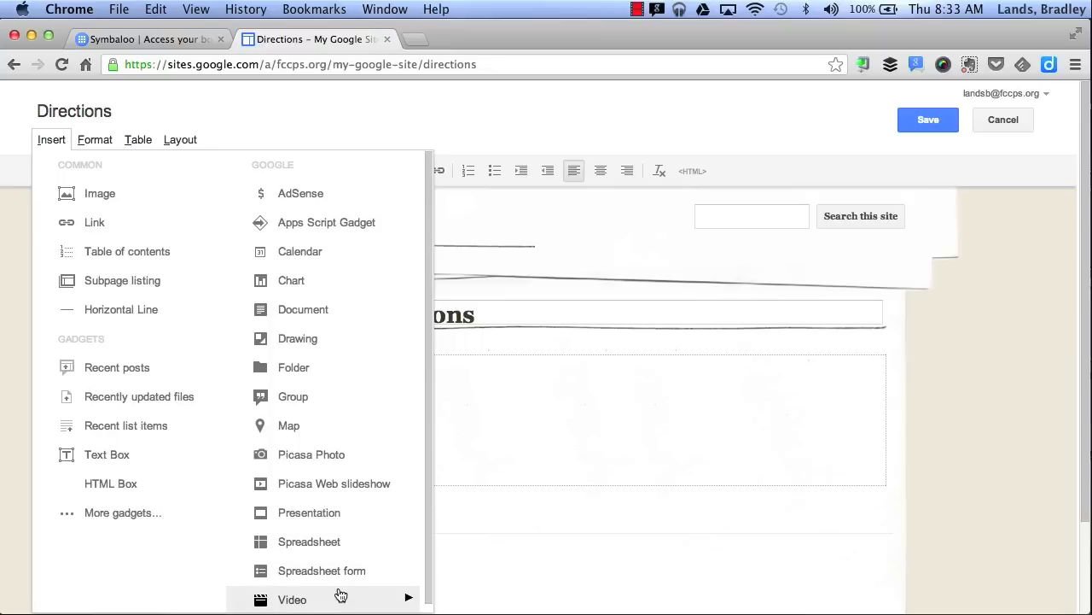
mouse_move(292, 597)
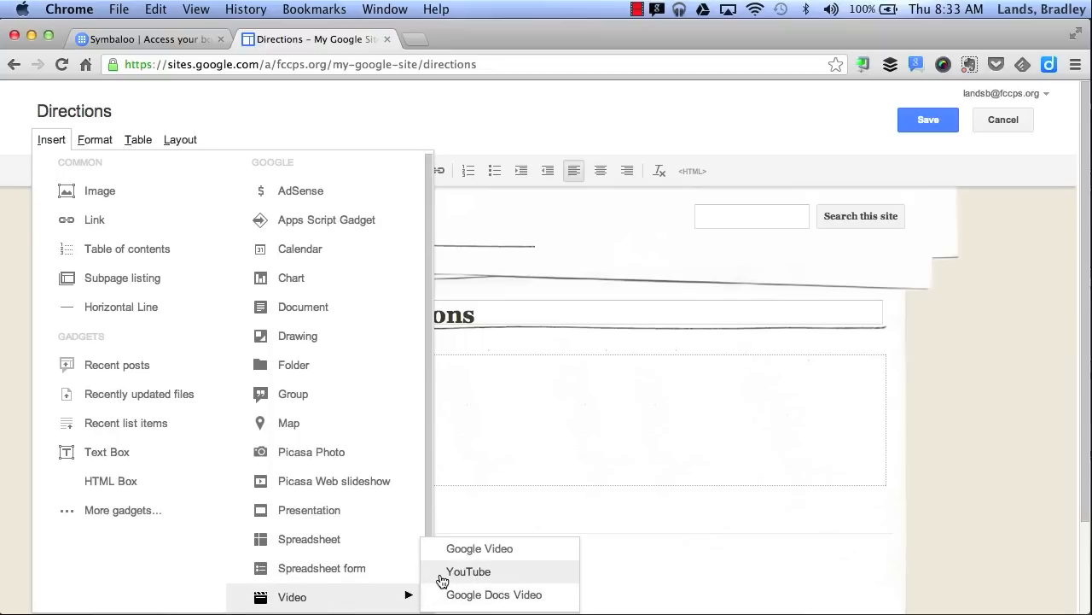
left_click(467, 571)
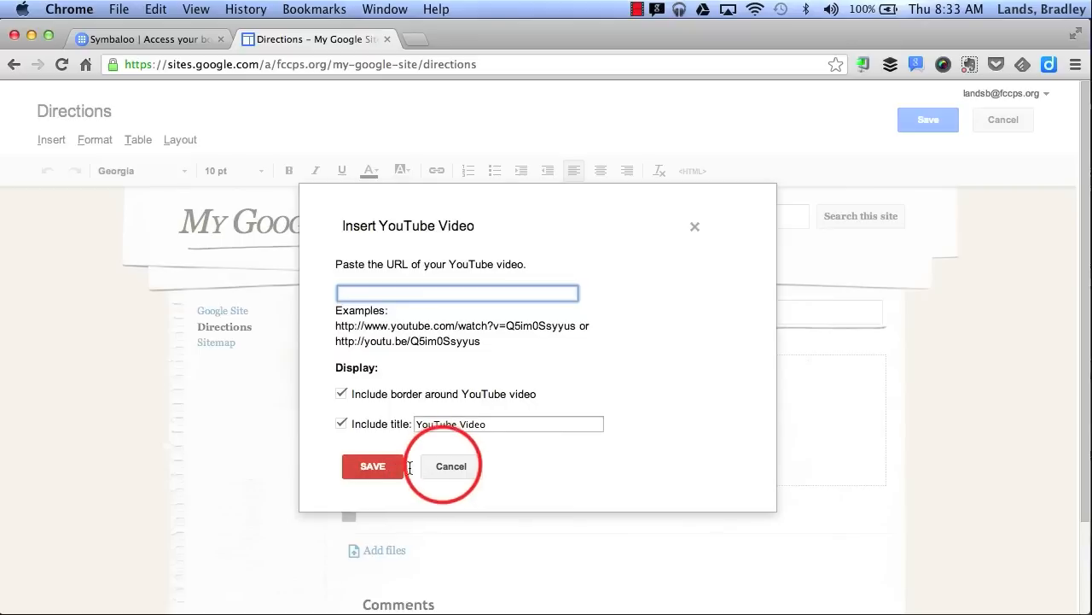
left_click(450, 466)
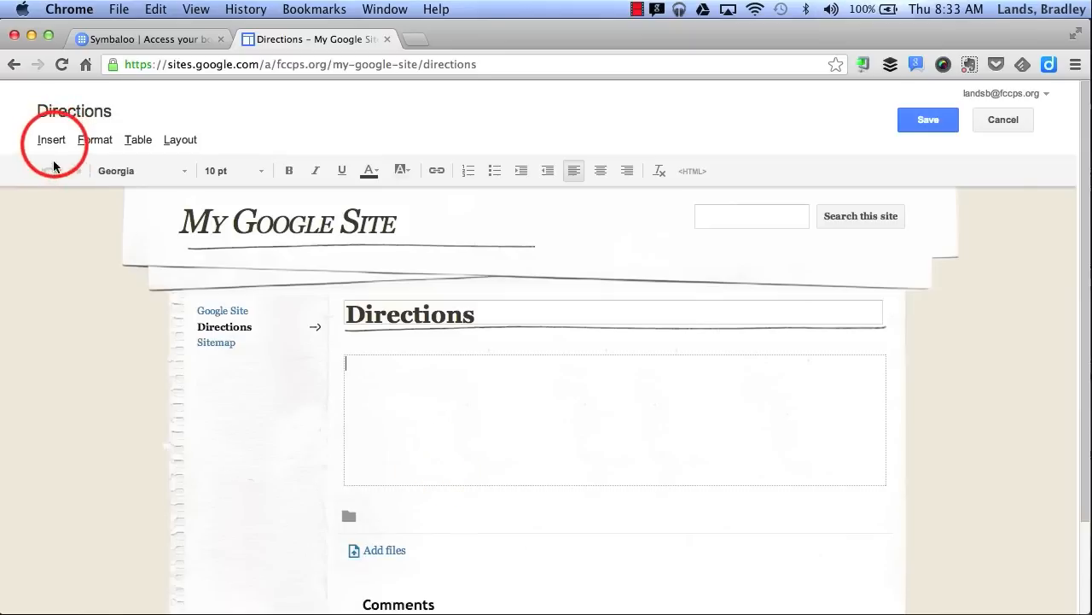
- Cancel the Add an Image dialog and save the empty Directions page
left_click(51, 139)
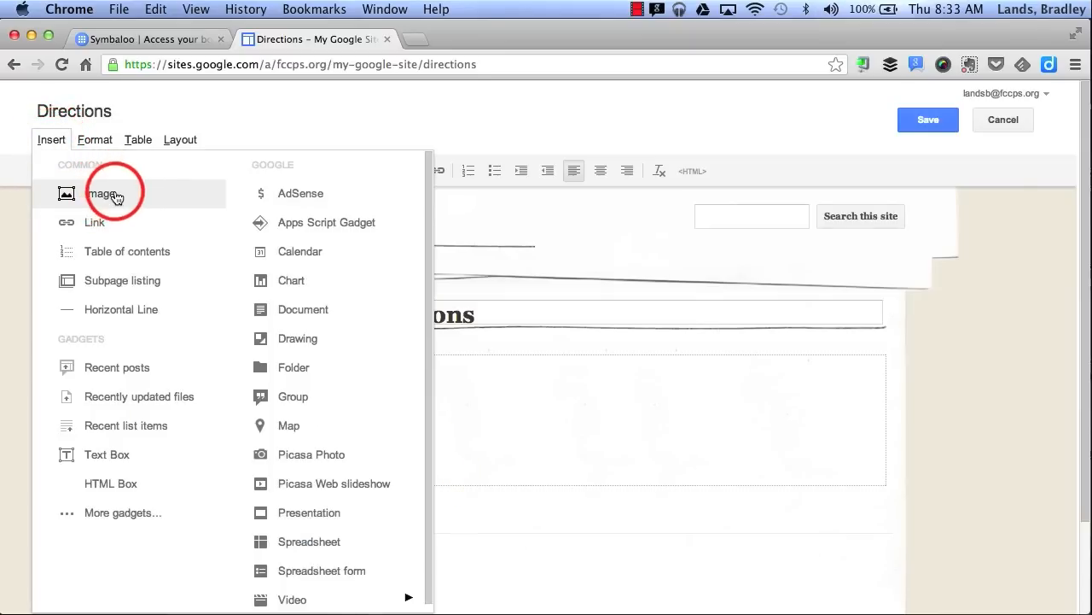
left_click(102, 193)
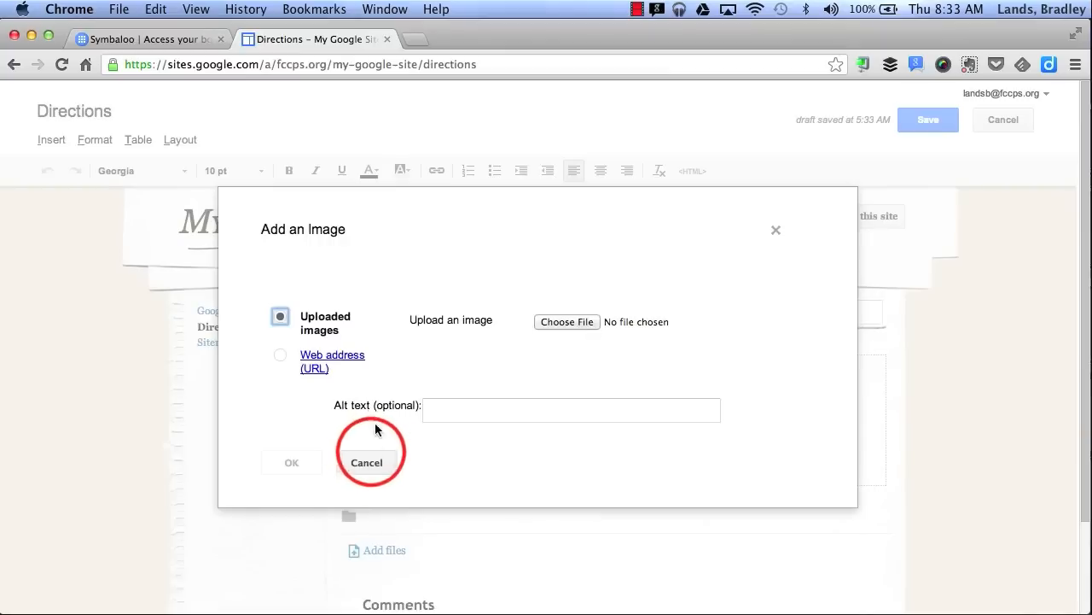
left_click(366, 462)
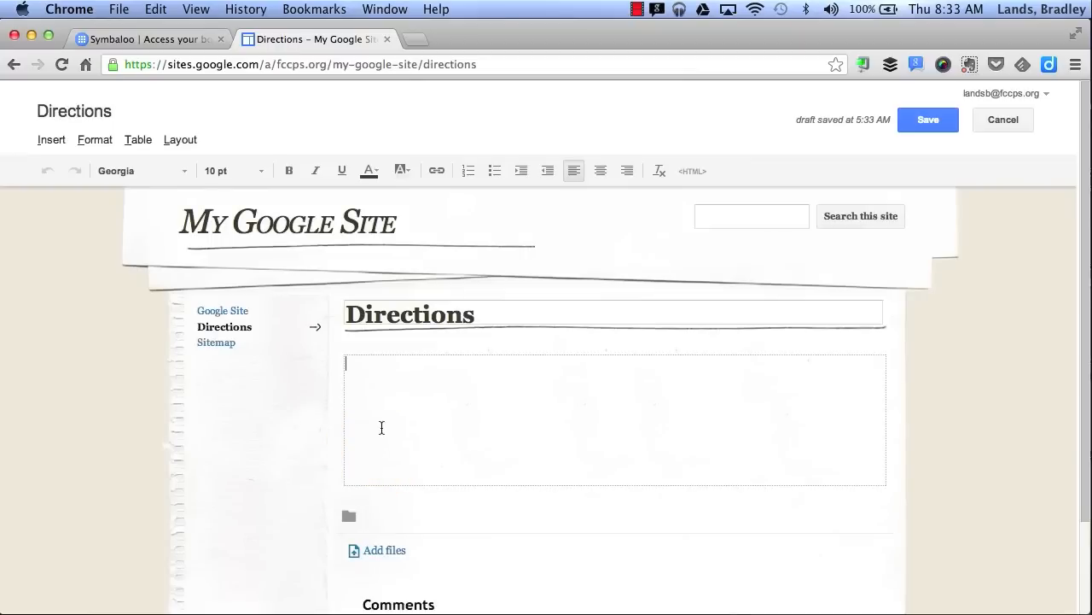
left_click(928, 120)
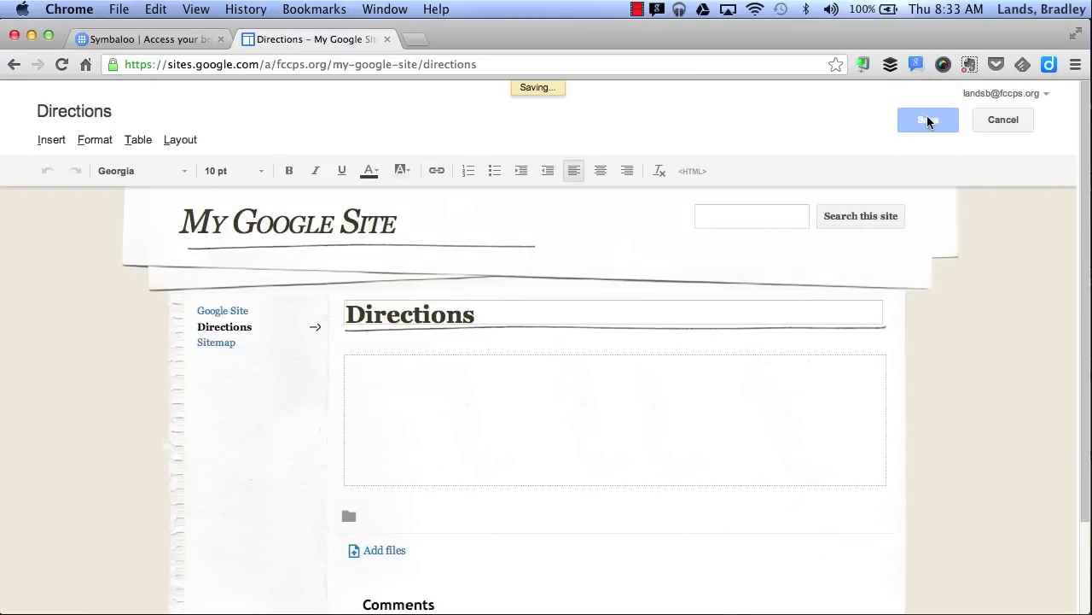
left_click(928, 120)
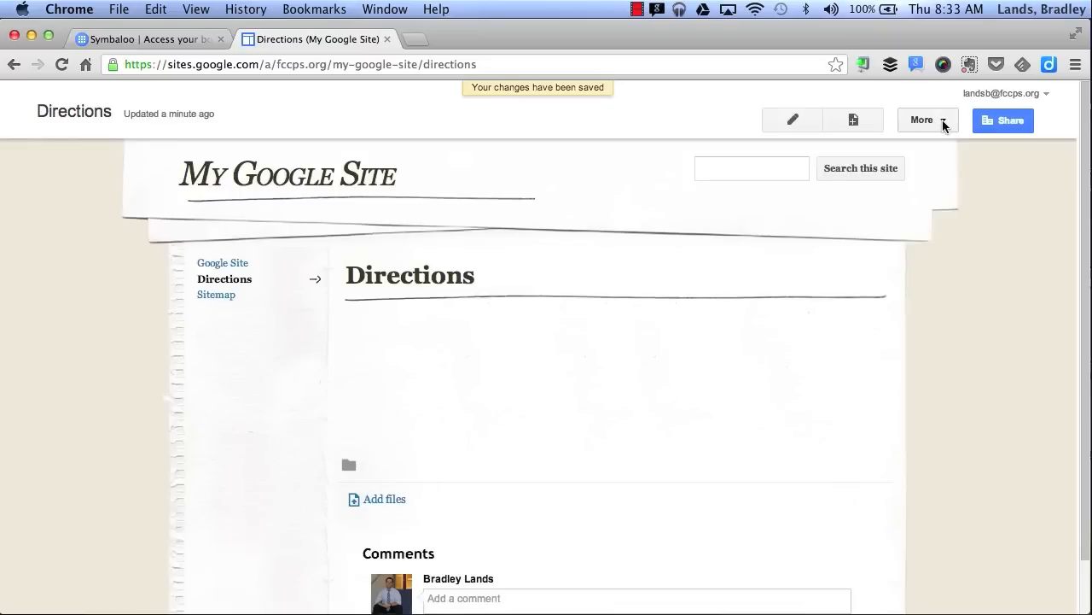
mouse_move(945, 124)
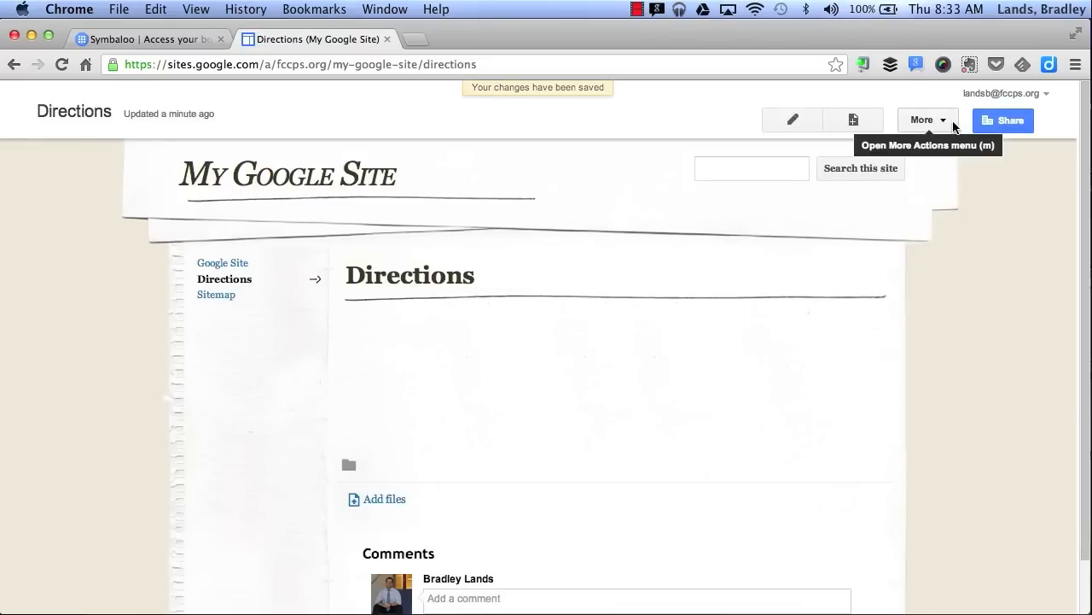
left_click(922, 119)
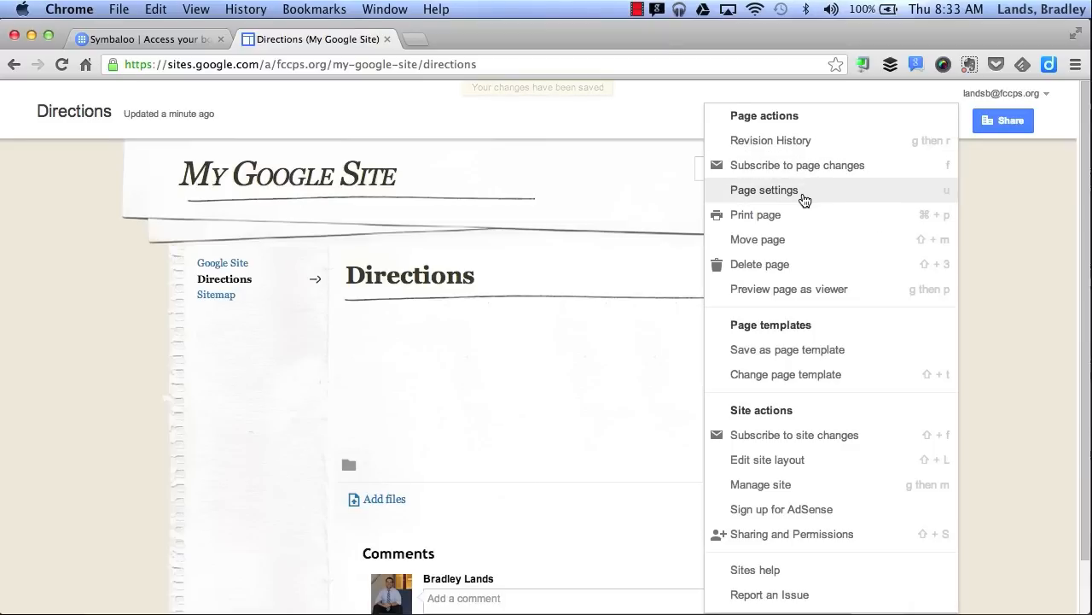
left_click(764, 189)
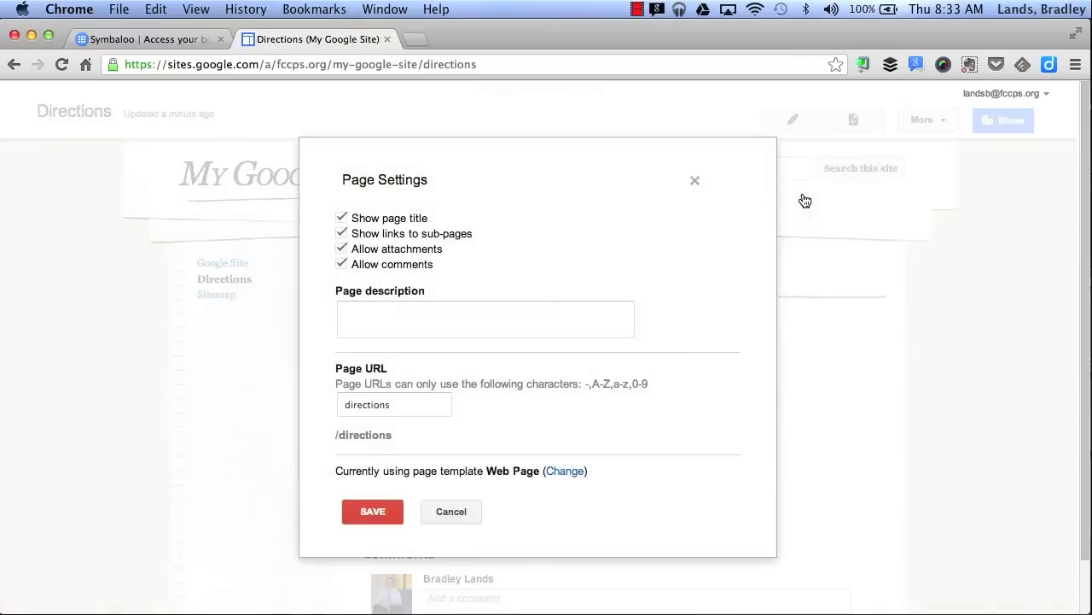
mouse_move(688, 215)
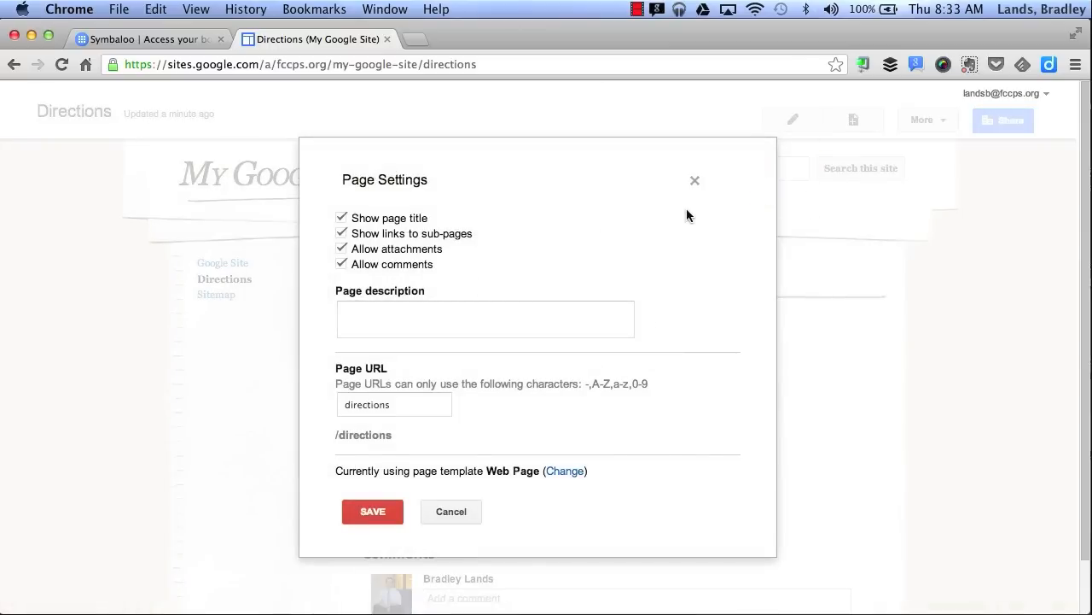
mouse_move(678, 233)
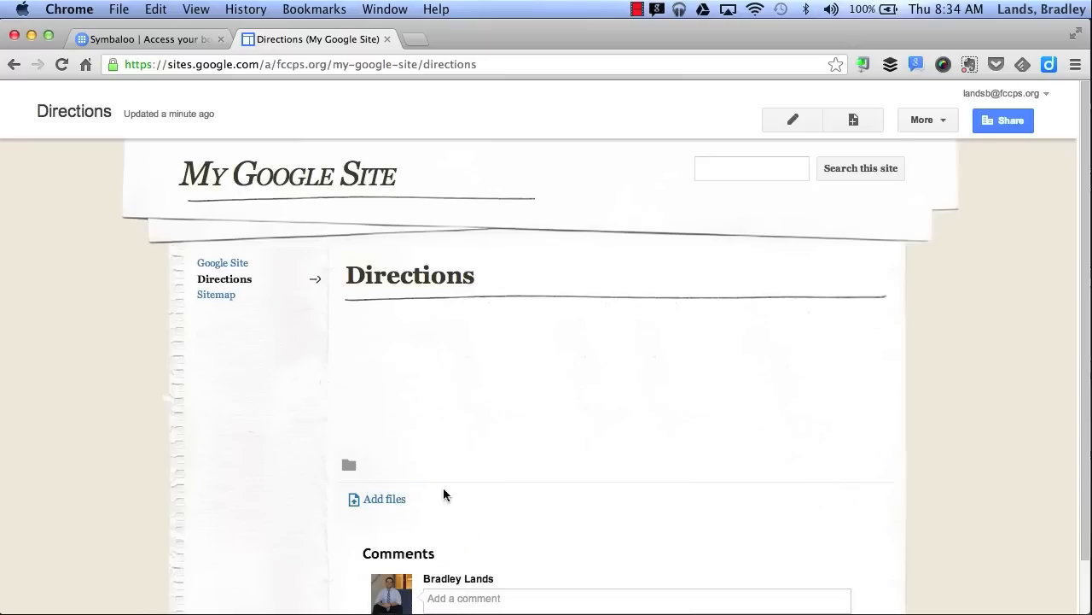
- Enable horizontal navigation in the site layout editor, then close it
left_click(926, 119)
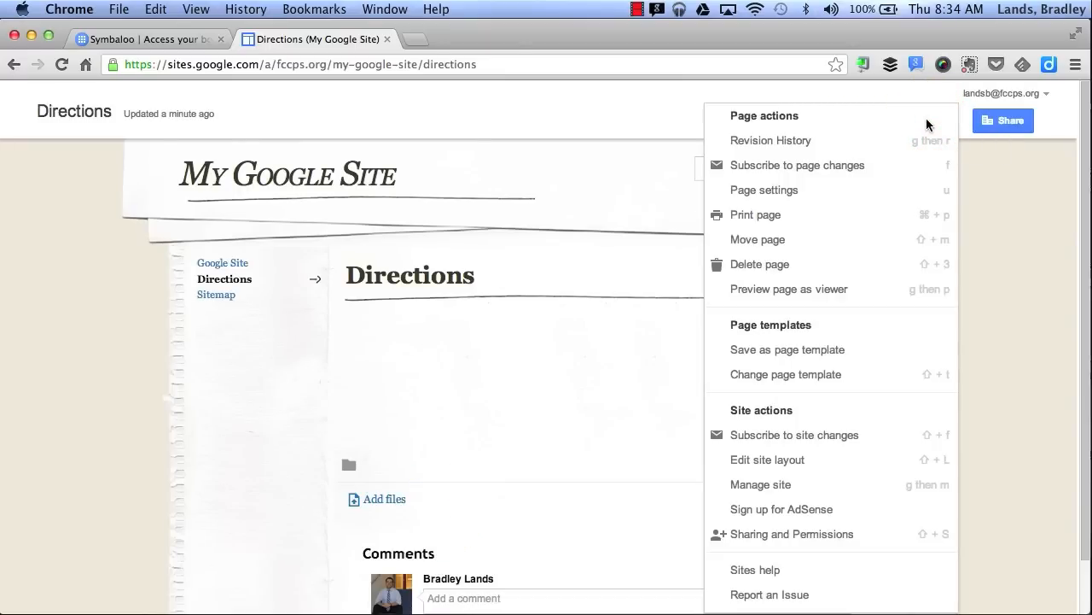
mouse_move(809, 467)
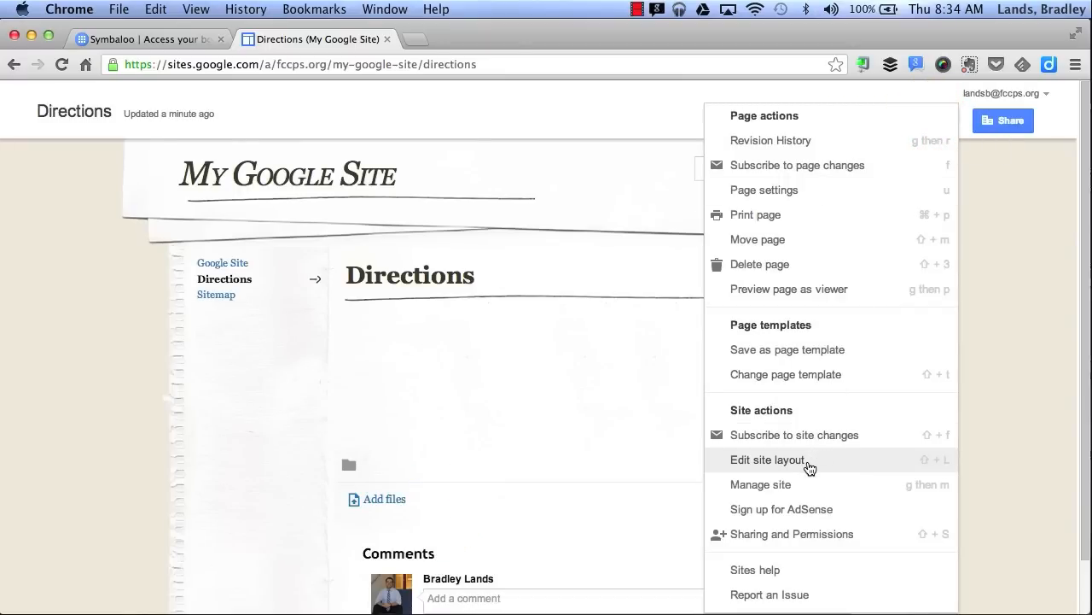
left_click(768, 459)
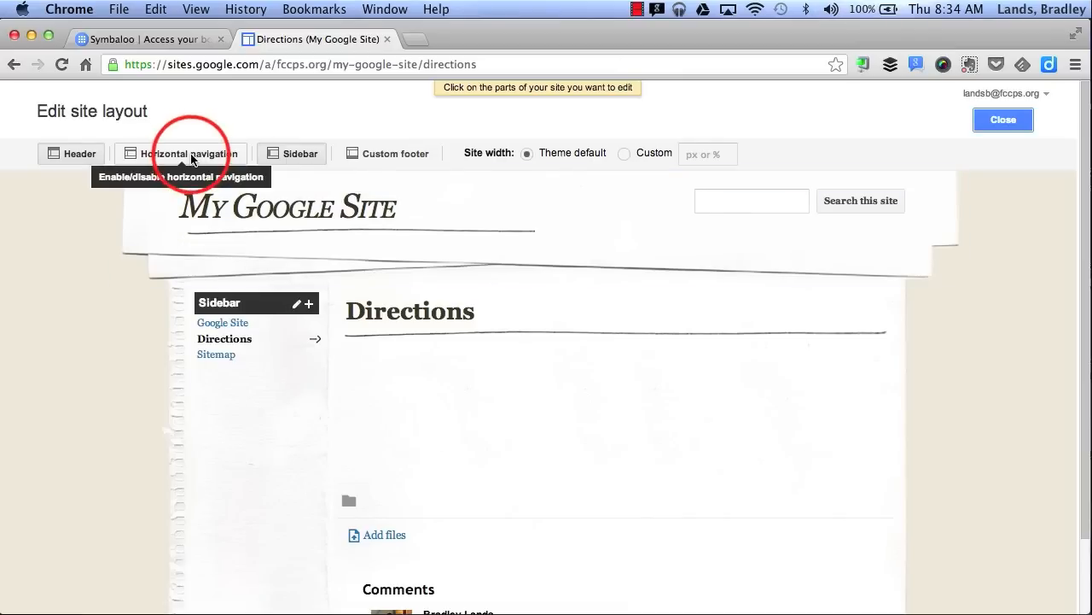
left_click(181, 154)
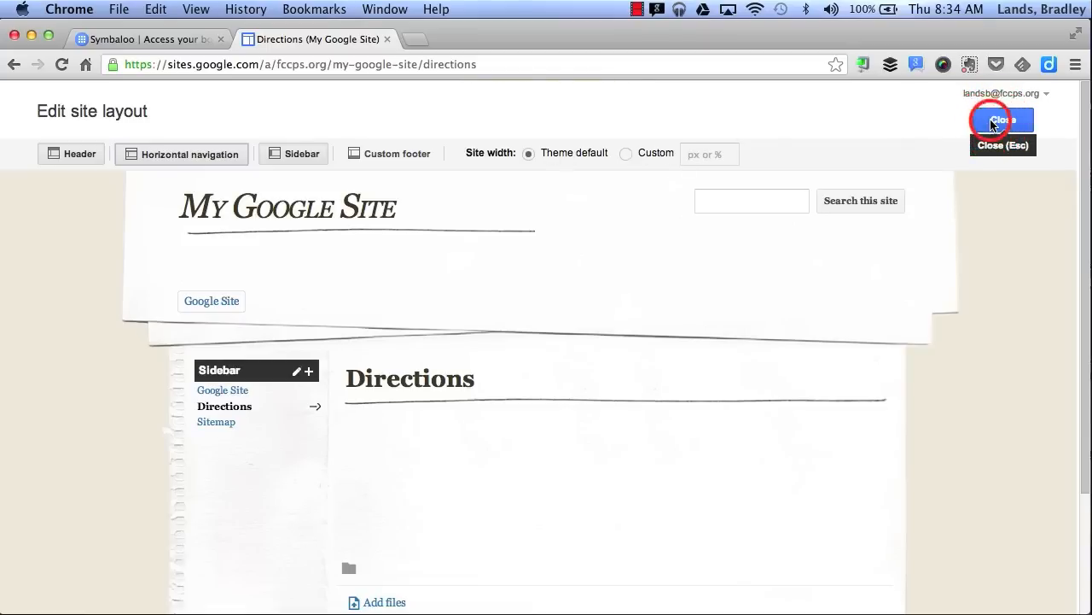
left_click(1001, 120)
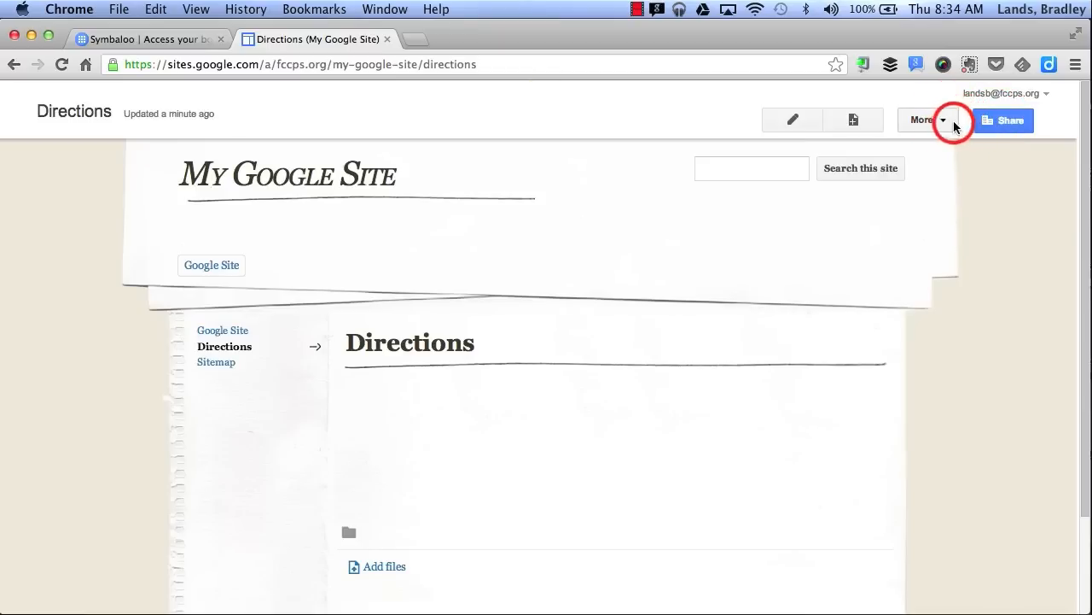
- Open Manage site and look over My Google Site's General settings
left_click(923, 119)
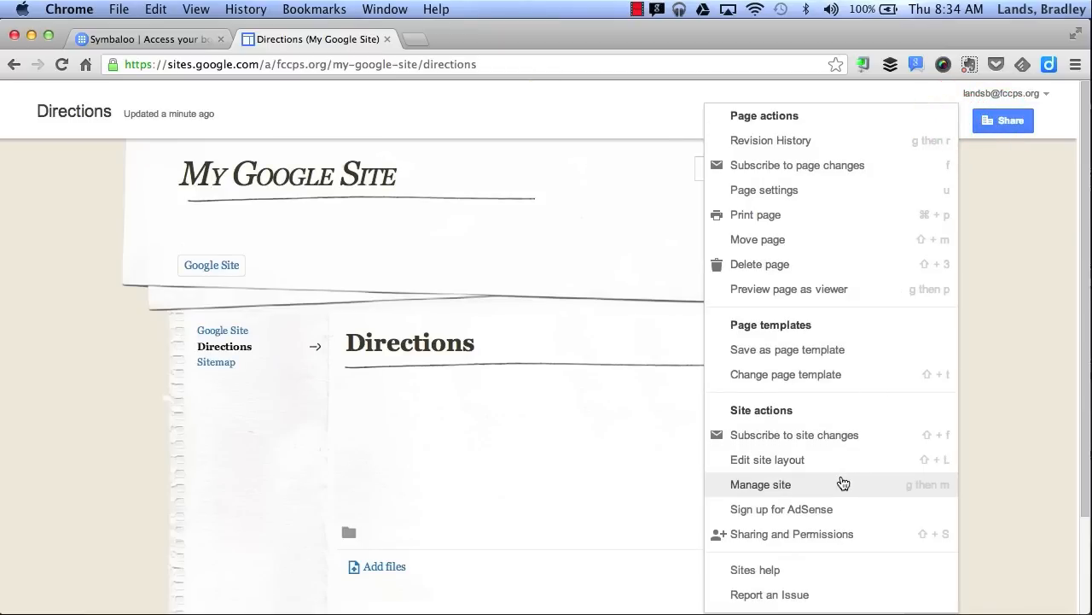
left_click(759, 484)
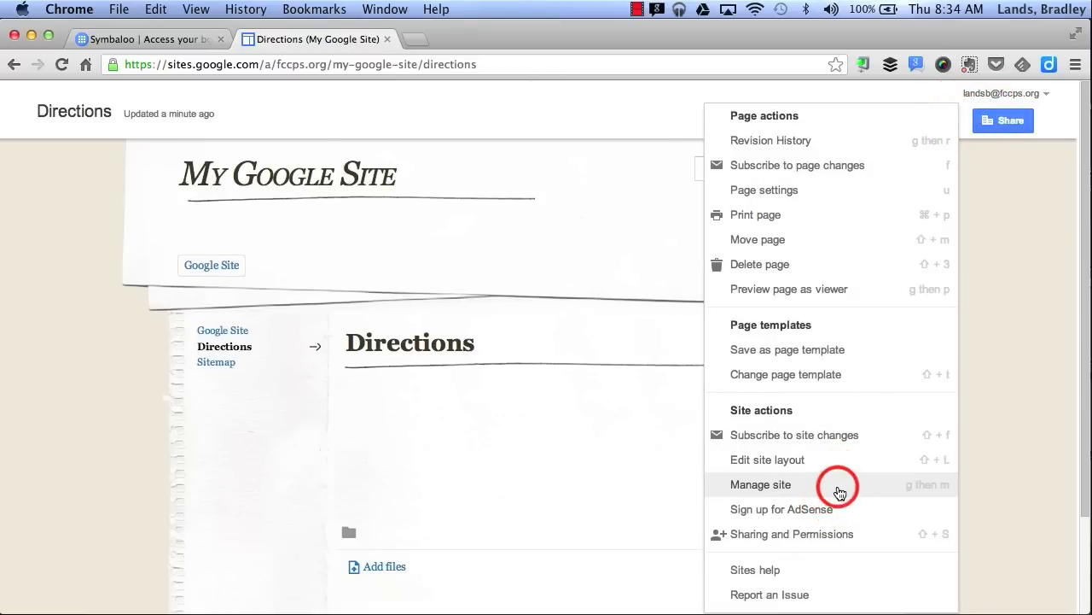
left_click(759, 484)
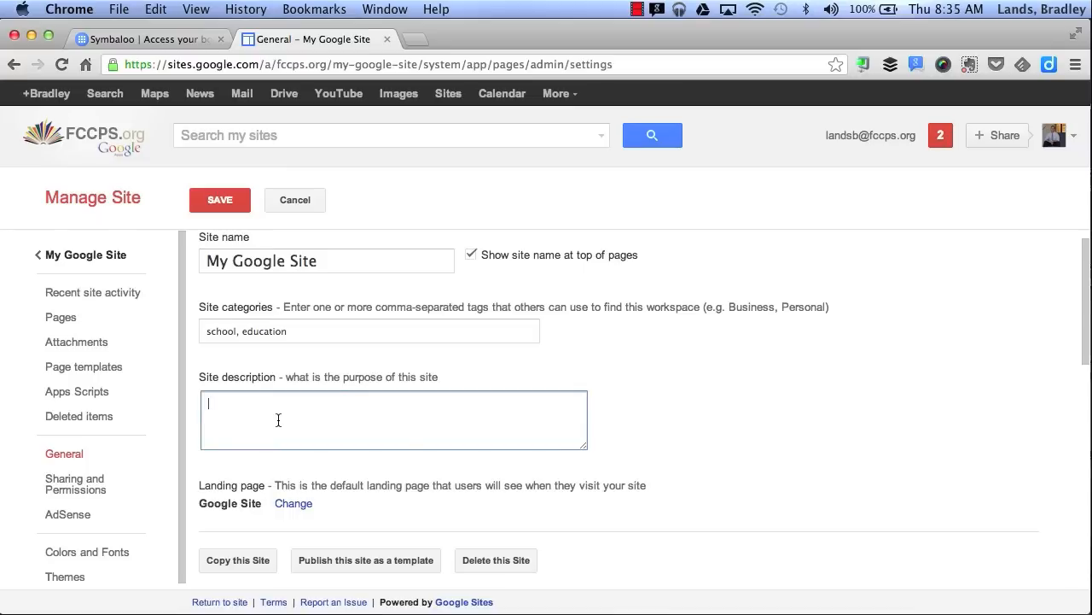
scroll("down", 3)
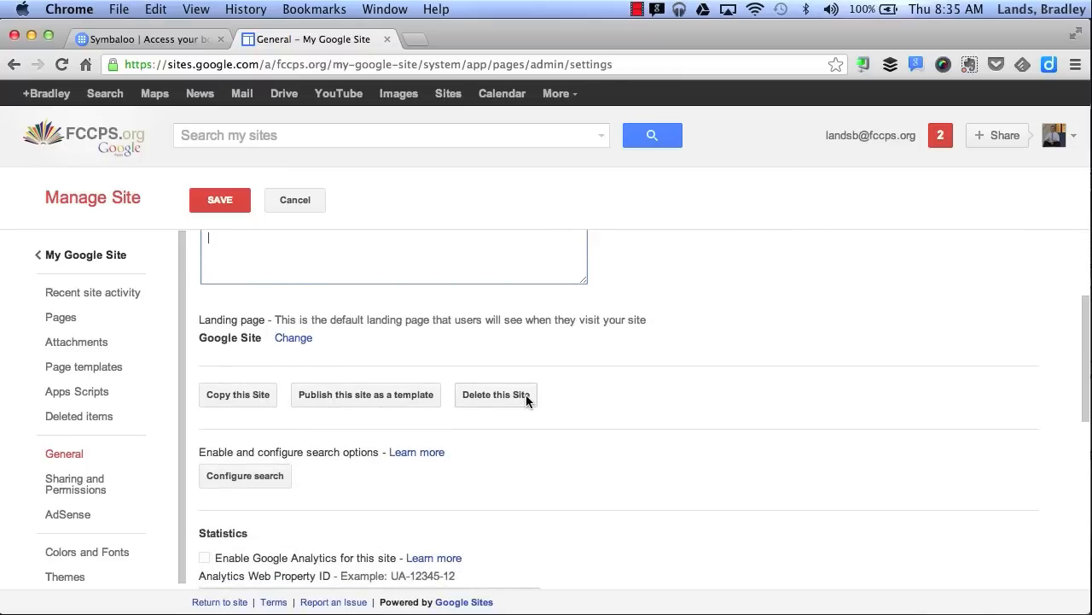
scroll("down", 3)
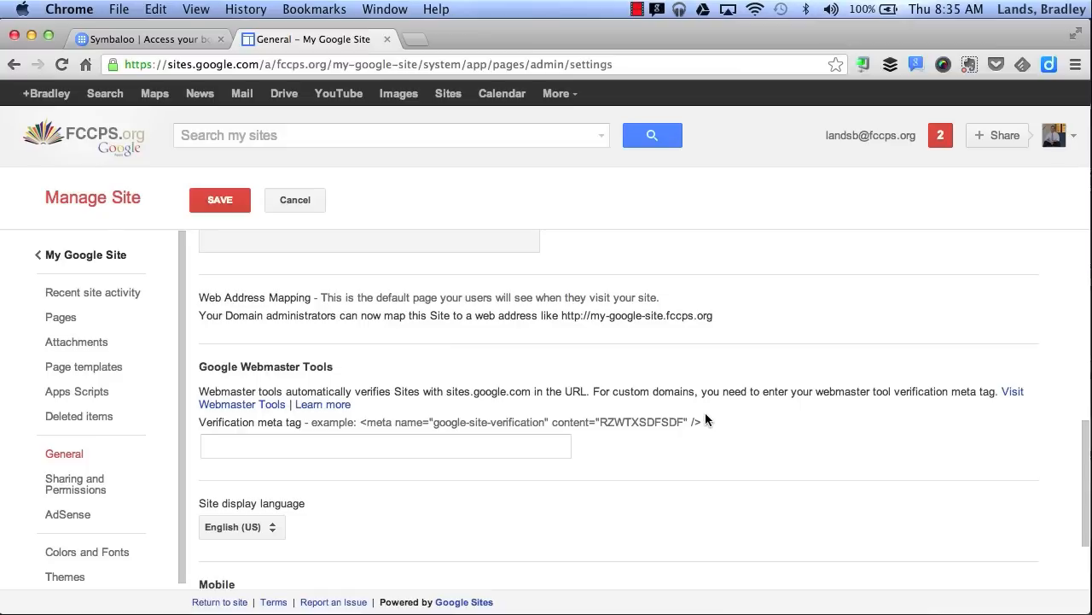
scroll("up", 3)
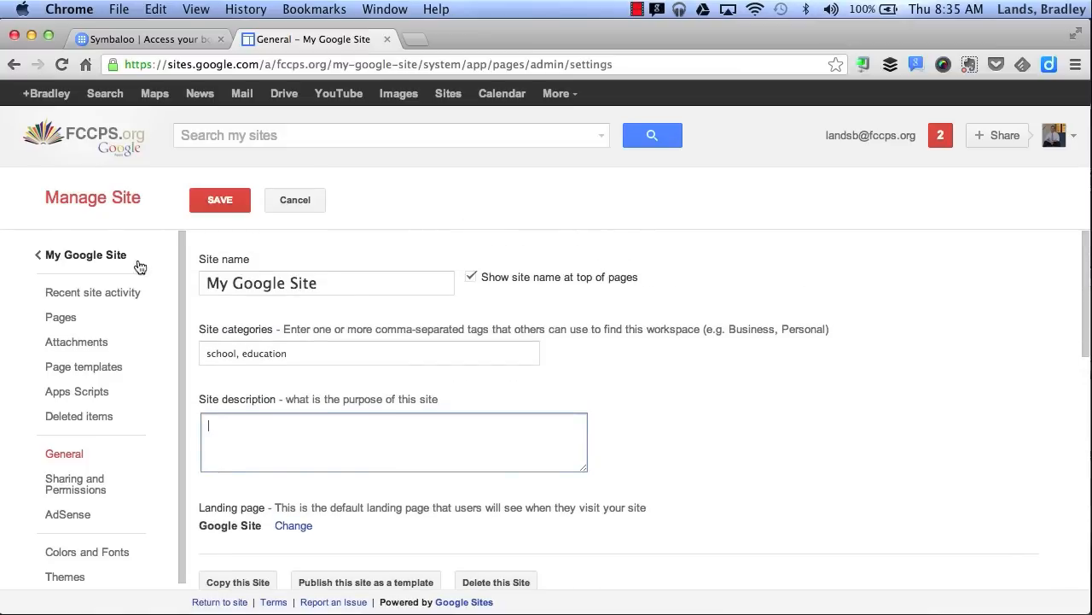
left_click(61, 316)
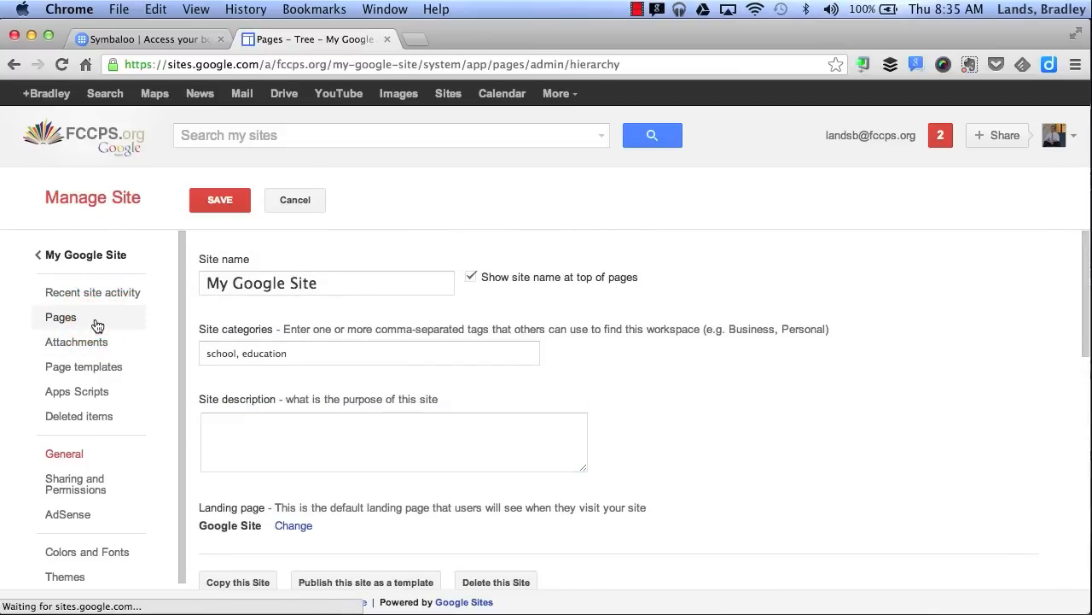
- View the page tree with Directions and Google Site under My Google Site
left_click(60, 316)
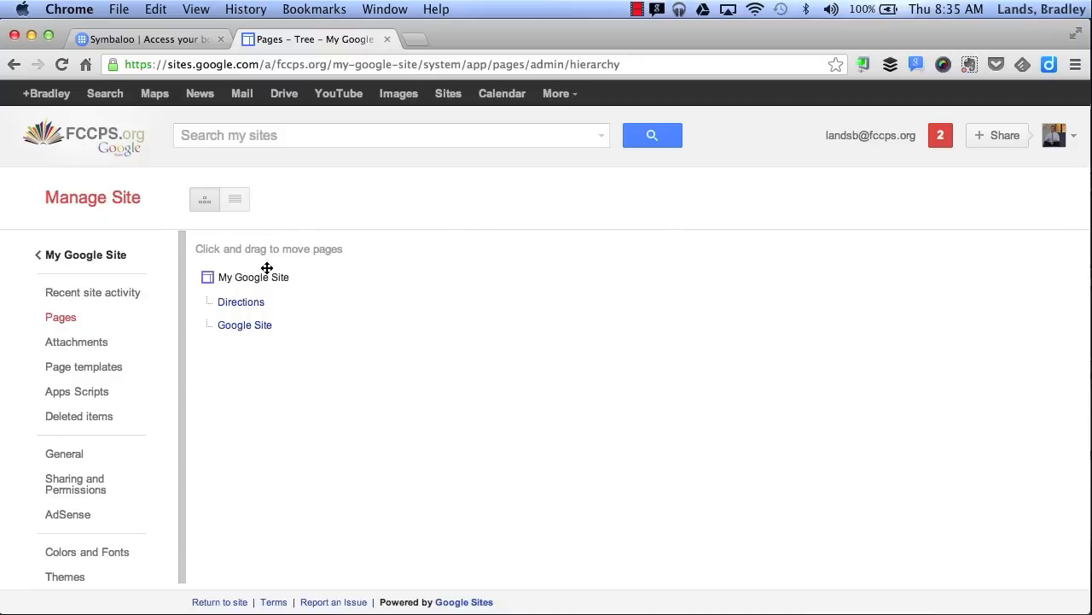
mouse_move(271, 301)
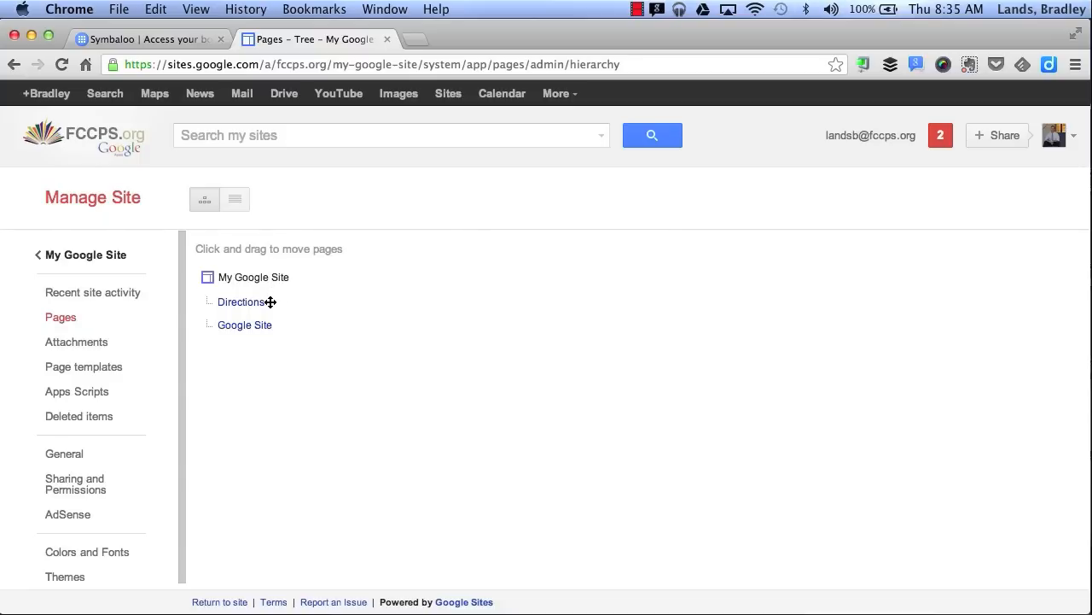
mouse_move(286, 331)
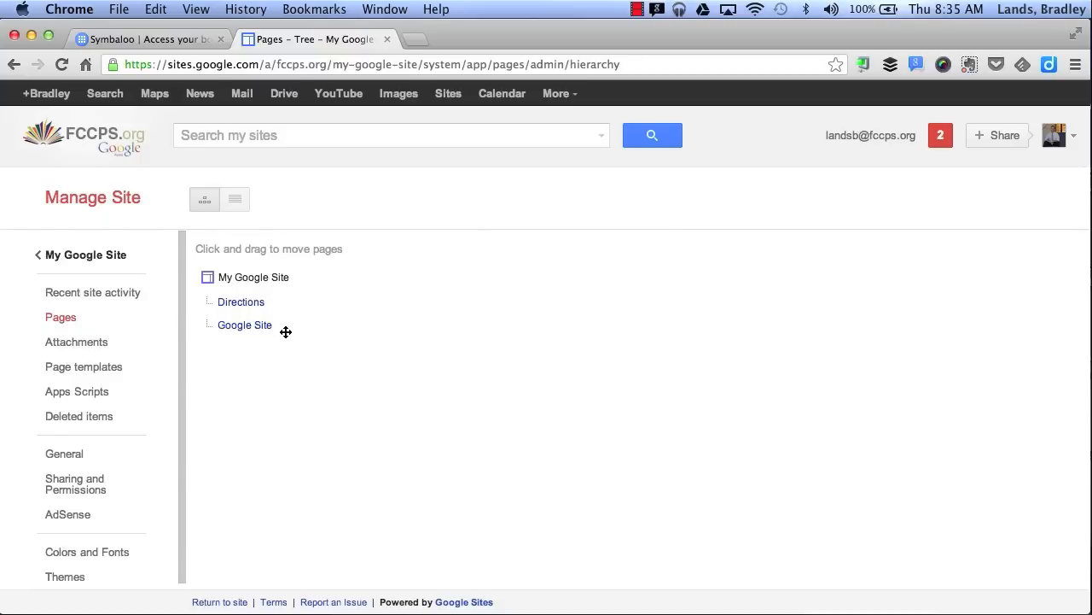
mouse_move(281, 330)
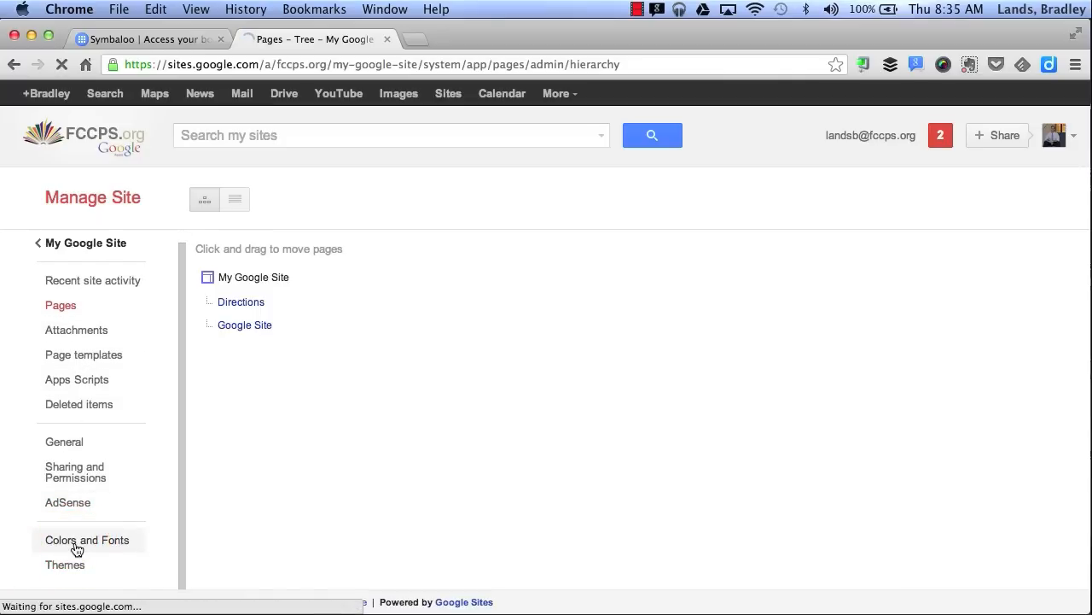
- Browse Colors and Fonts elements like Entire page, Site header and Sidebar gadgets
left_click(86, 540)
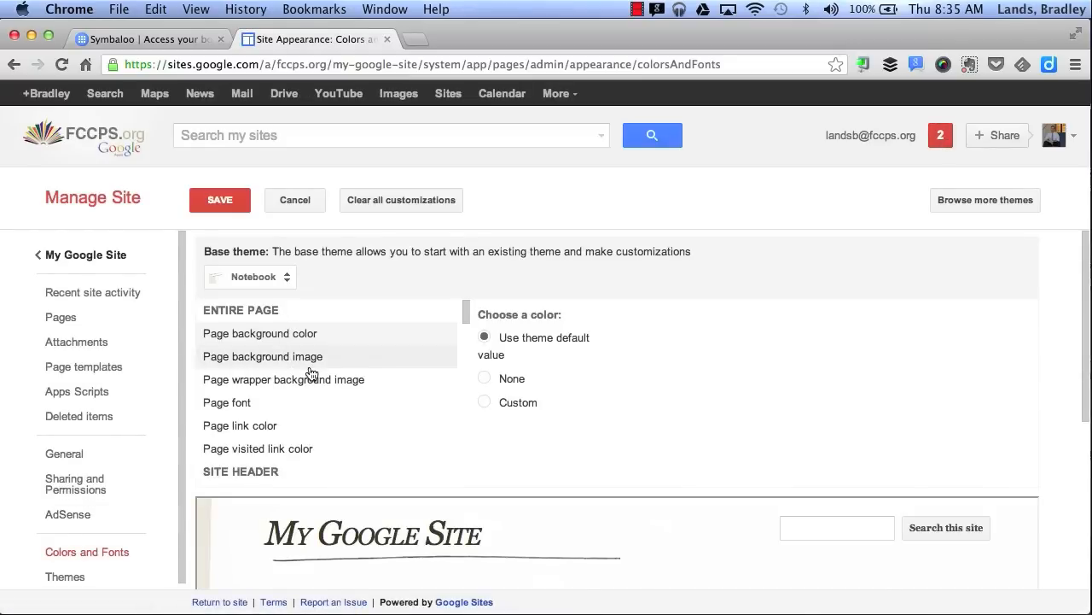
scroll("down", 3)
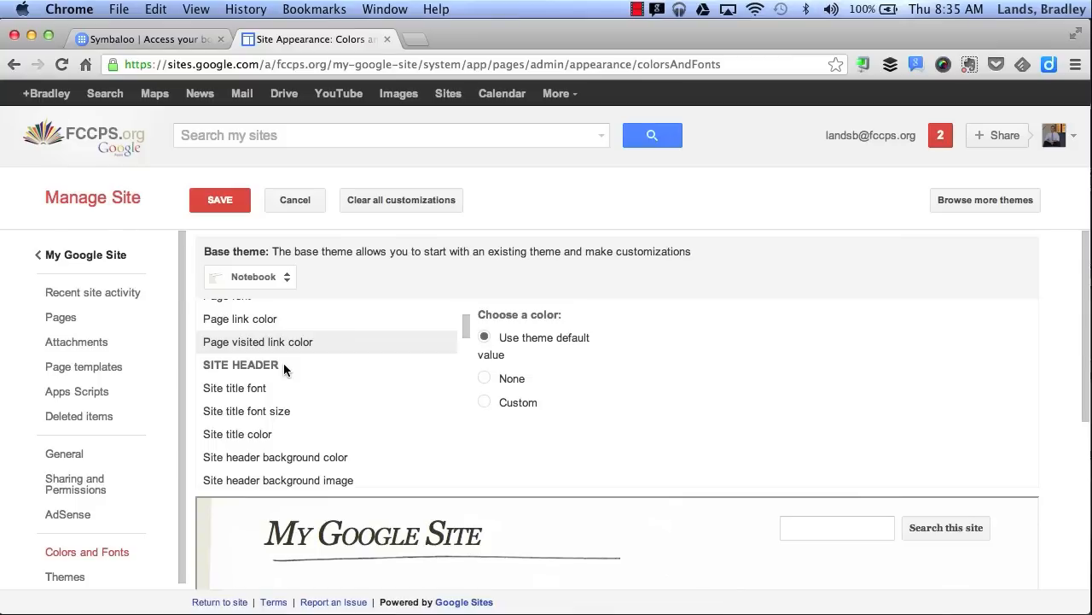
scroll("down", 3)
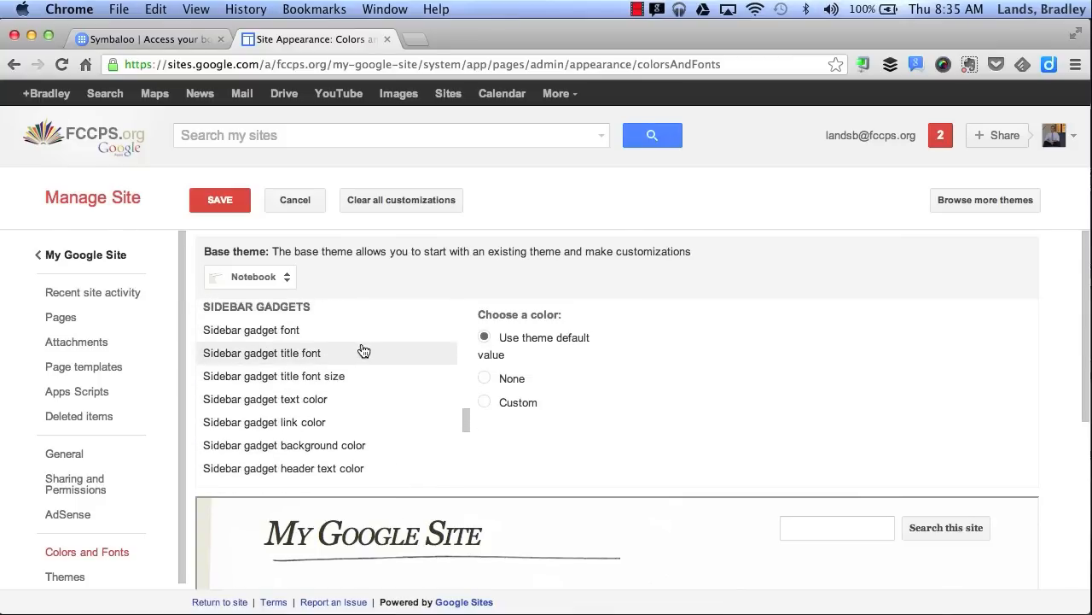
scroll("down", 3)
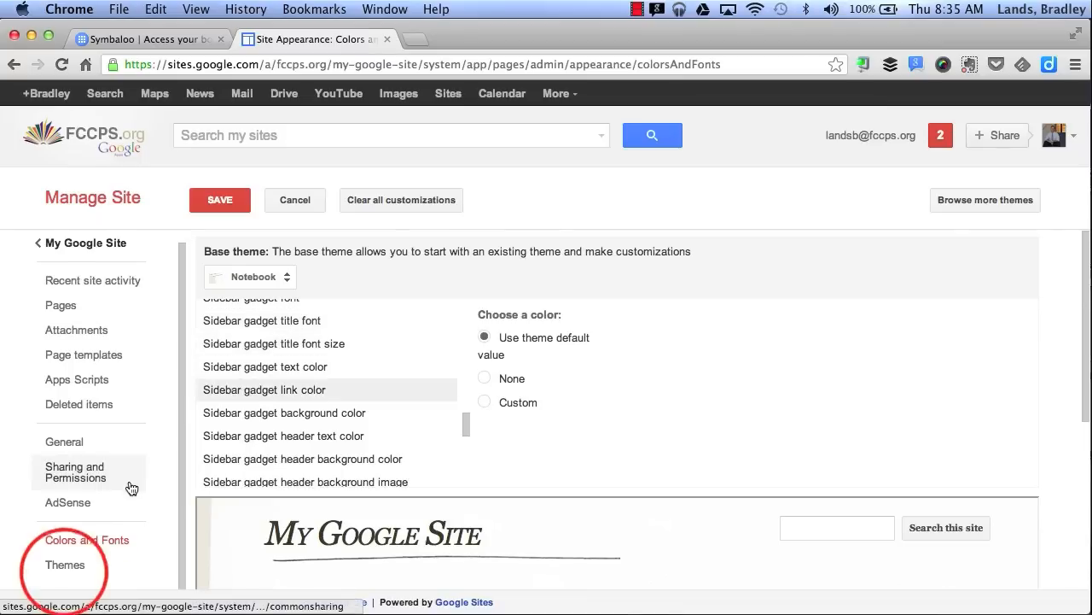
- Replace the Notebook theme with the Shipshape cloud theme and save
left_click(64, 564)
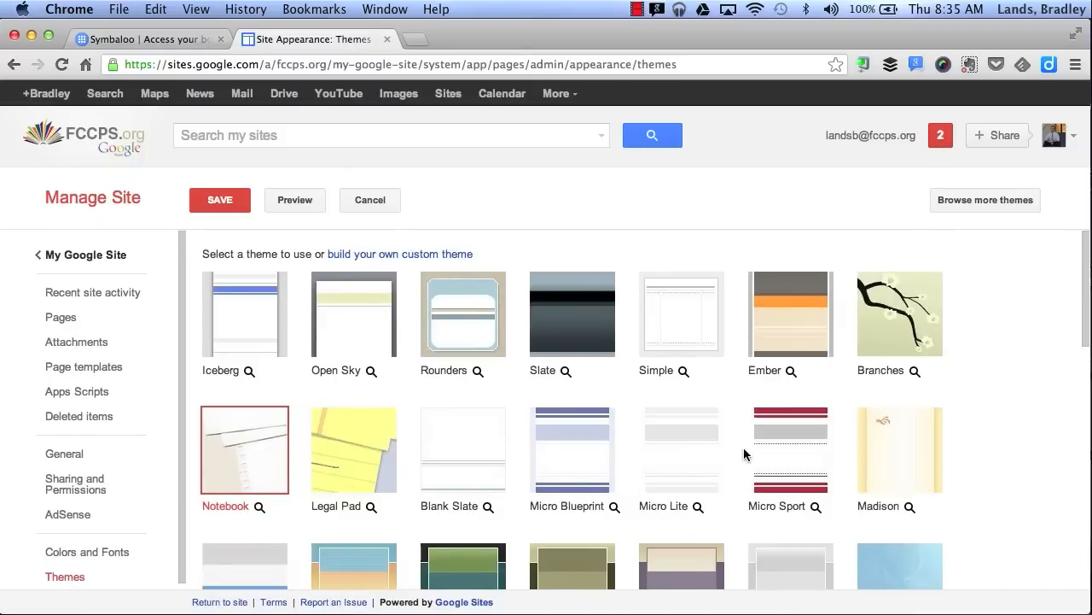
scroll("down", 3)
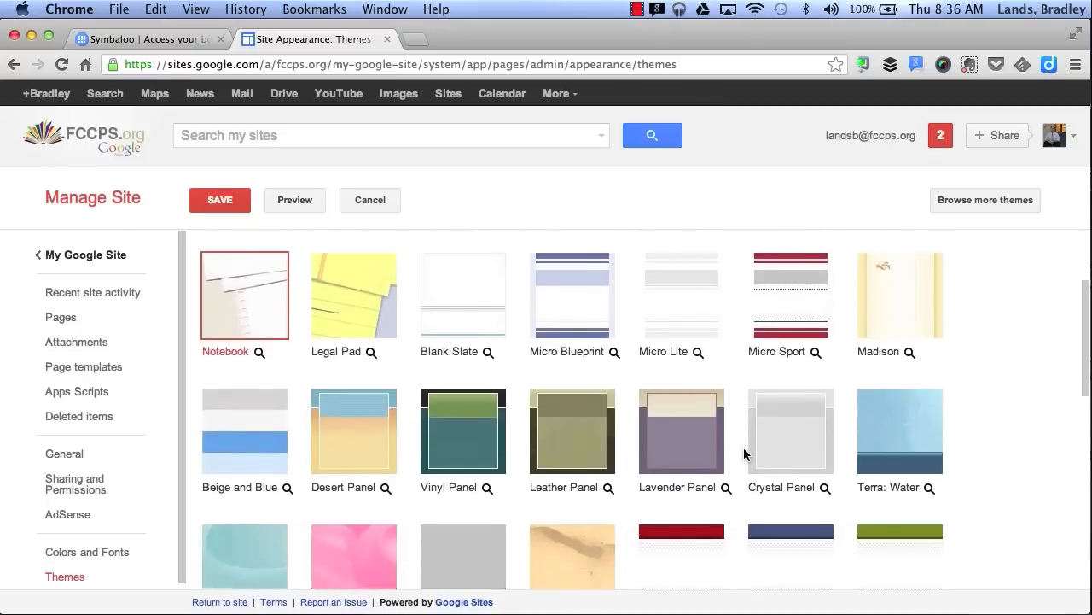
scroll("down", 3)
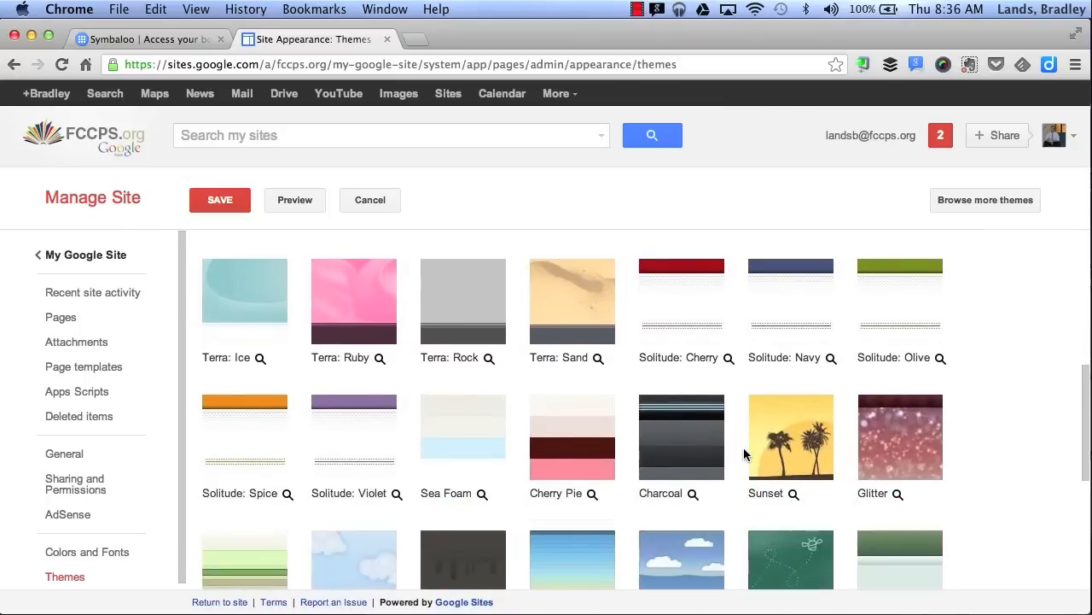
scroll("down", 3)
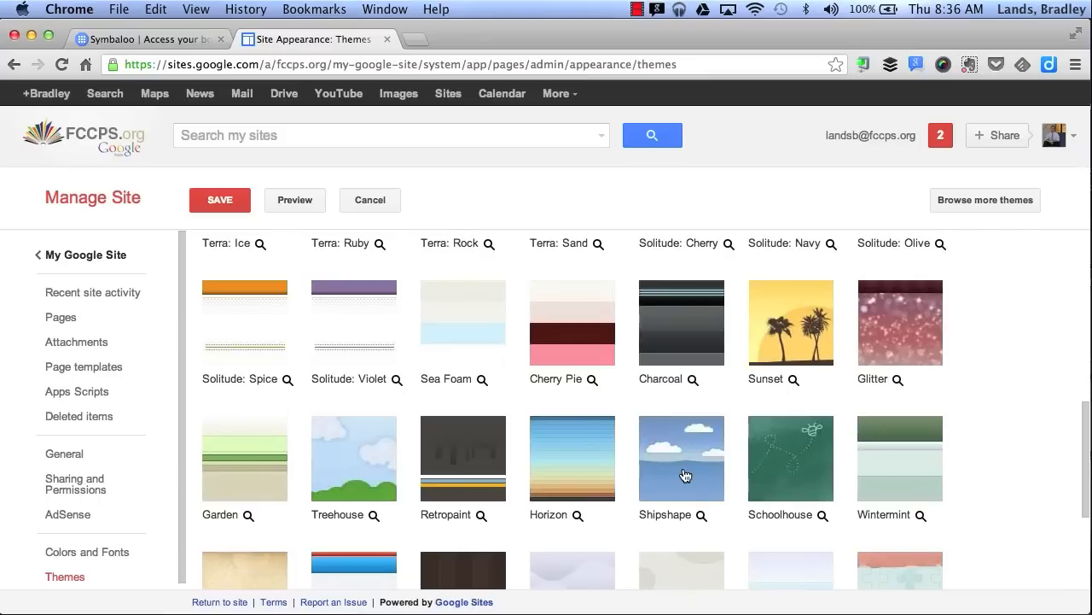
left_click(681, 458)
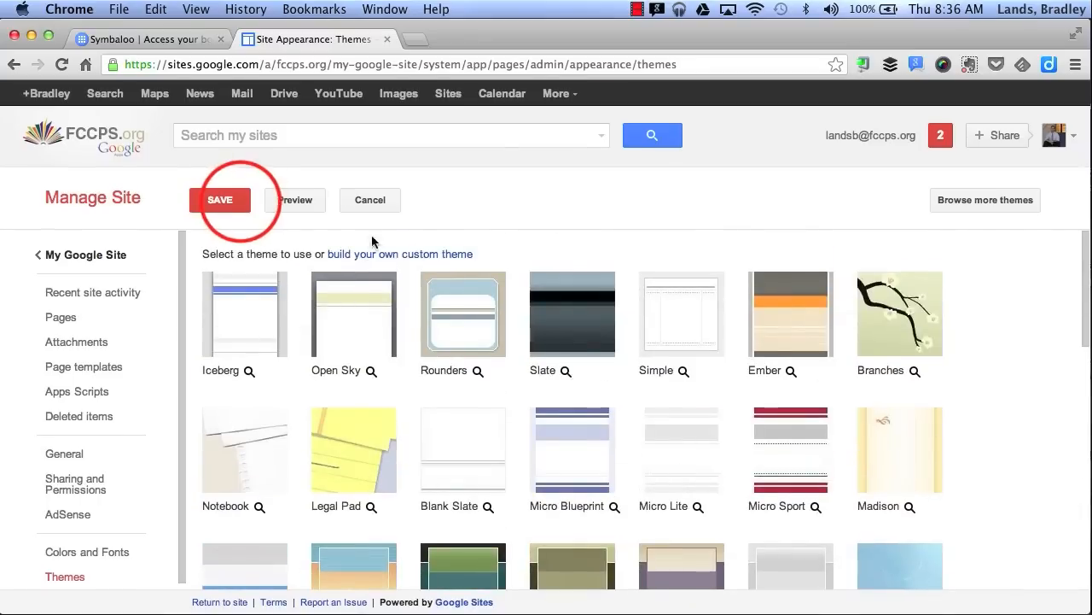
left_click(221, 200)
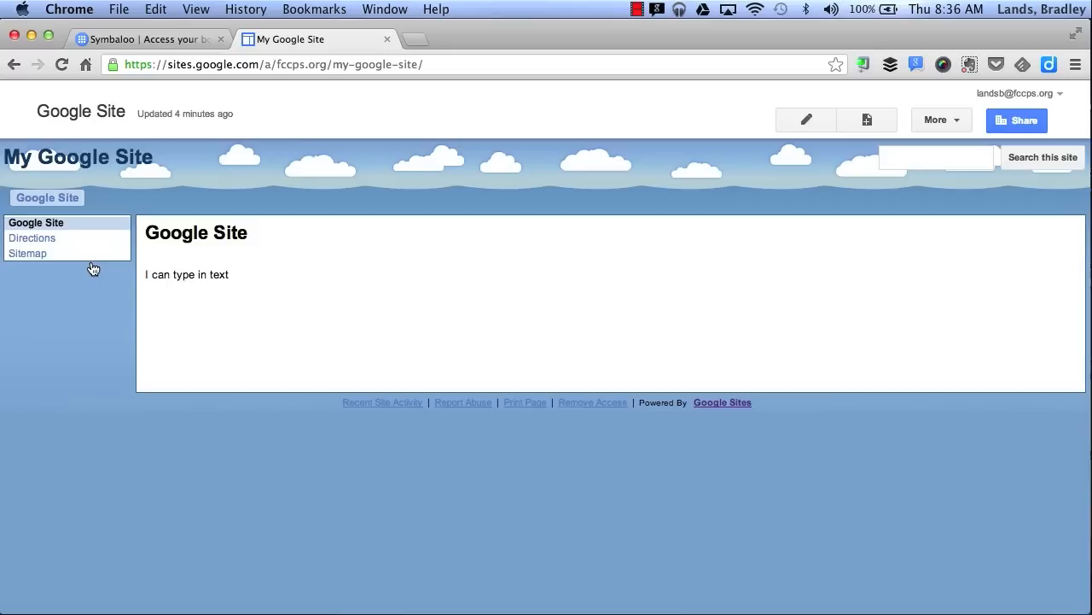
left_click(1017, 119)
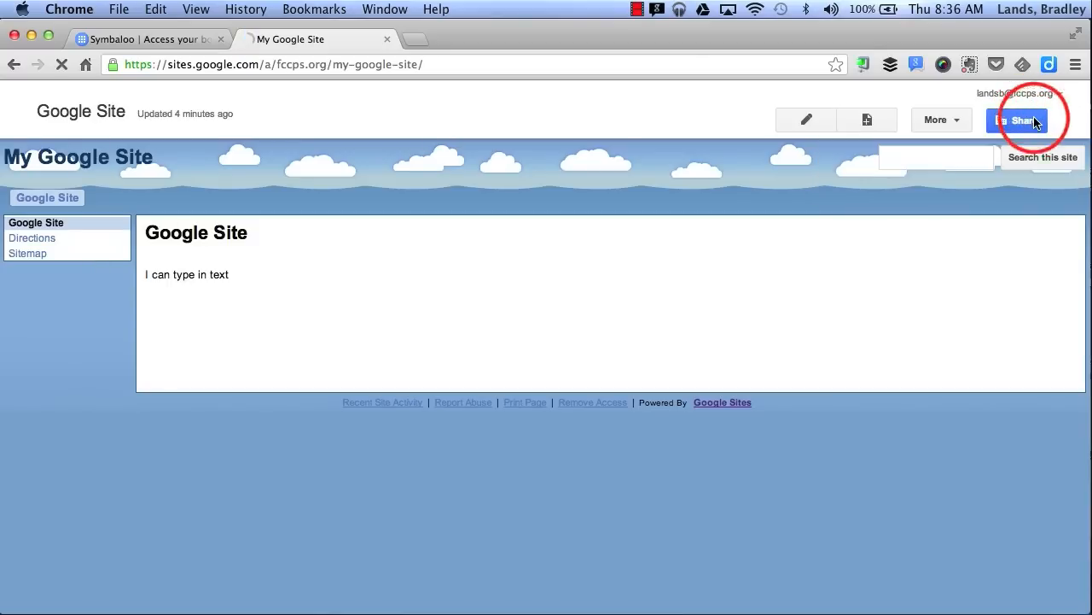
- Review sharing visibility, keeping Falls Church City Public Schools with edit access, unchanged
left_click(1018, 119)
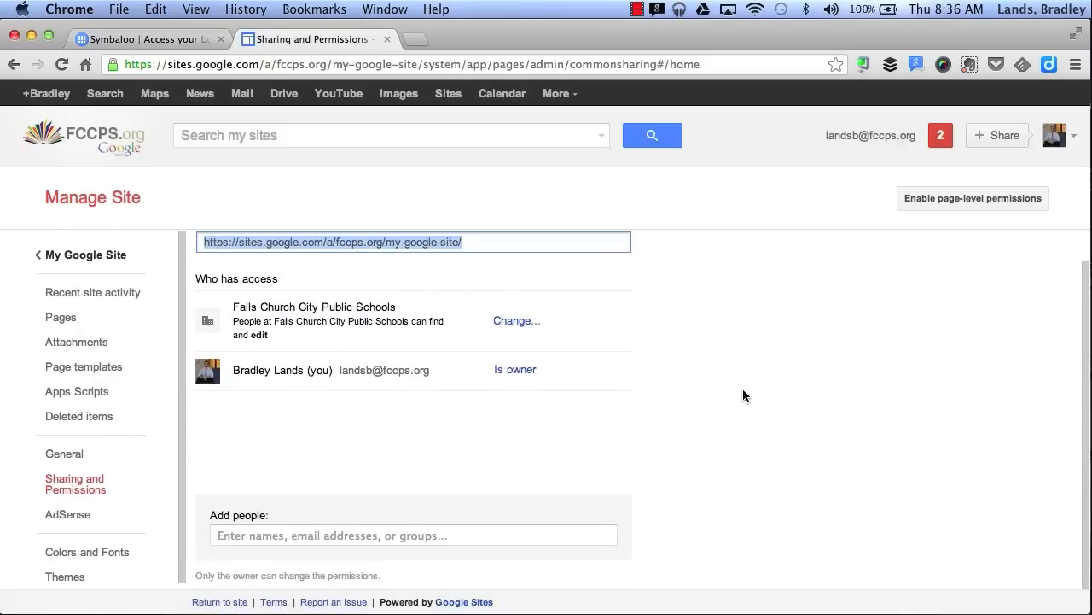
left_click(343, 535)
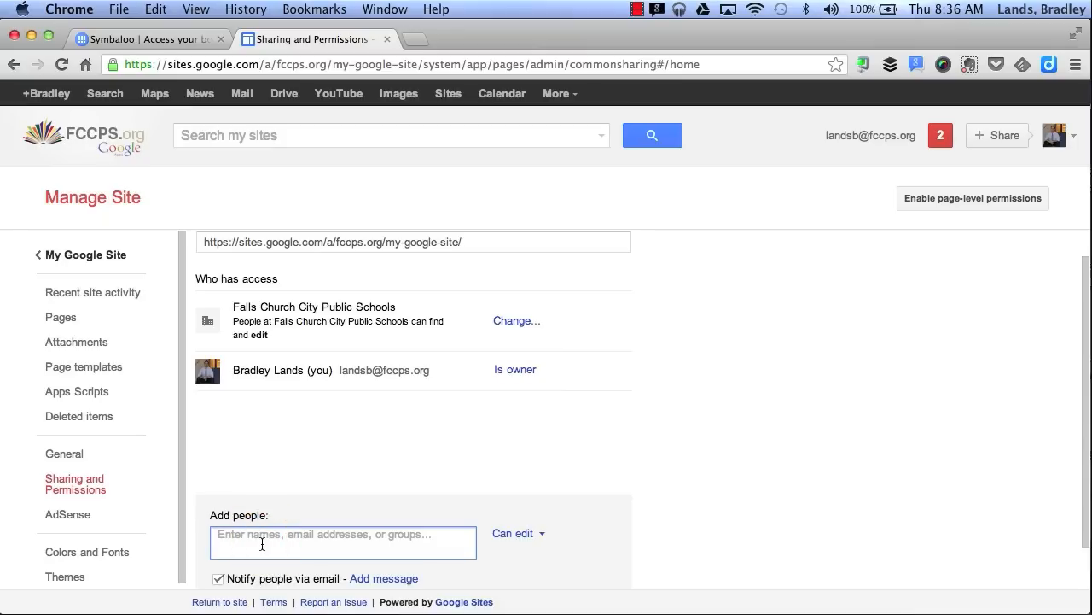
left_click(516, 320)
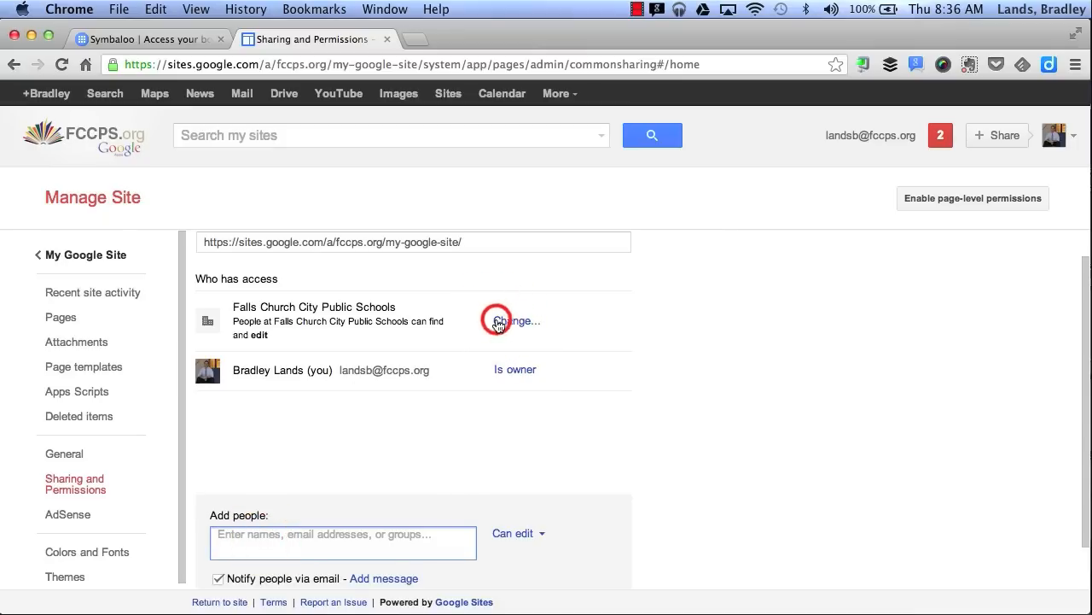
left_click(513, 320)
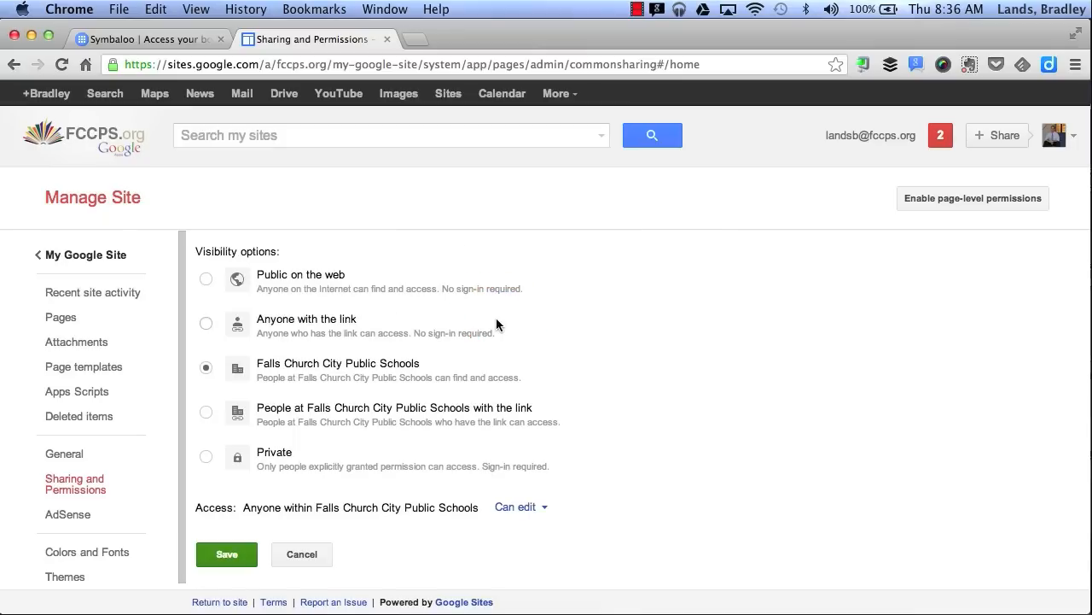
mouse_move(207, 275)
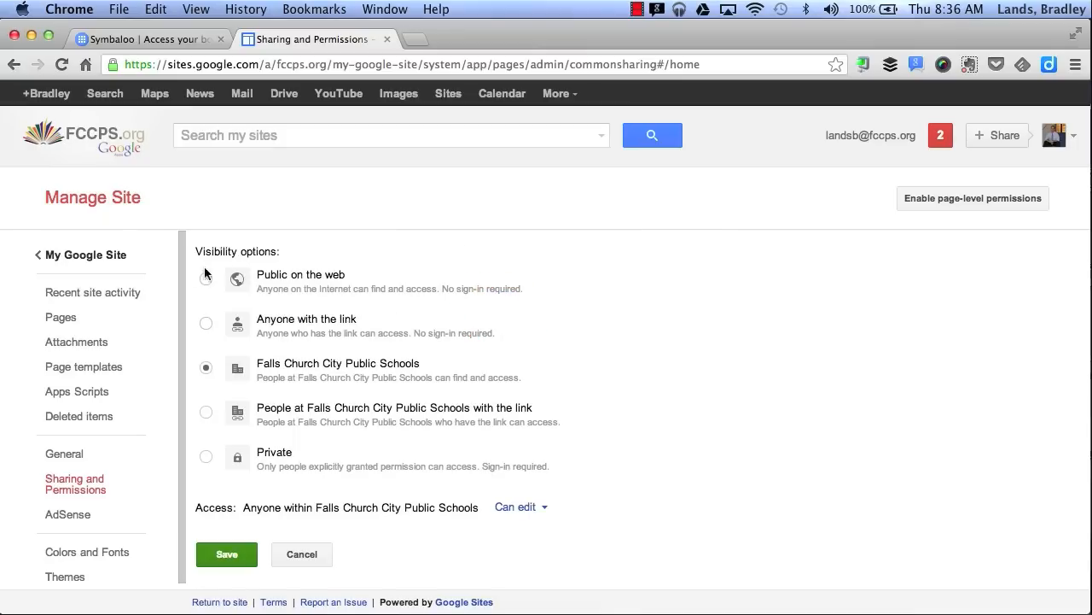
mouse_move(205, 328)
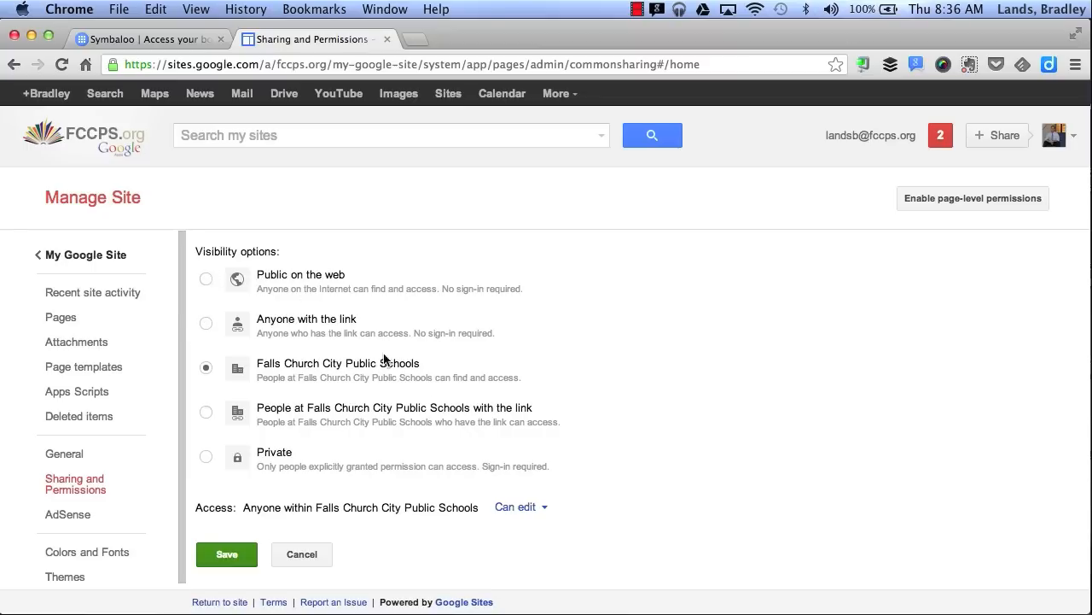
left_click(516, 506)
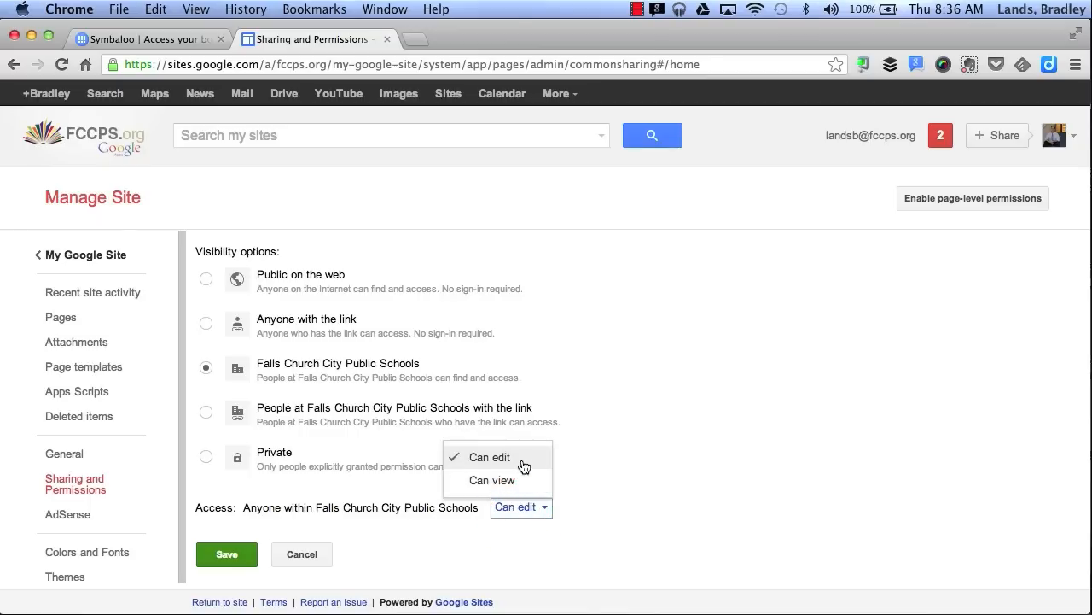
mouse_move(354, 488)
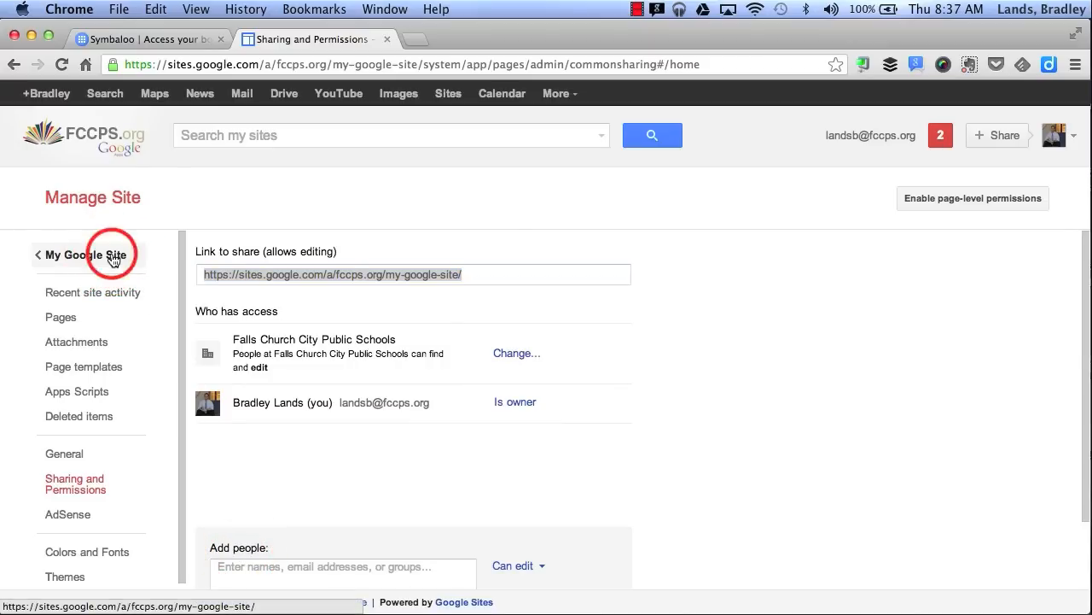
left_click(84, 254)
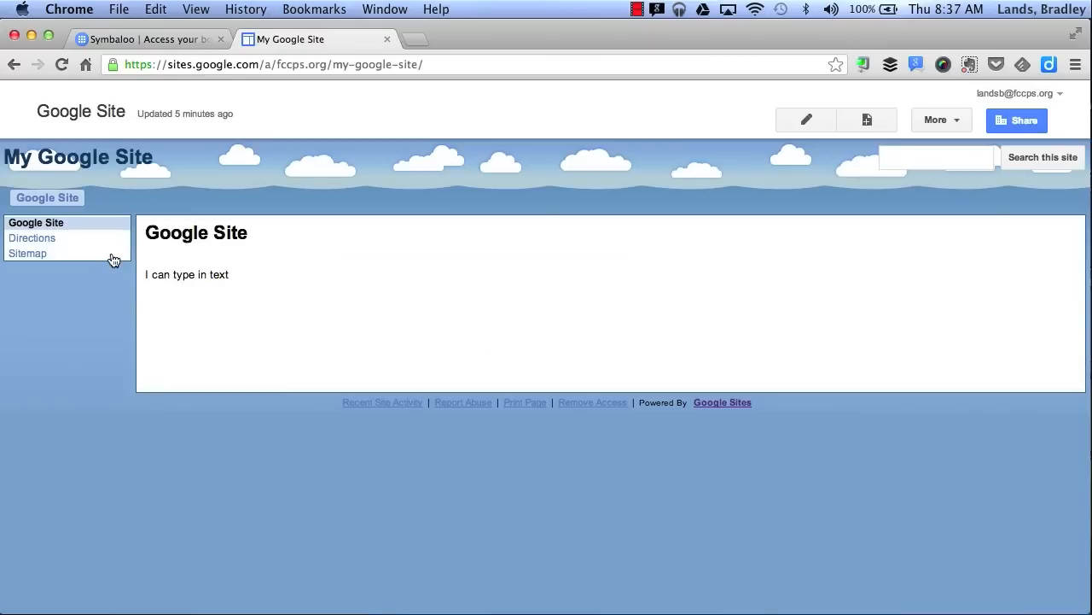